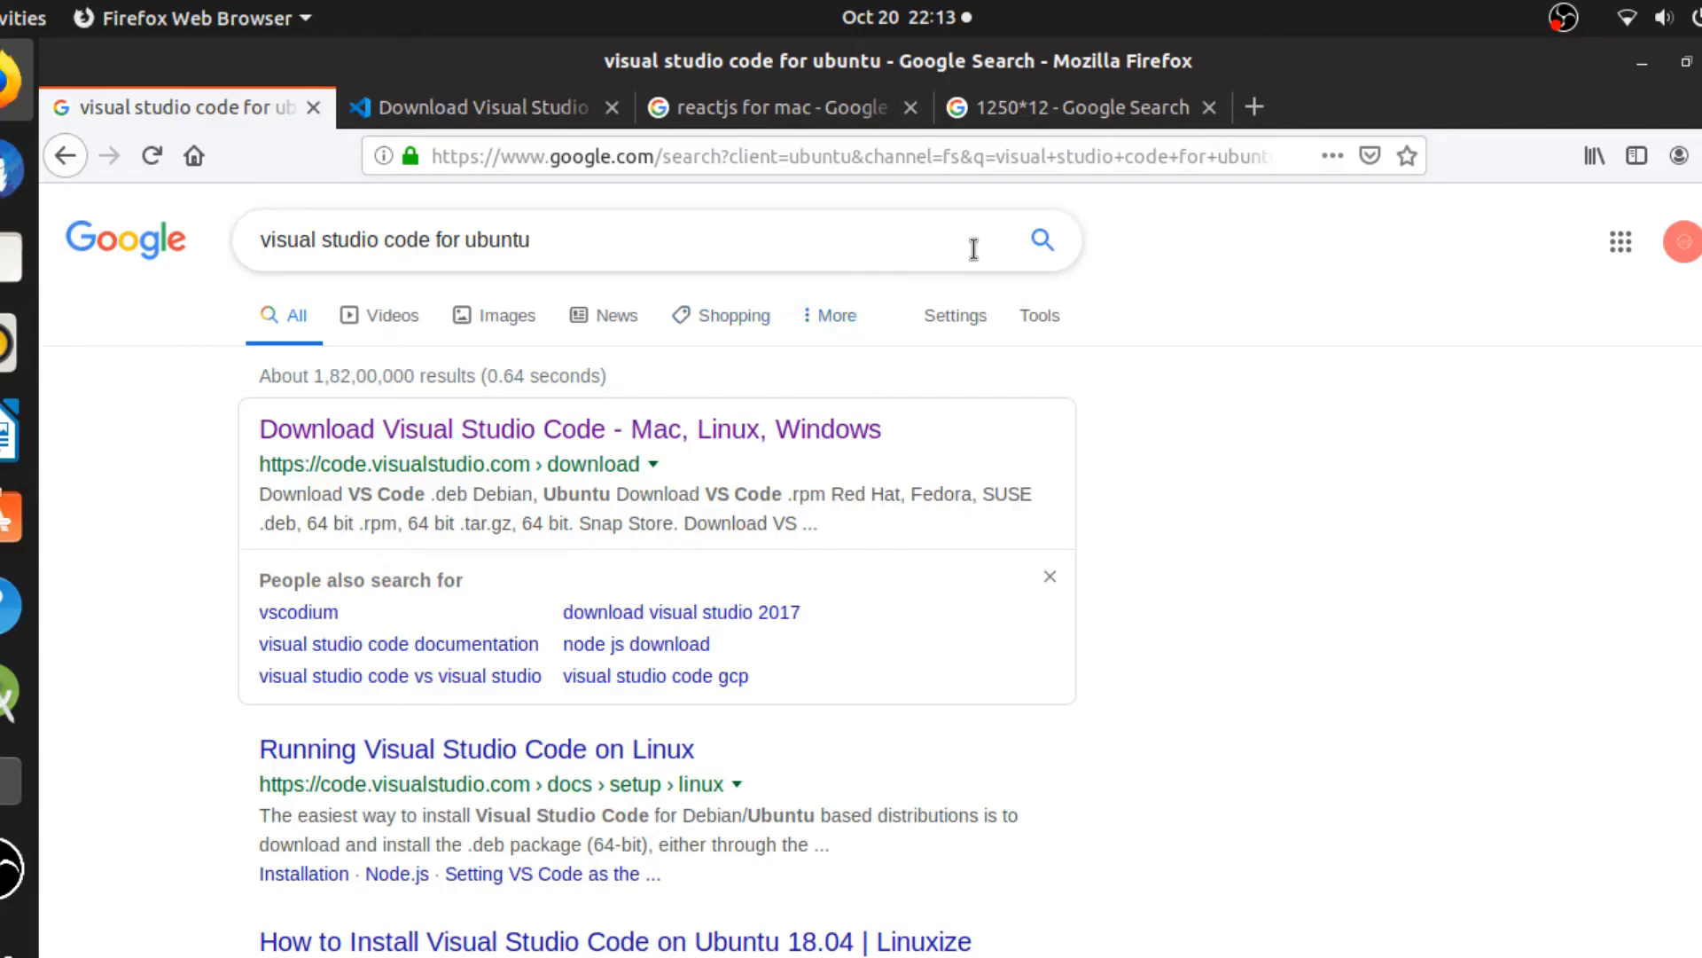
{"action": "mouse_move", "coordinate": [673, 214]}
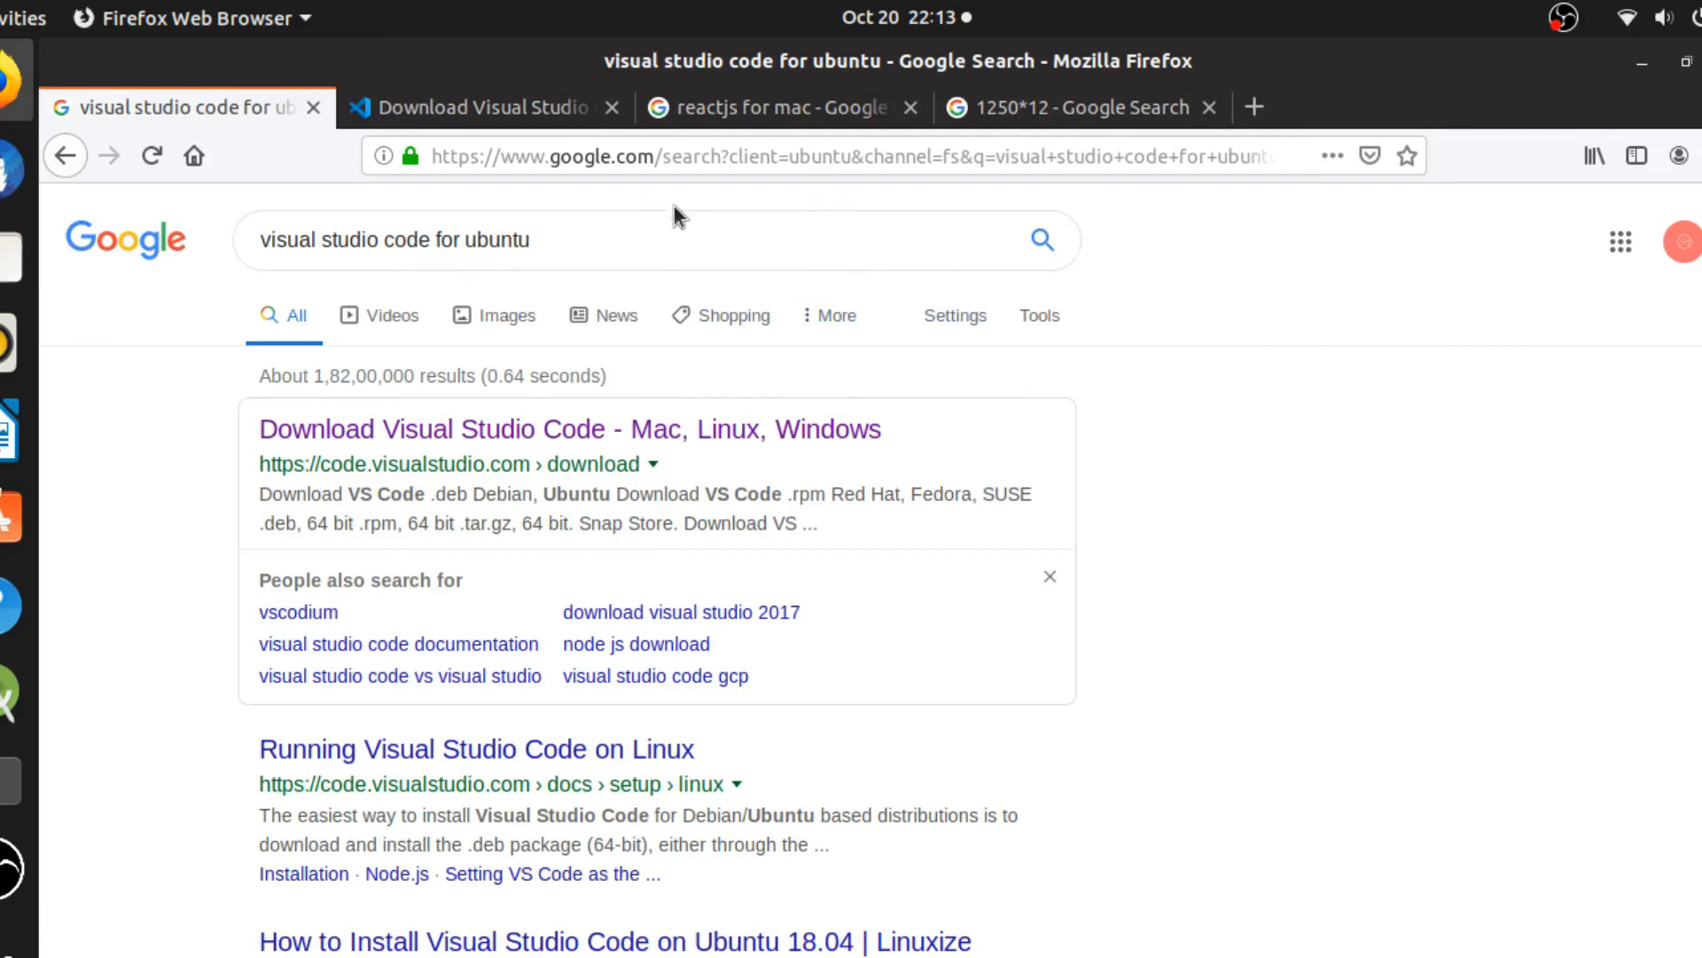
Close the 1250*12 tab, clear the old query, and search Google for 'node js'.
{"action": "left_click", "coordinate": [1196, 106]}
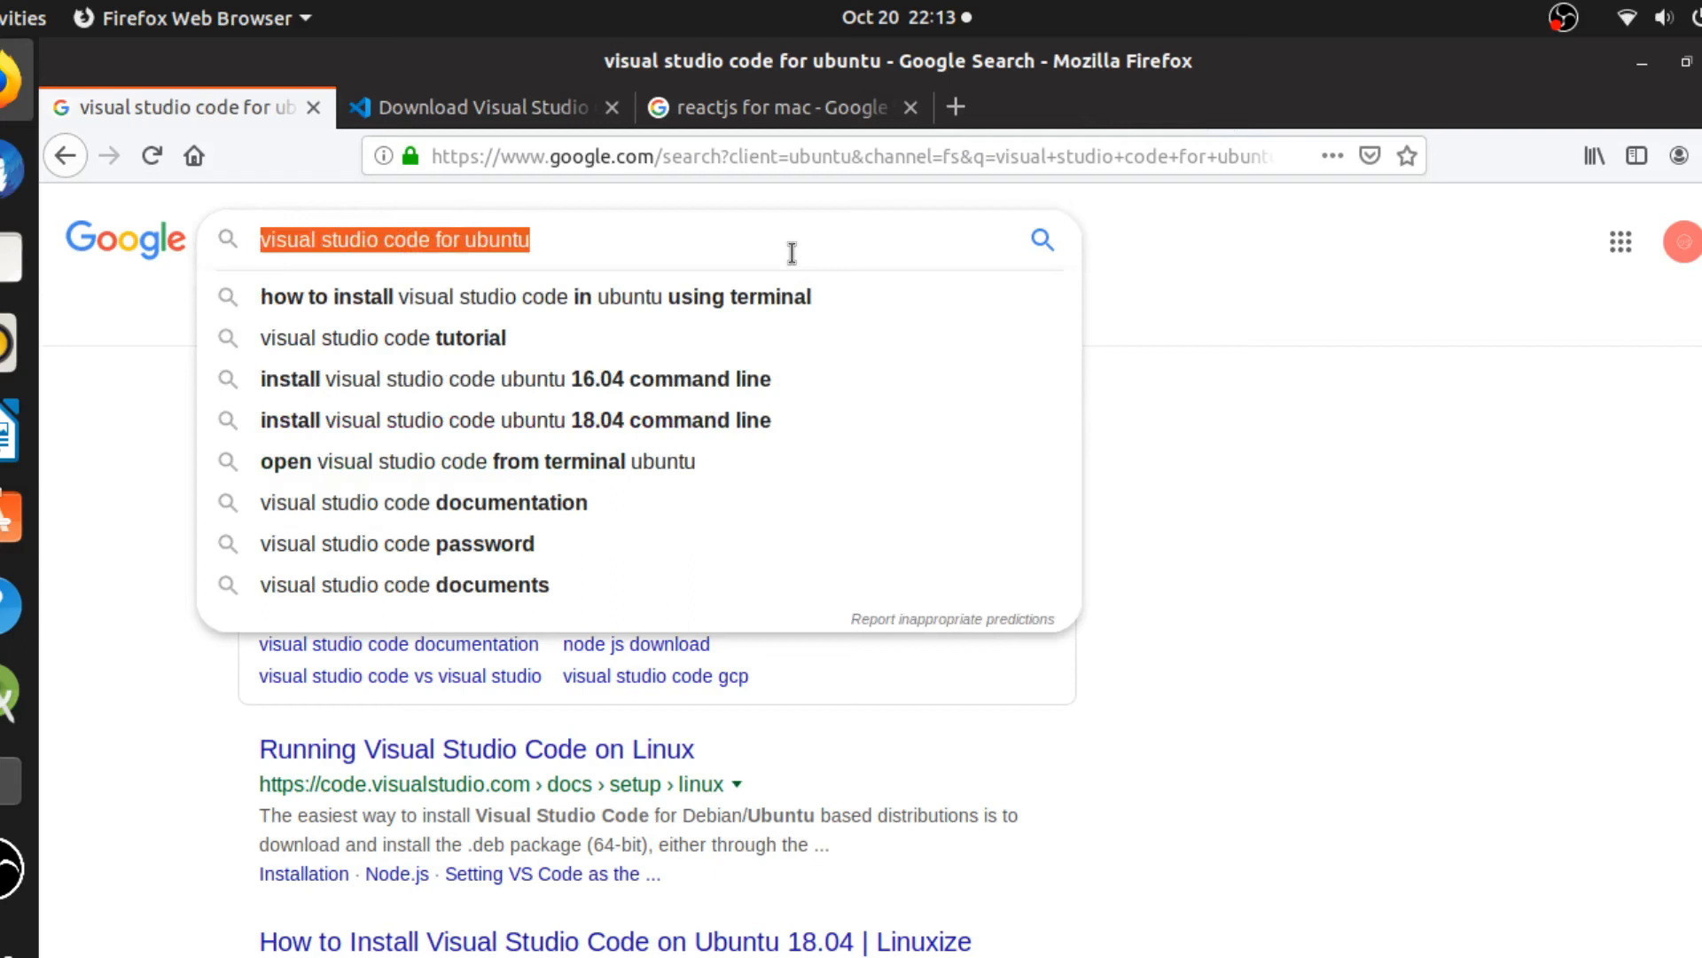
{"action": "left_click", "coordinate": [1068, 342]}
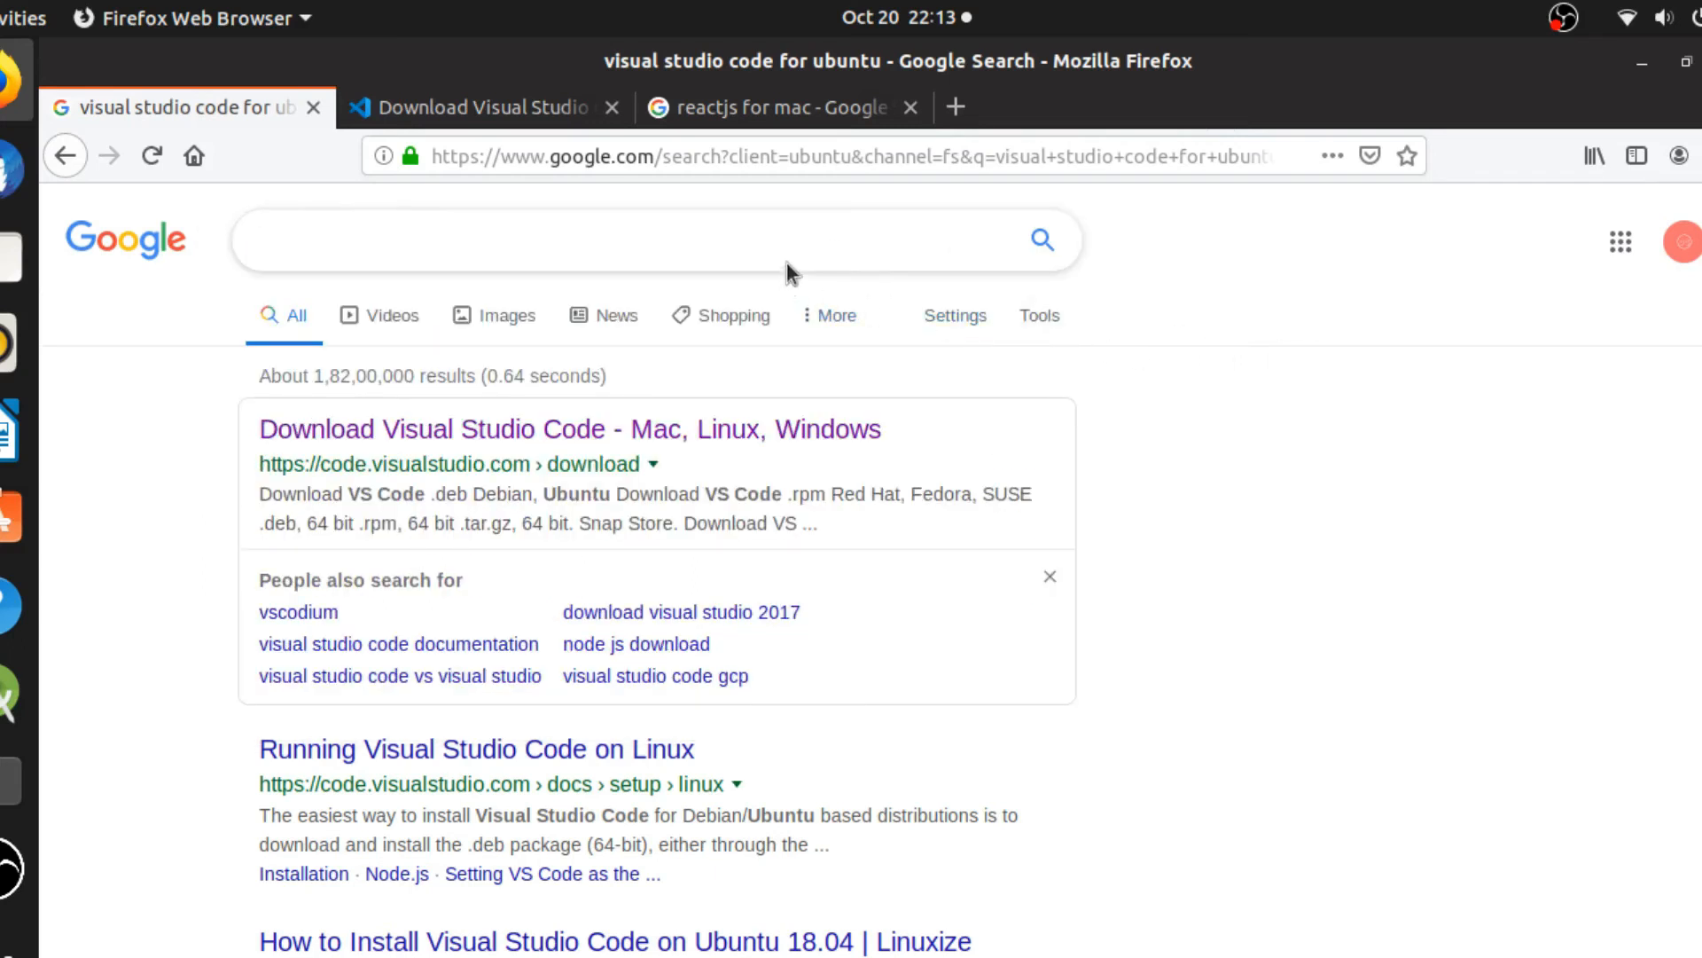
{"action": "left_click", "coordinate": [652, 241]}
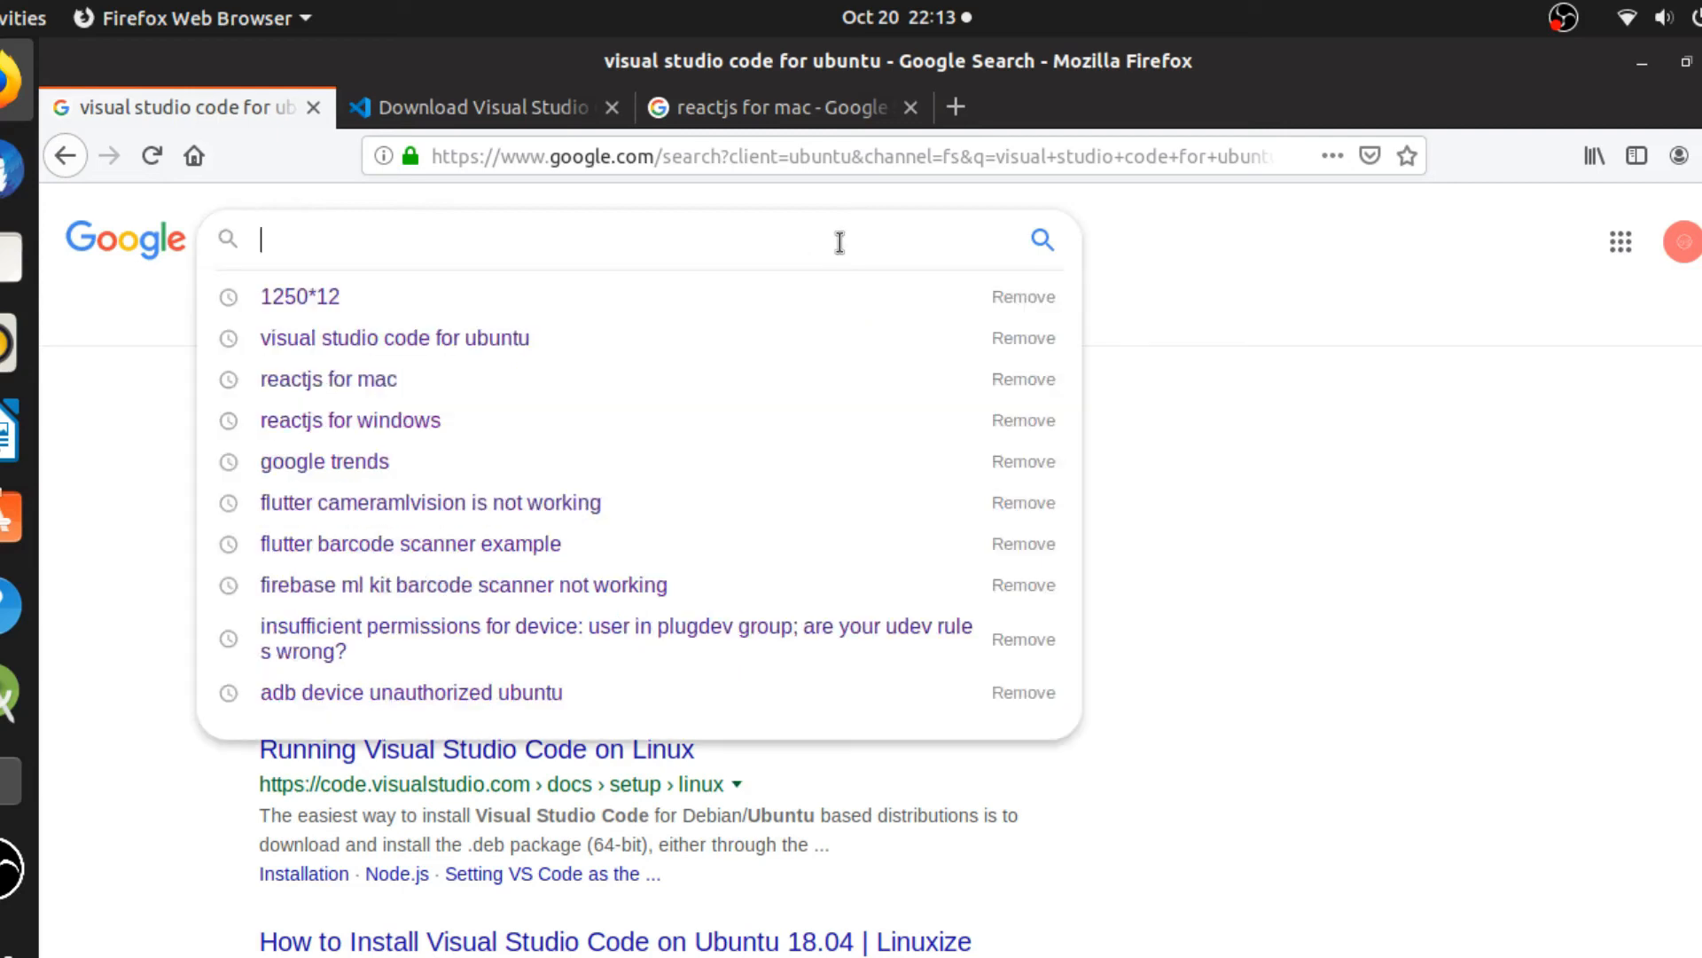
{"action": "type", "text": "n"}
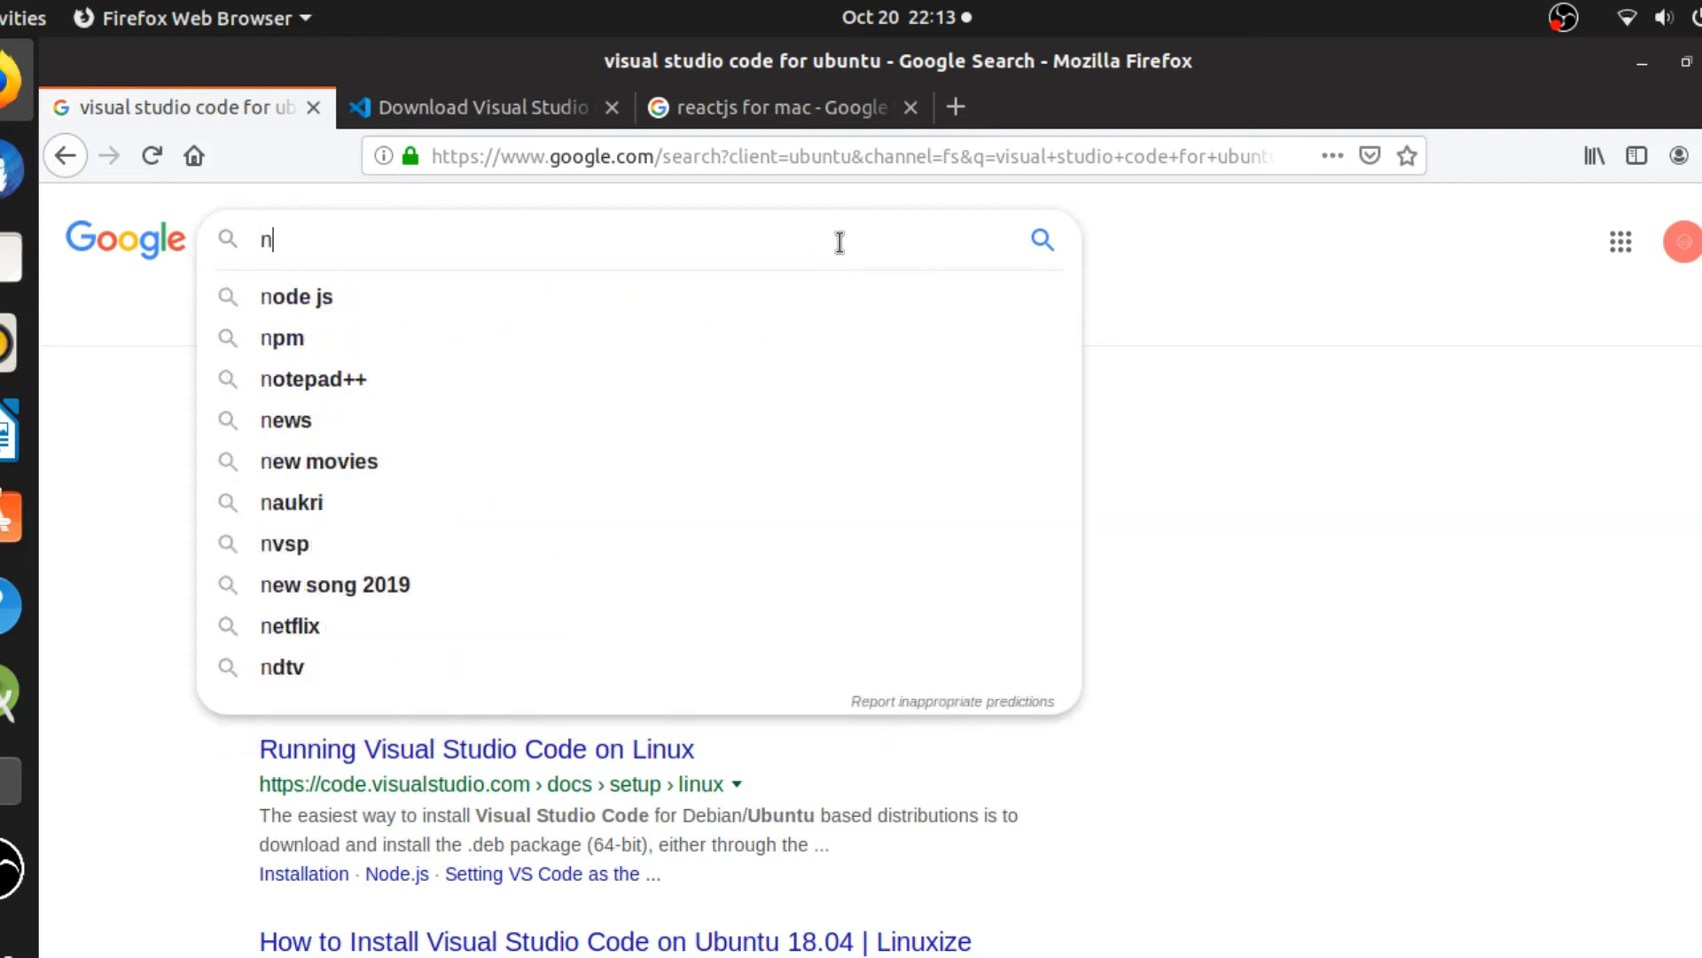
{"action": "type", "text": "ode"}
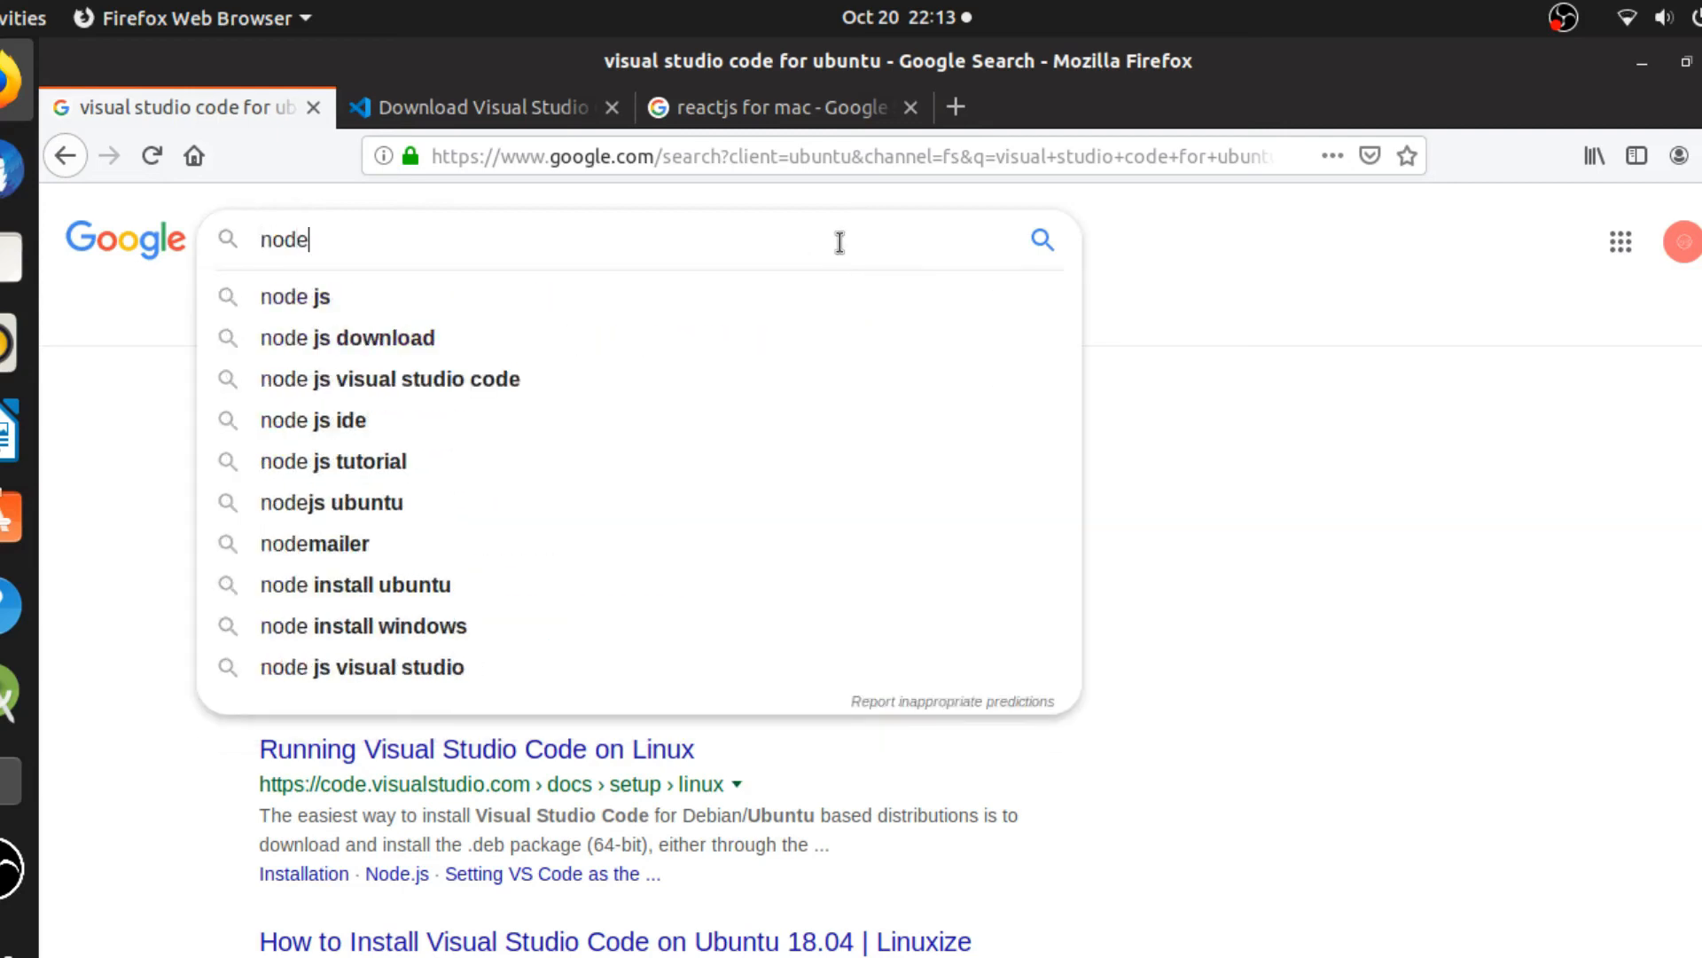
{"action": "left_click", "coordinate": [293, 296]}
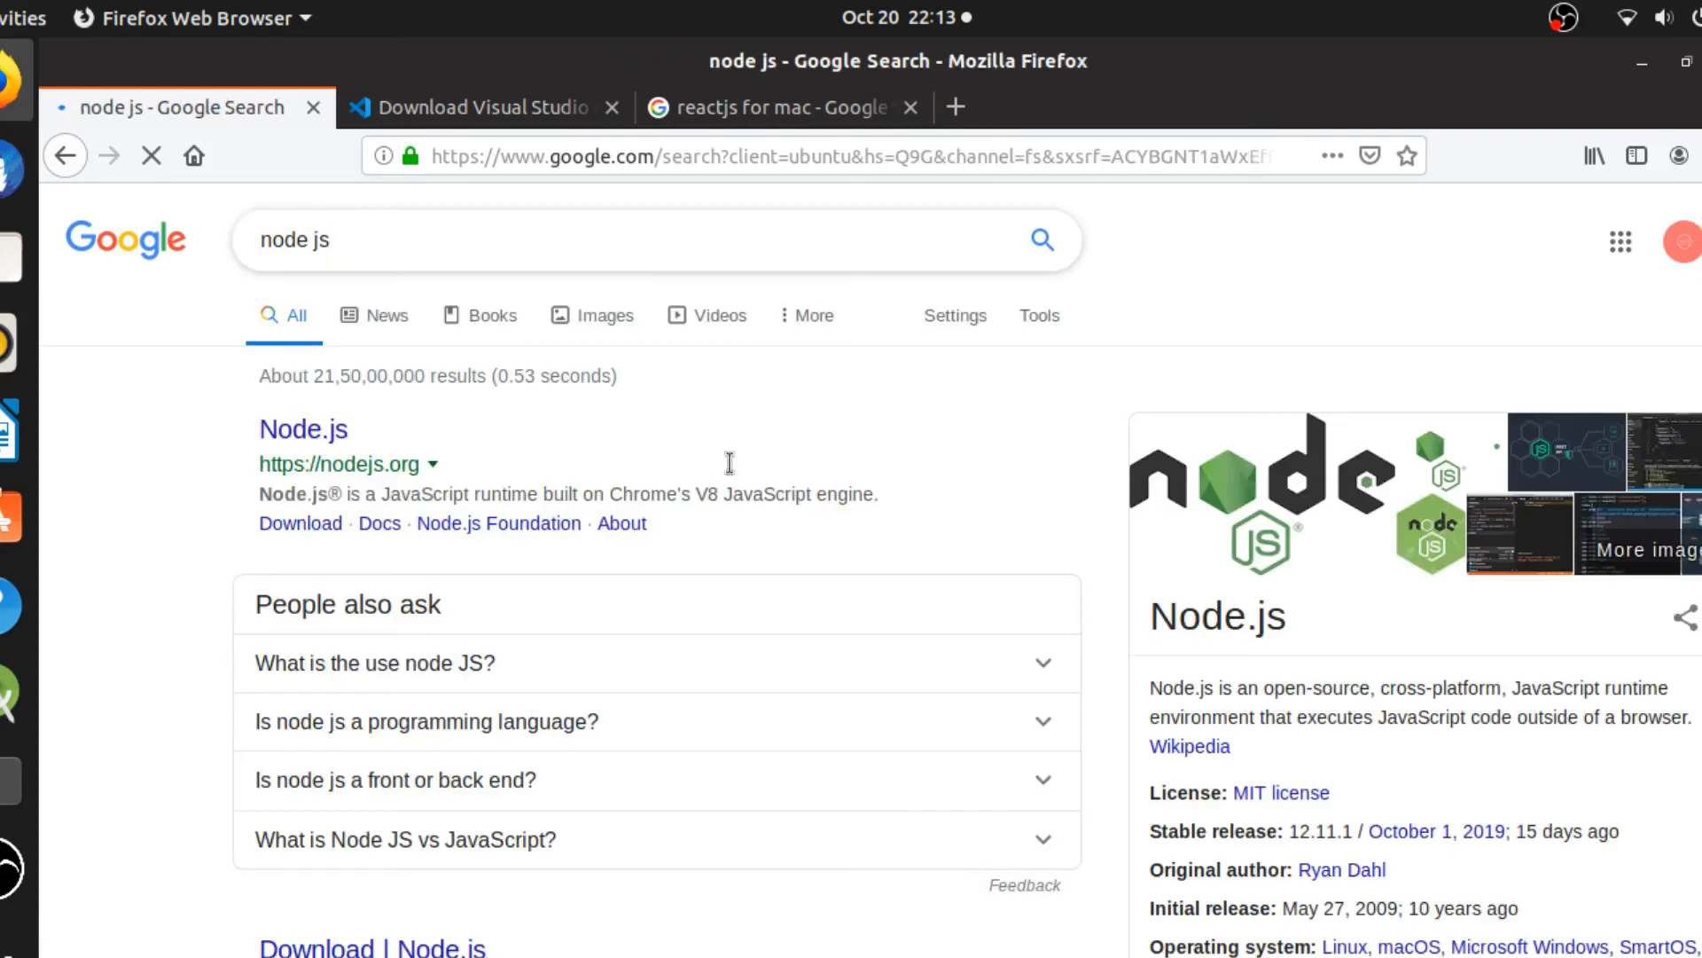
Save the Node.js 10.16.3 LTS Linux archive from nodejs.org and reveal its download folder.
{"action": "left_click", "coordinate": [304, 427]}
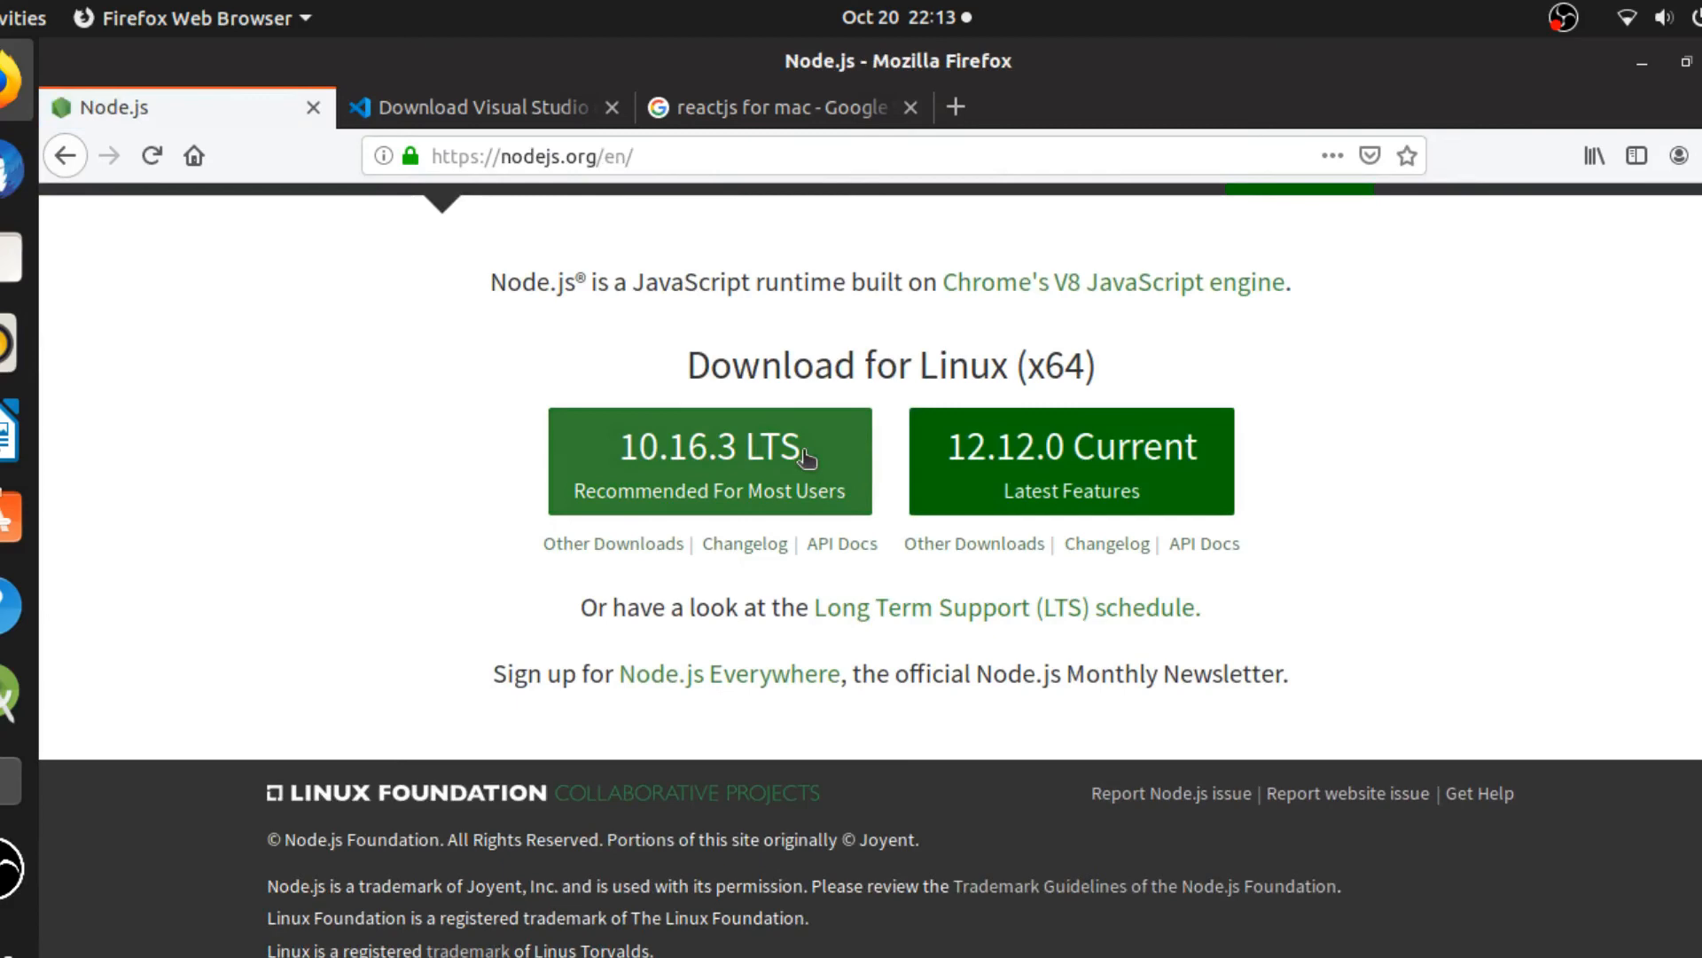
{"action": "left_click", "coordinate": [708, 460]}
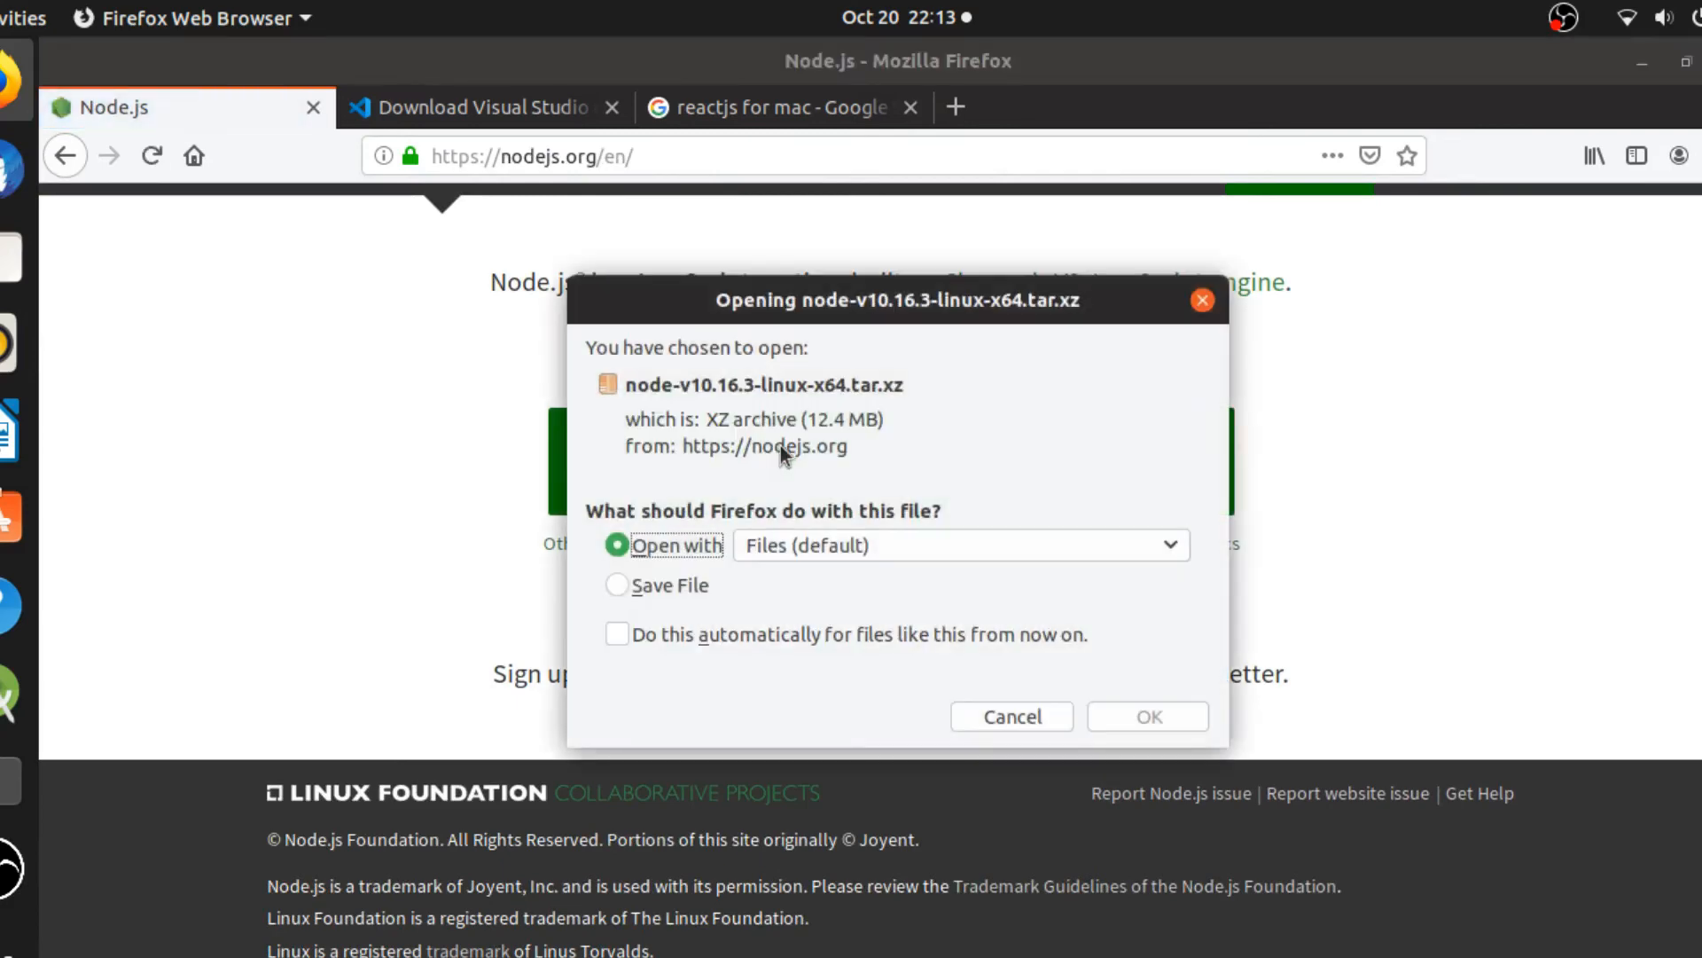
{"action": "left_click", "coordinate": [617, 585]}
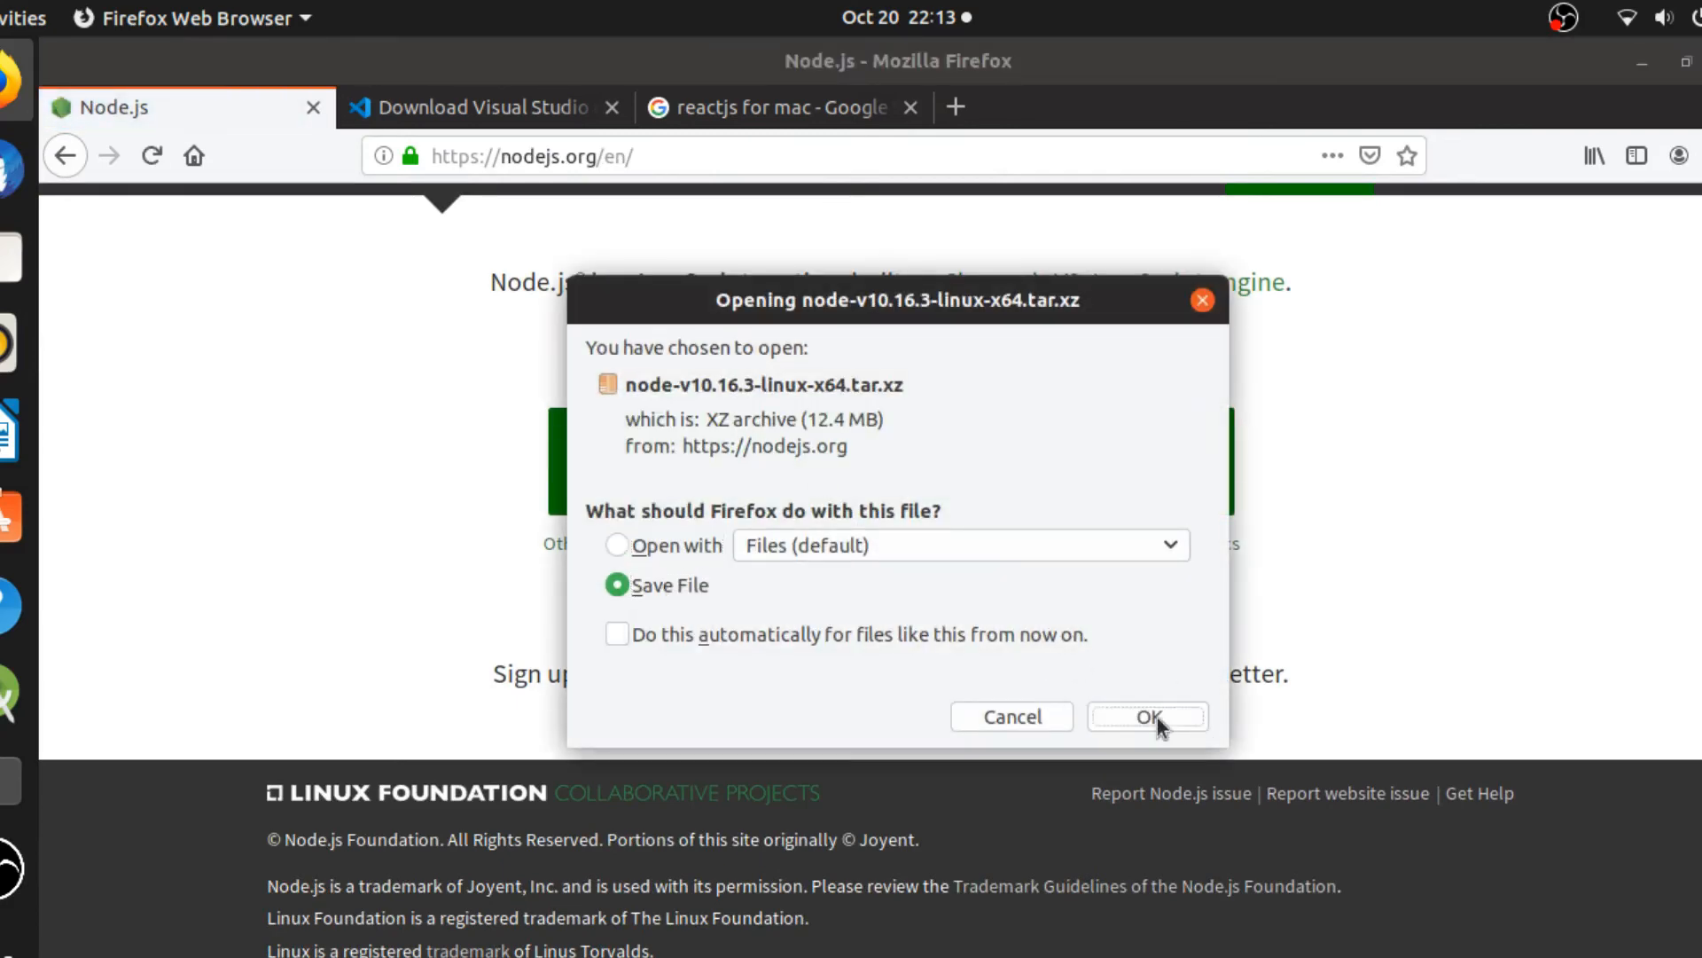
{"action": "left_click", "coordinate": [1147, 717]}
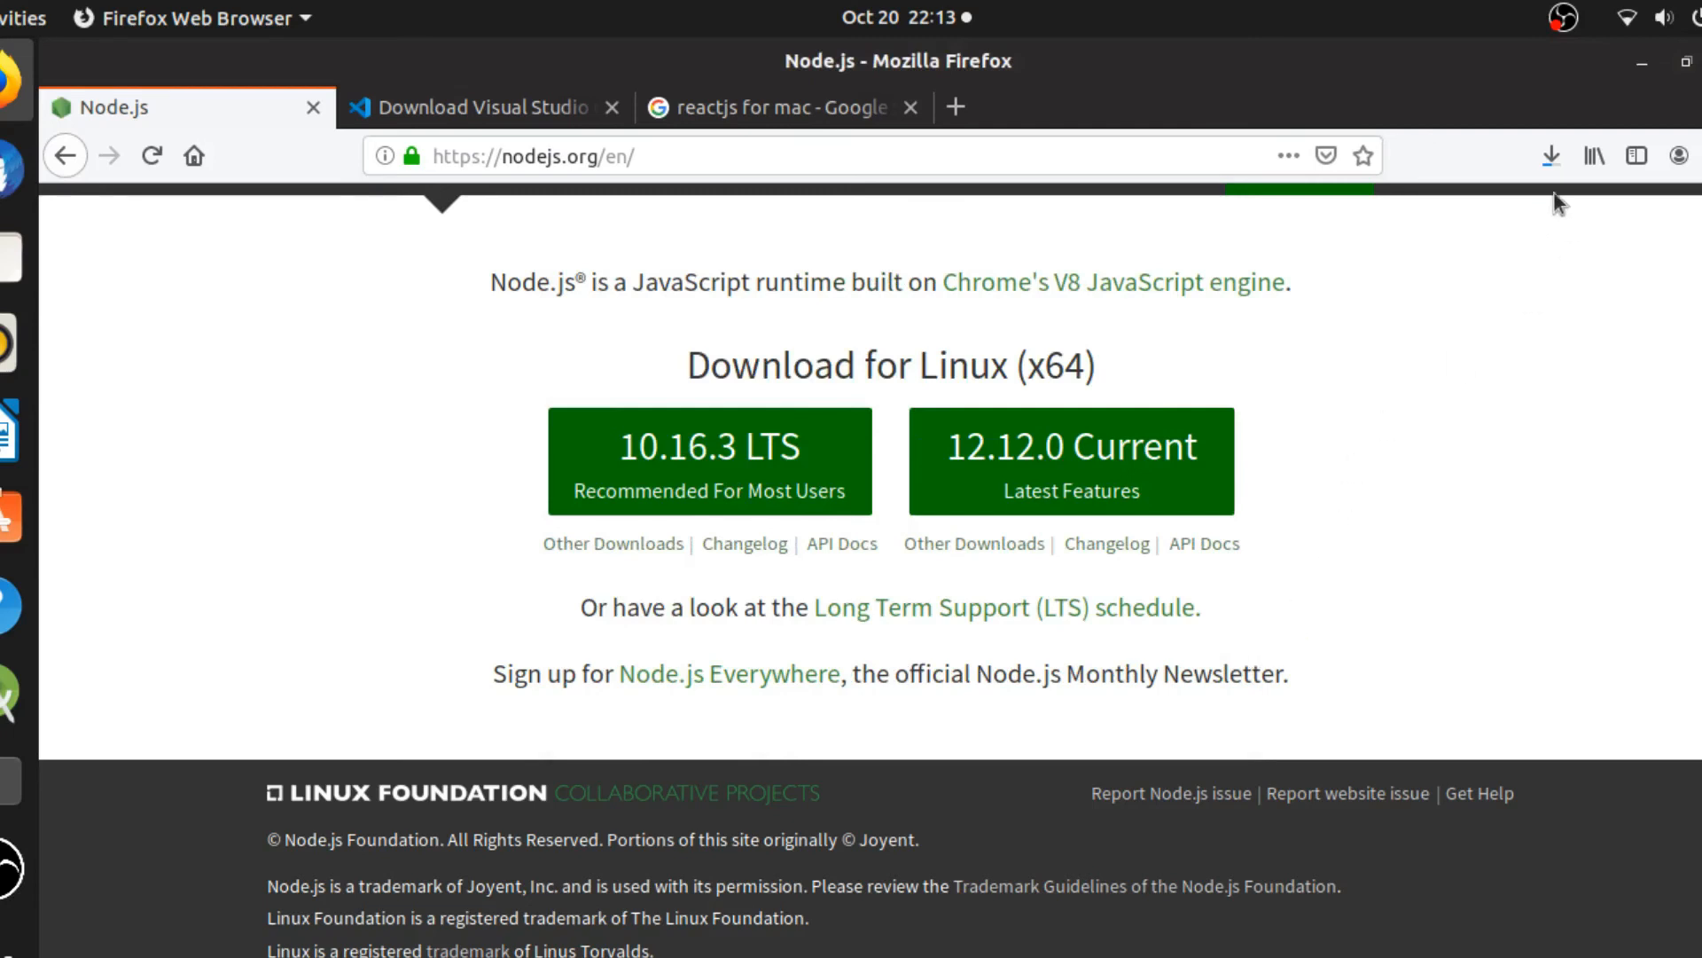
{"action": "mouse_move", "coordinate": [1551, 157]}
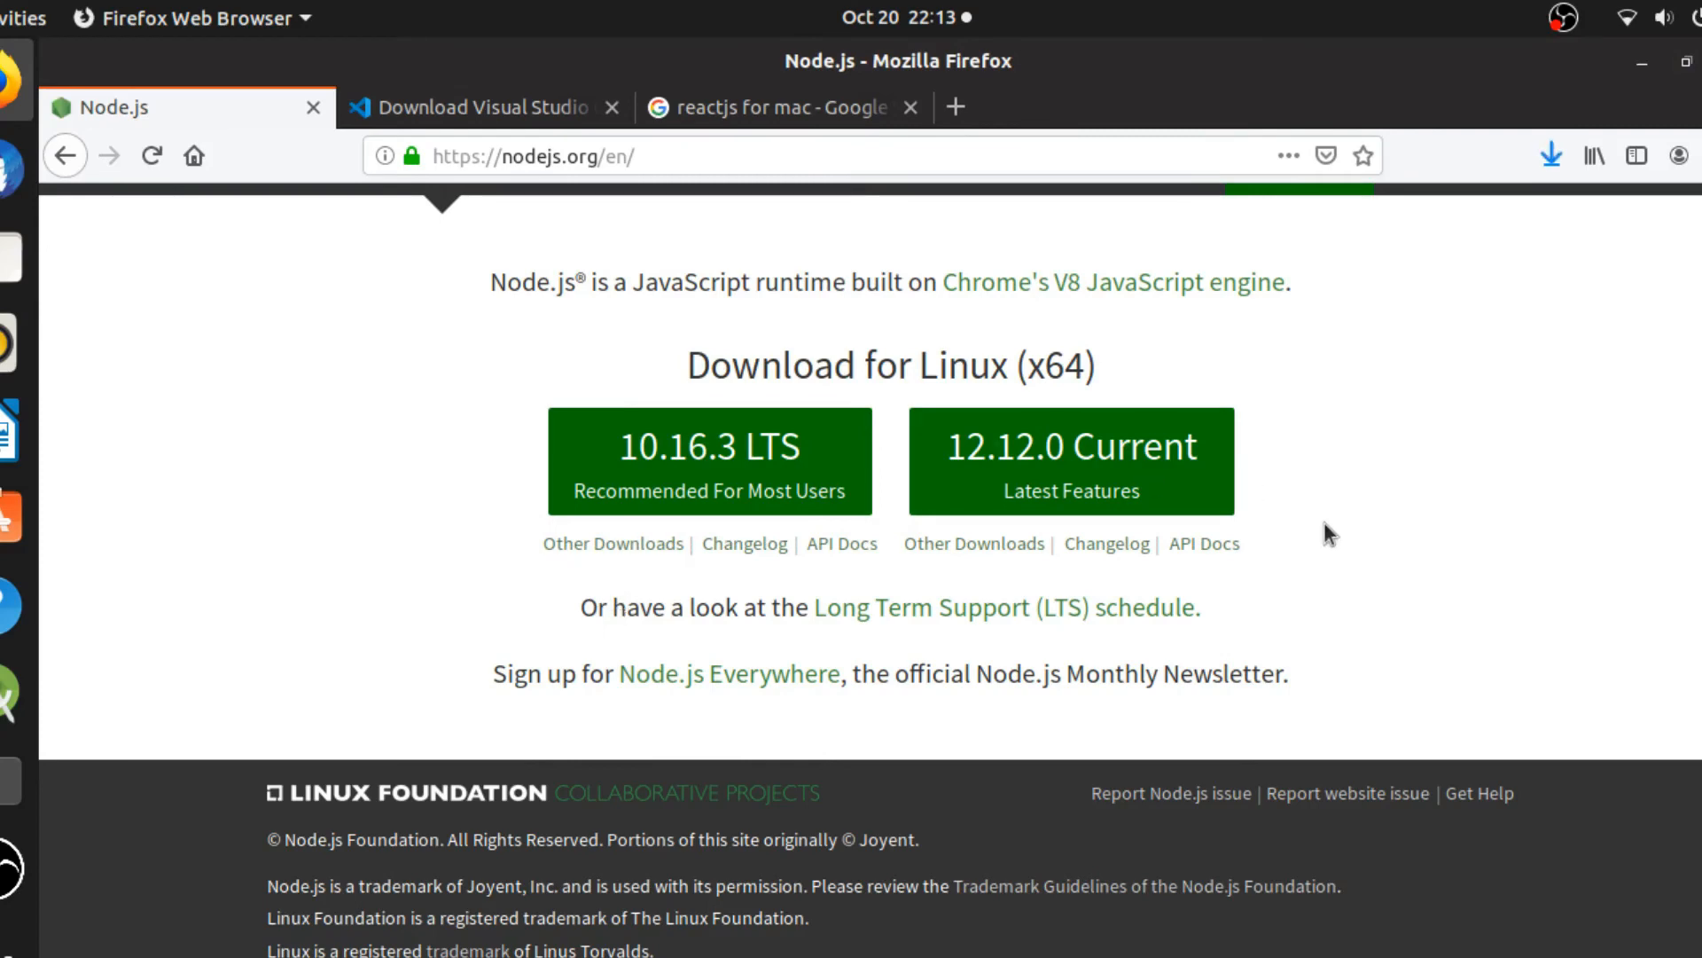
{"action": "left_click", "coordinate": [1552, 155]}
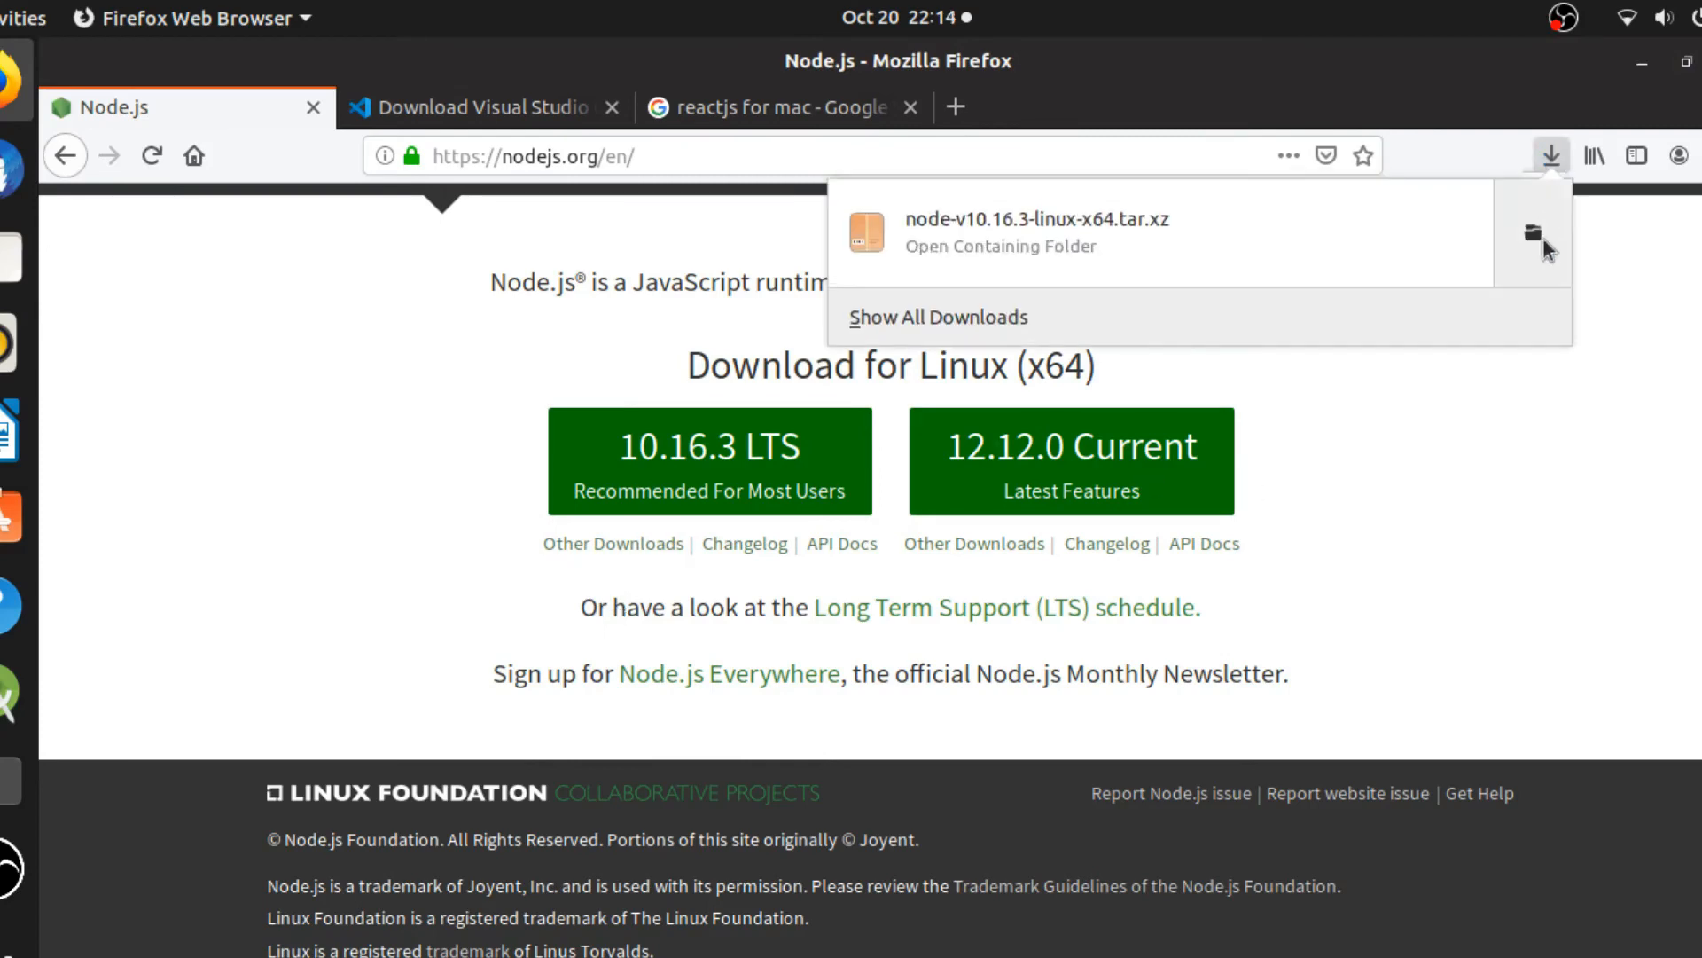
{"action": "left_click", "coordinate": [1000, 246]}
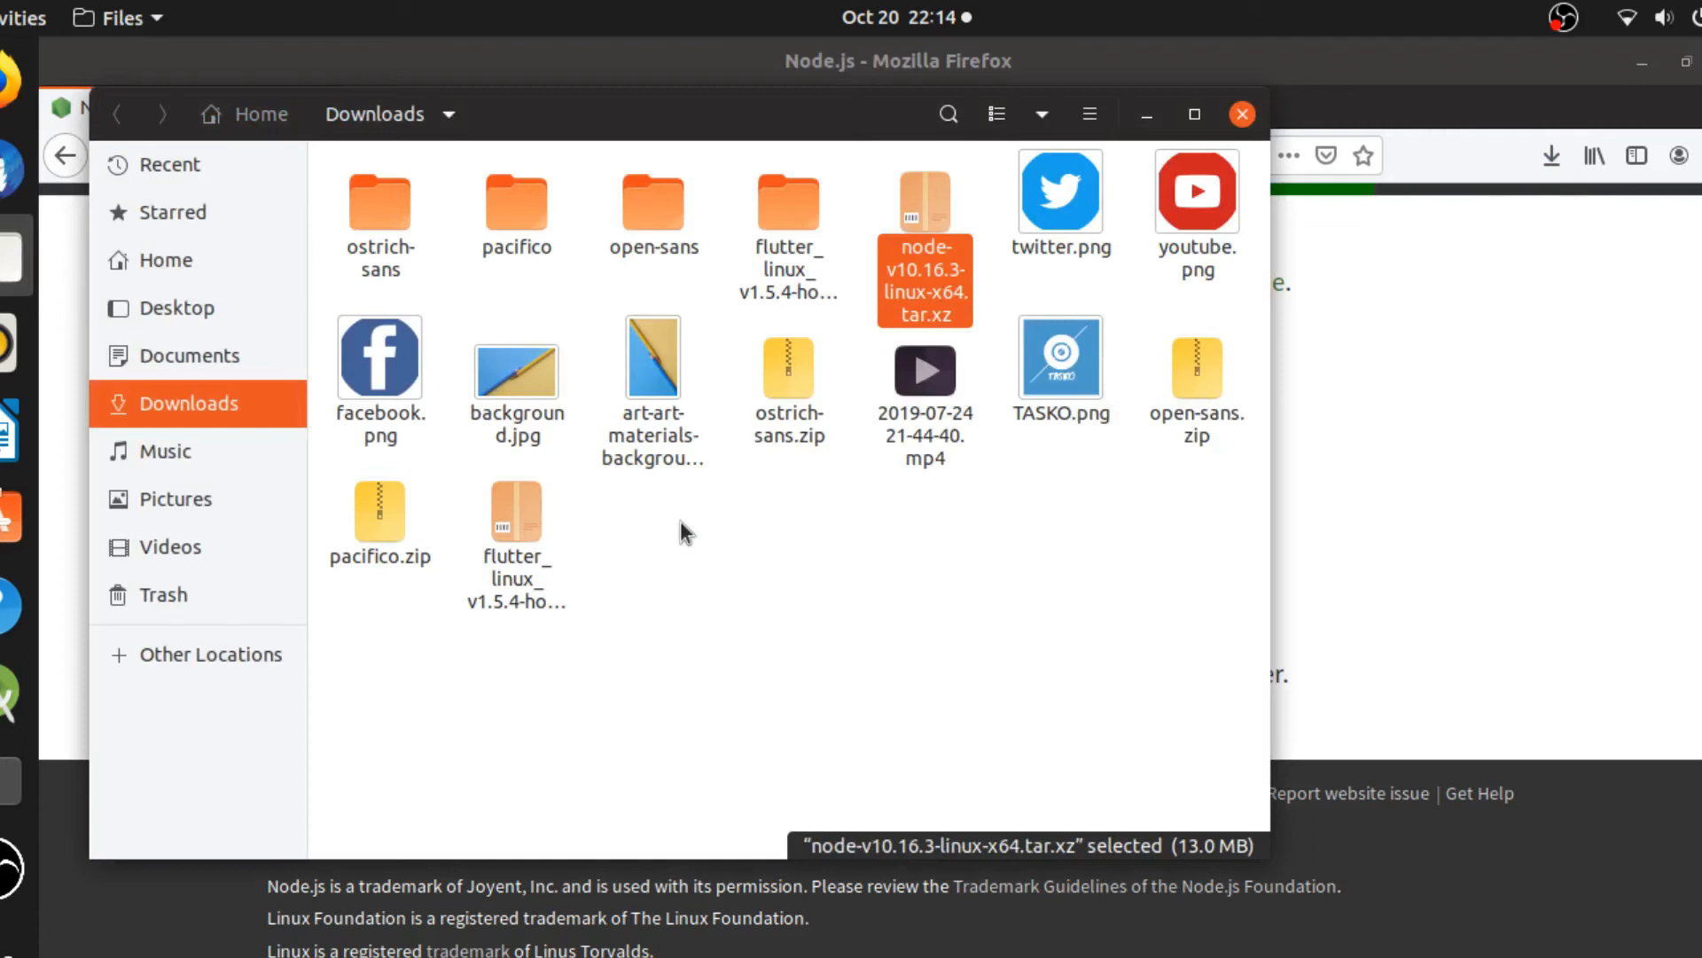
Extract node-v10.16.3-linux-x64.tar.xz in Downloads, then enter the extracted folder's bin directory.
{"action": "right_click", "coordinate": [924, 260]}
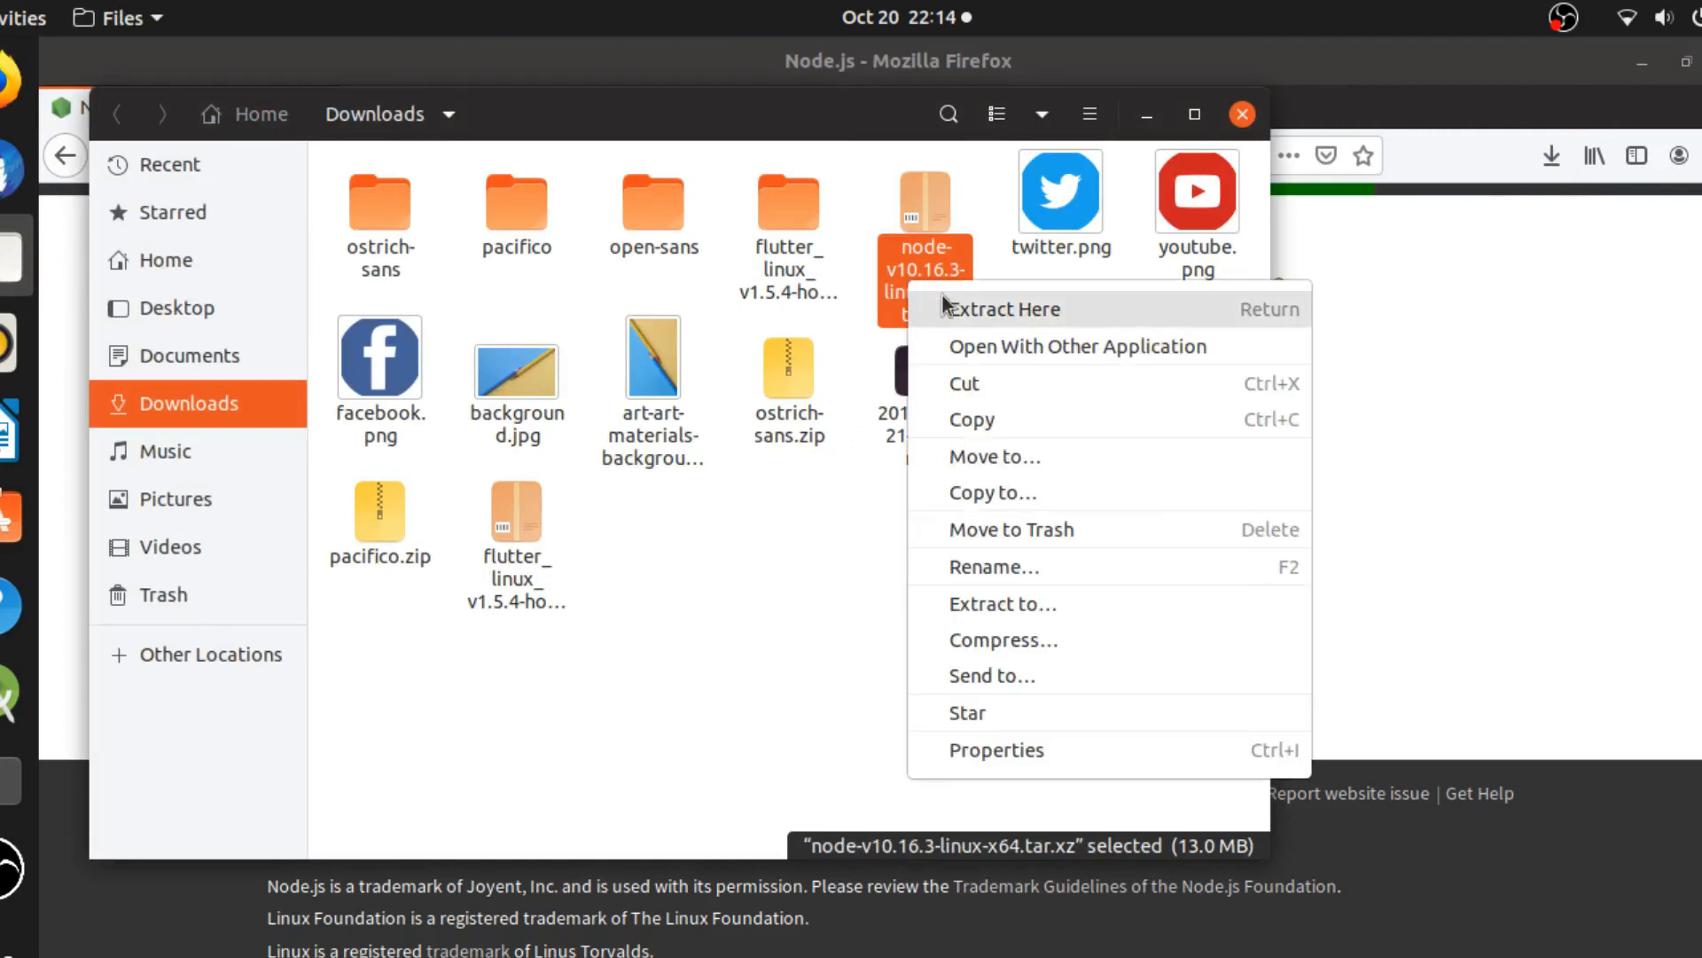
{"action": "left_click", "coordinate": [1004, 309]}
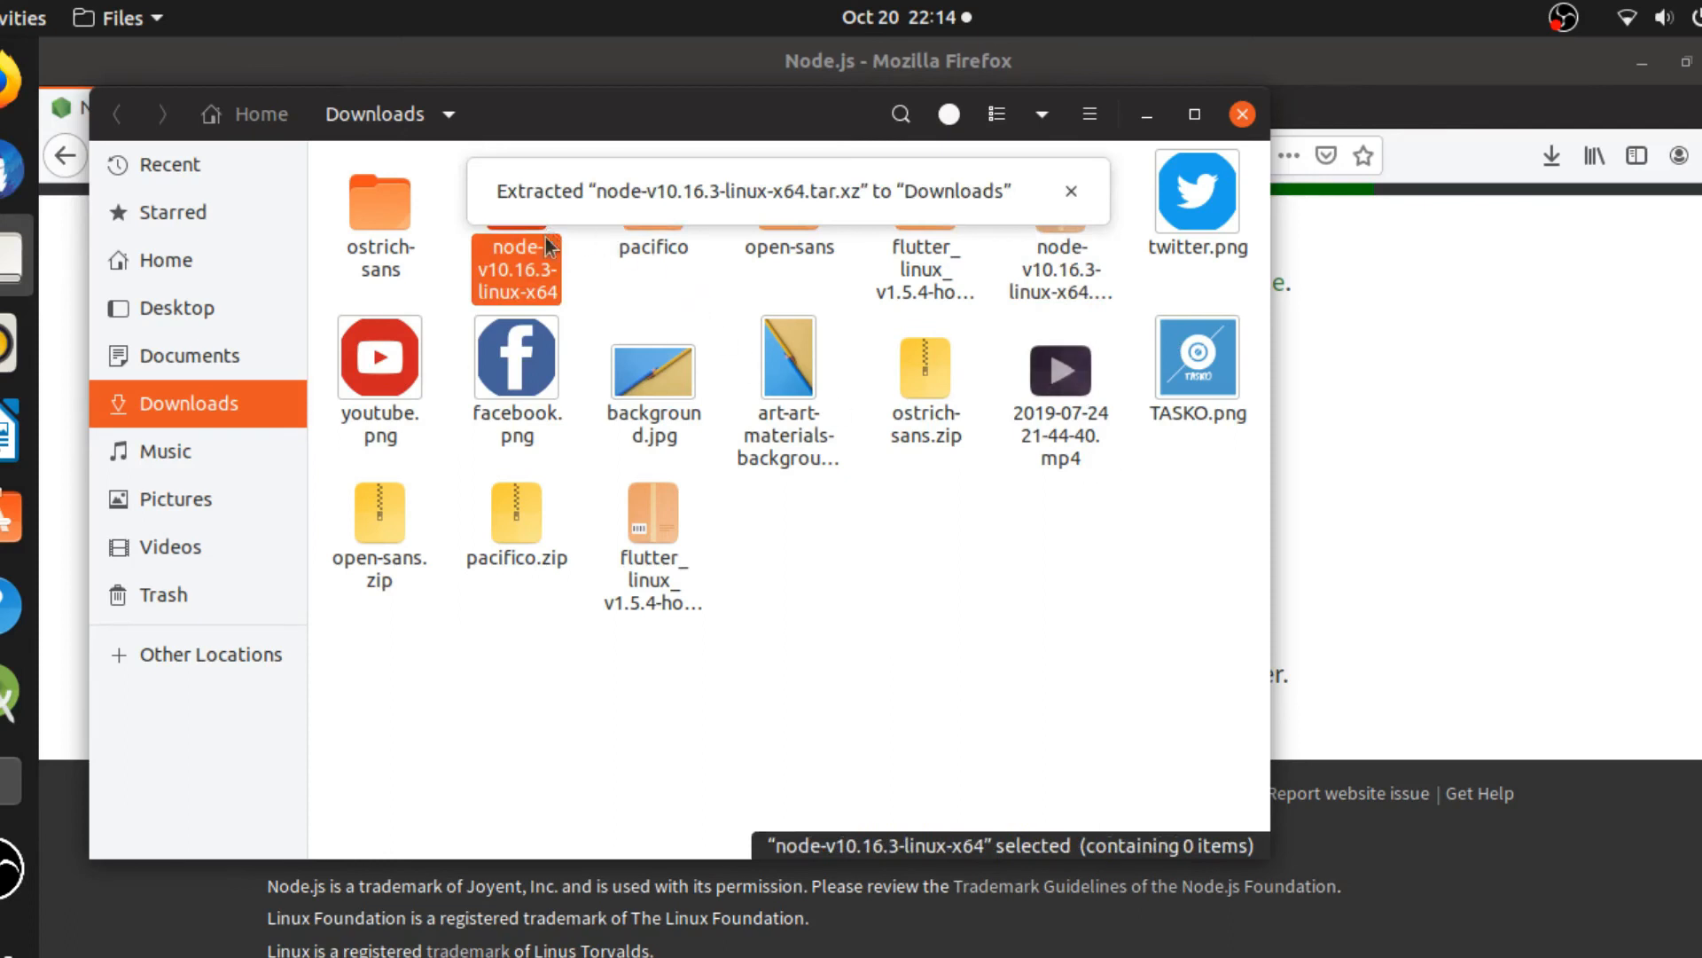
{"action": "double_click", "coordinate": [516, 266]}
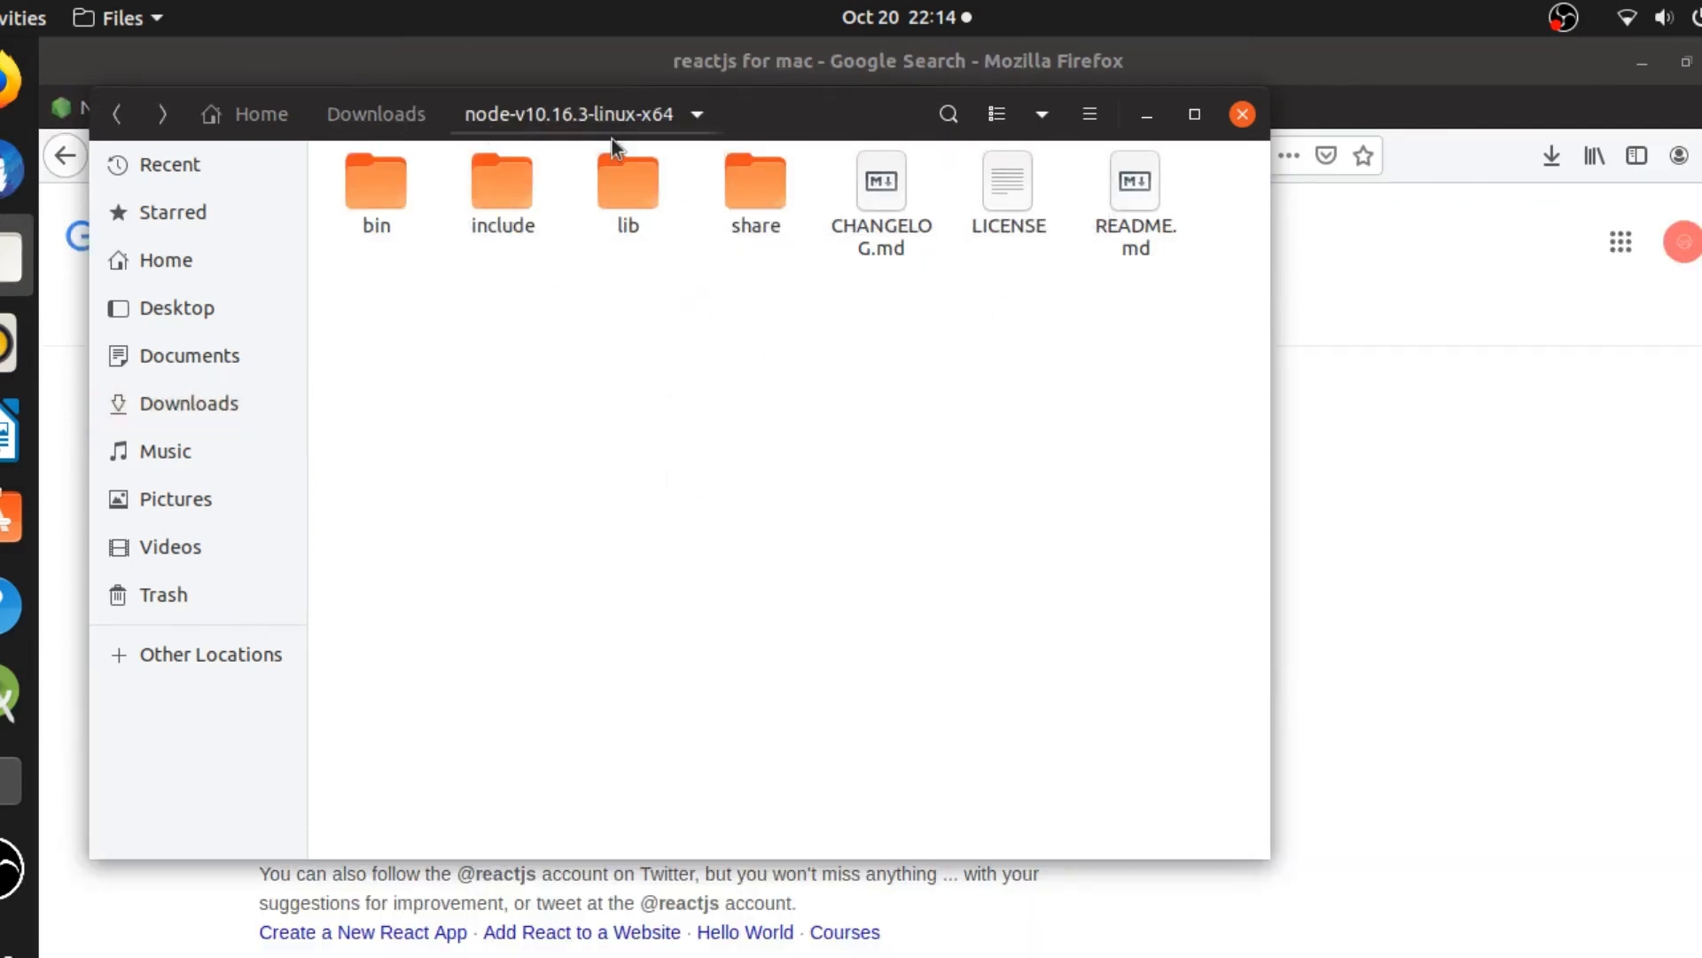
{"action": "double_click", "coordinate": [374, 181]}
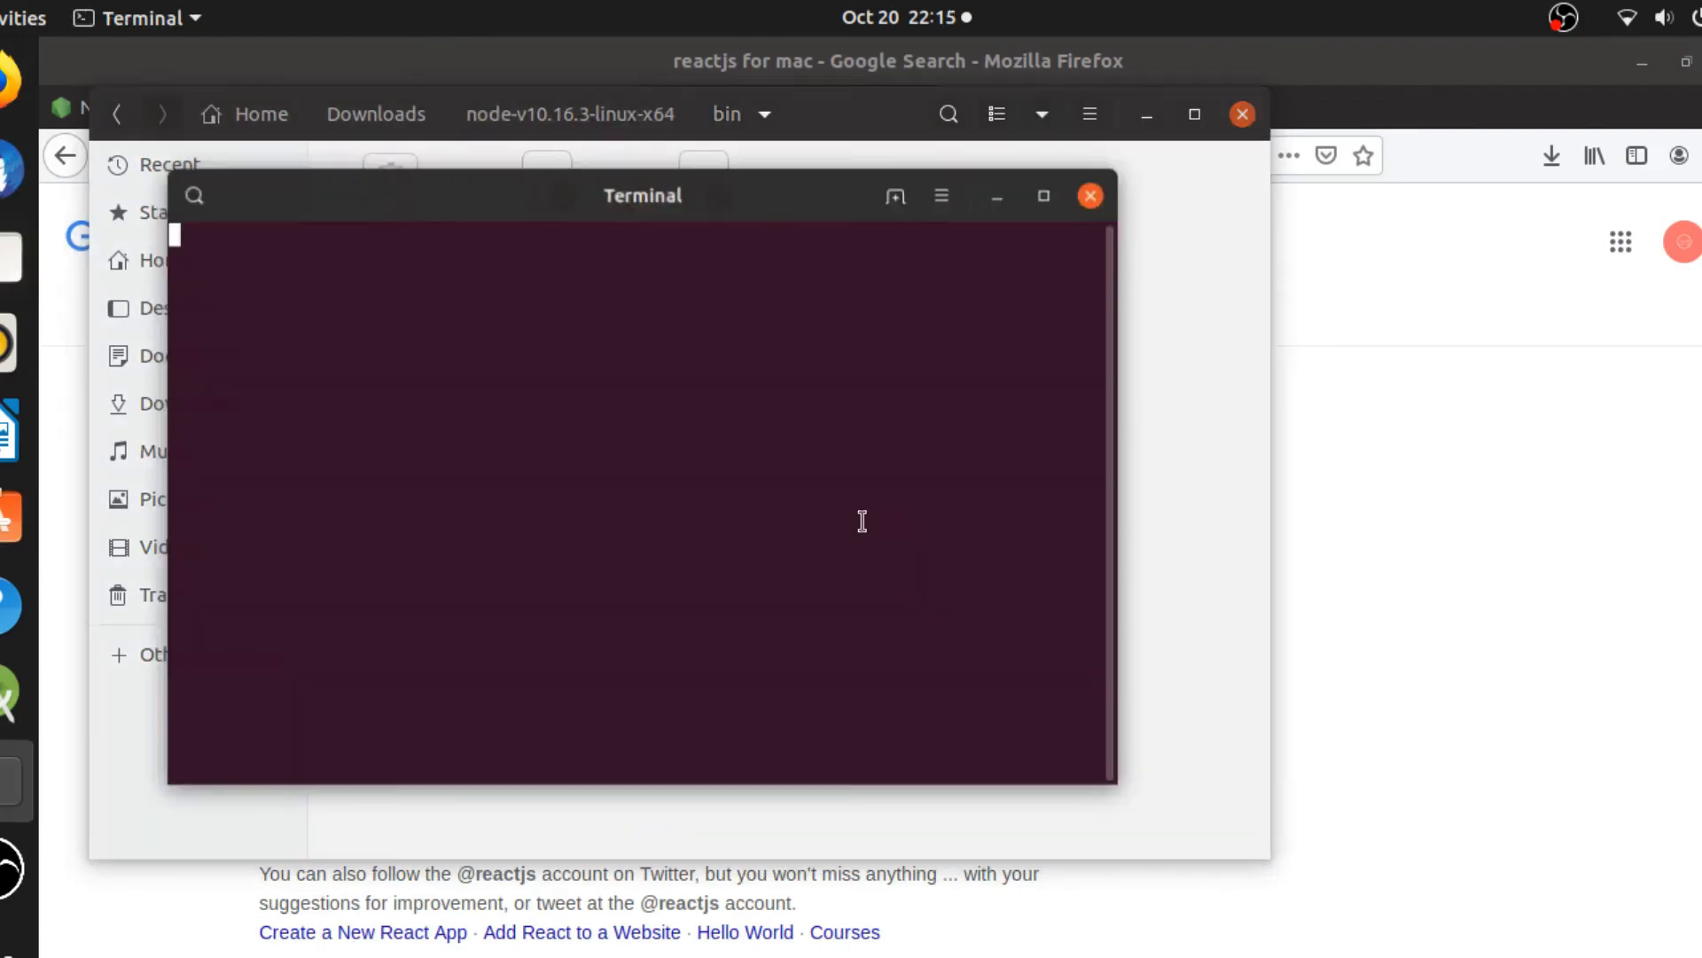
Append the Node.js bin path to PATH with export, then test node and npm.
{"action": "type", "text": "p"}
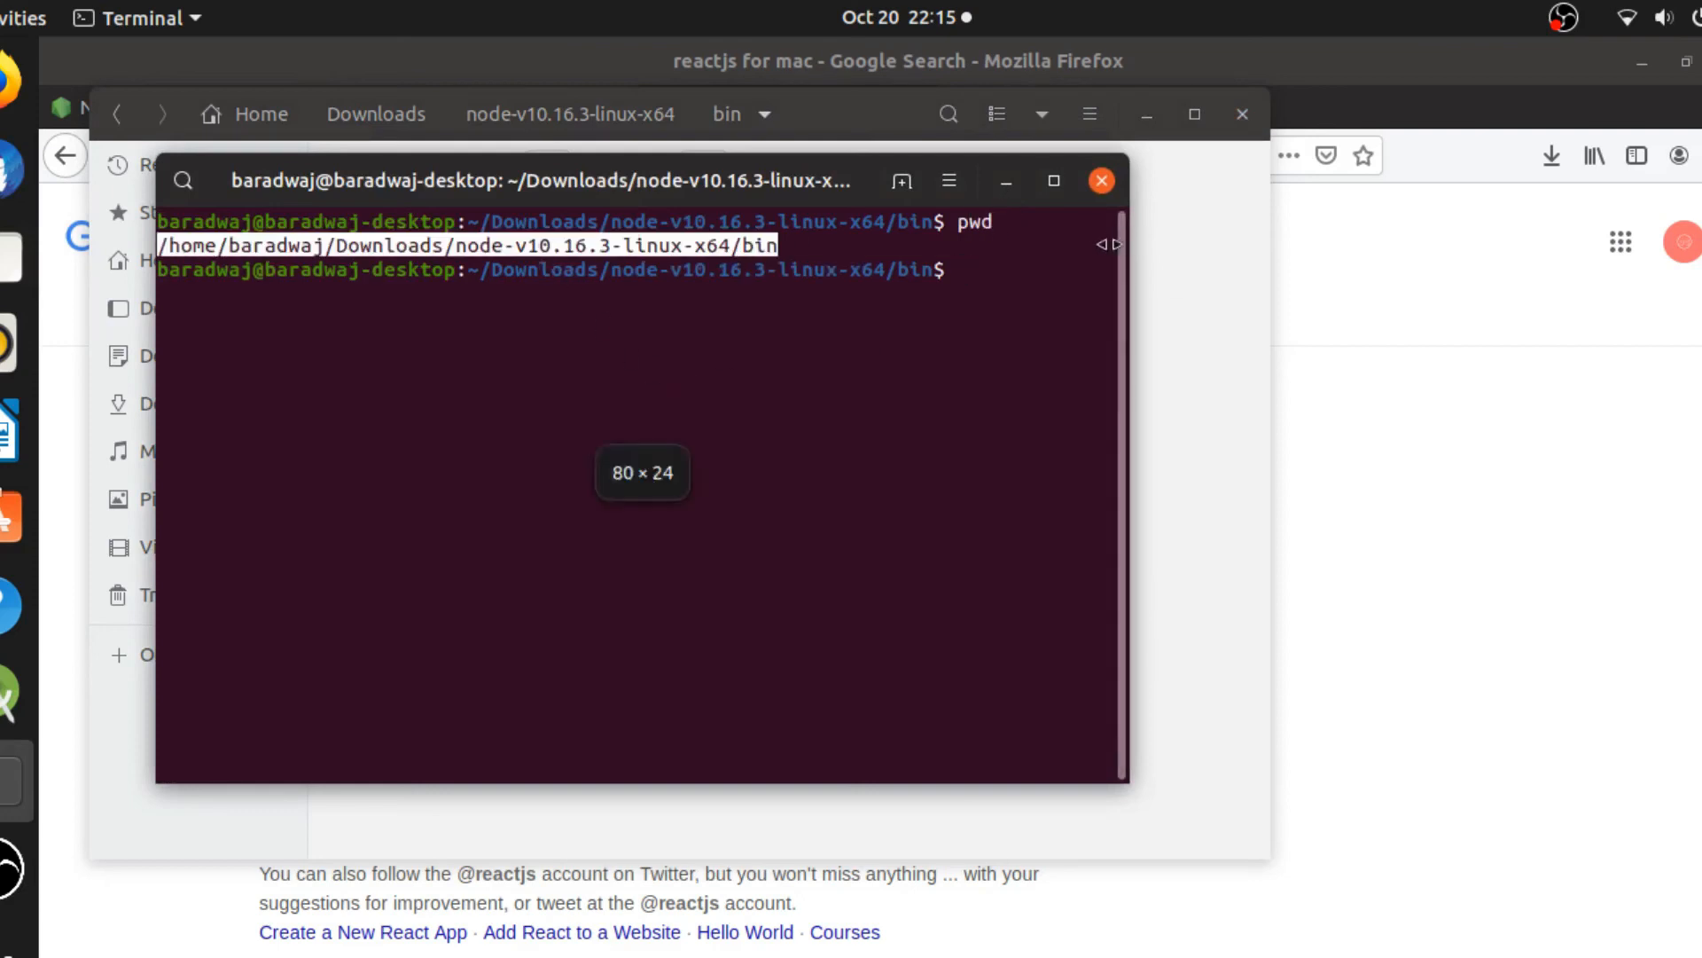
{"action": "type", "text": "export"}
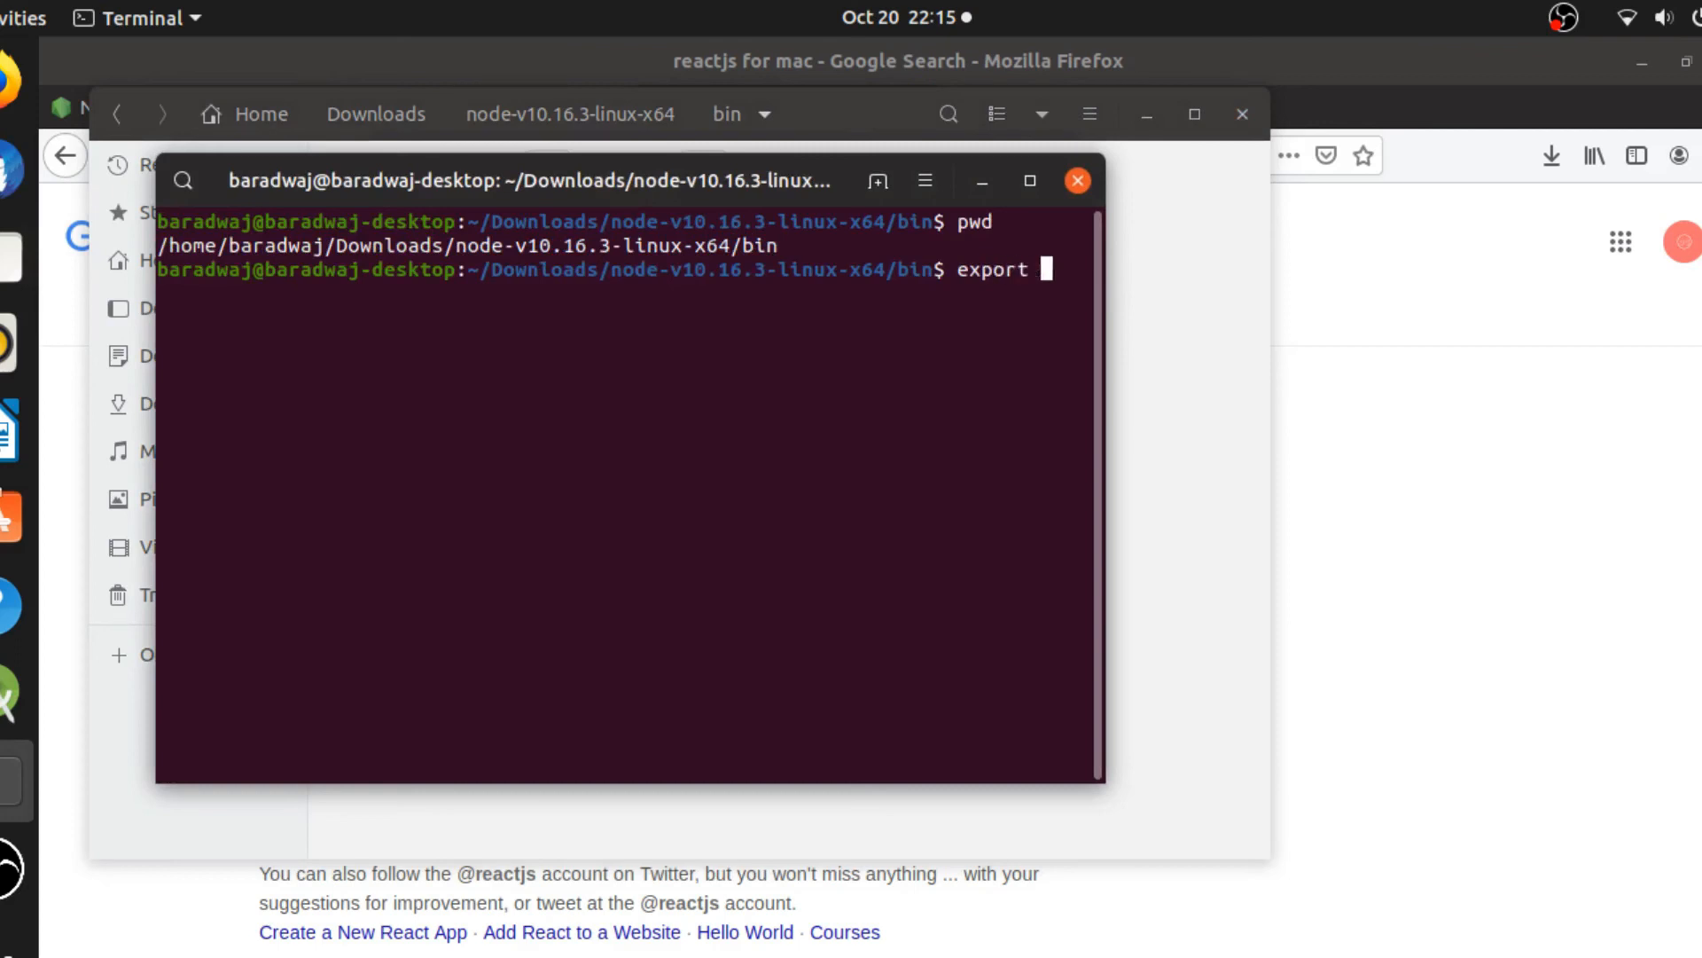
{"action": "type", "text": "PATH="}
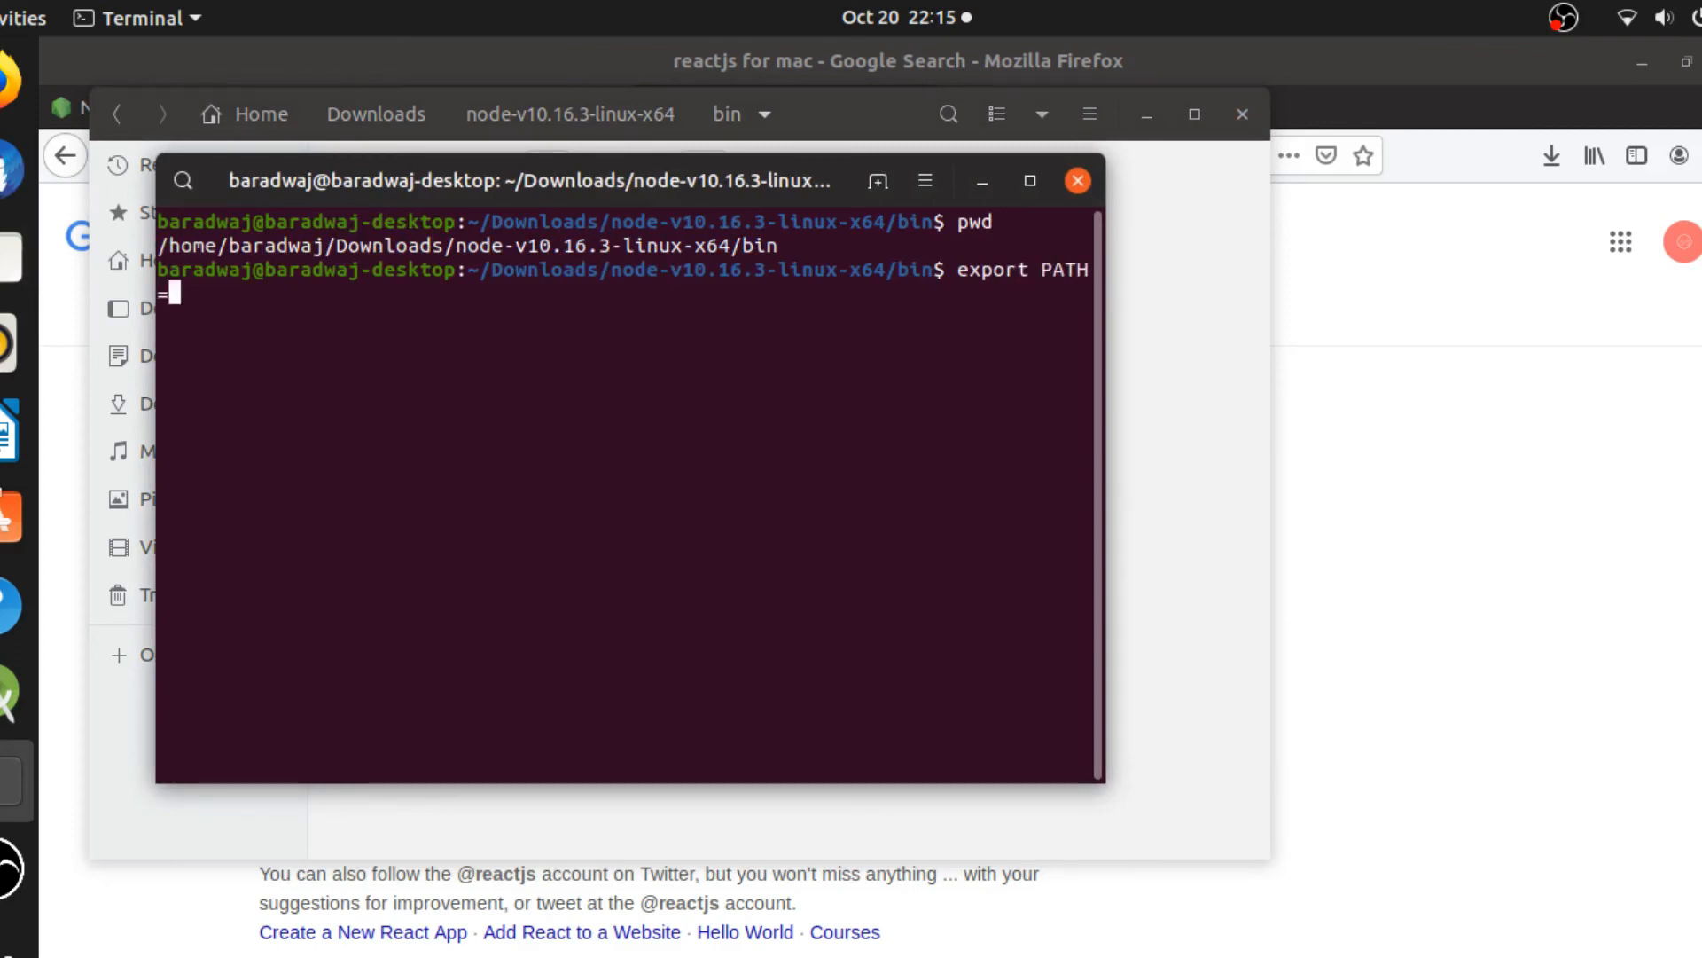
{"action": "type", "text": "$PATH:/home/baradwaj/Downloads/node-v10.16.3-linux-x64/bin"}
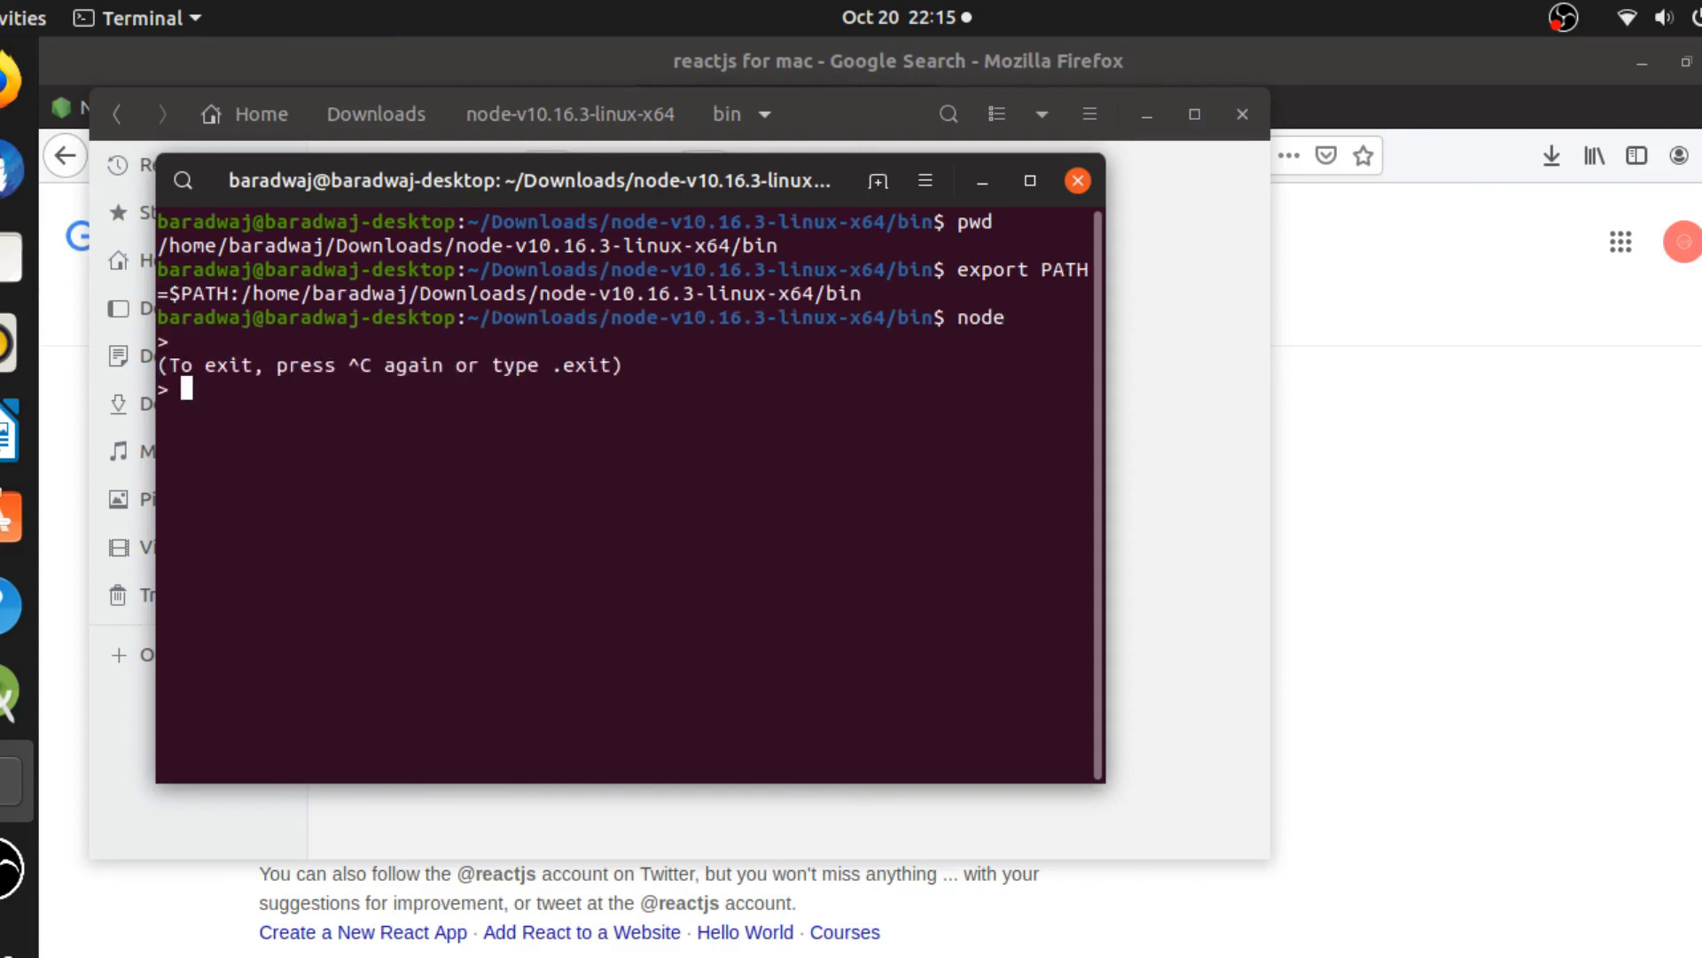
{"action": "type", "text": "ex"}
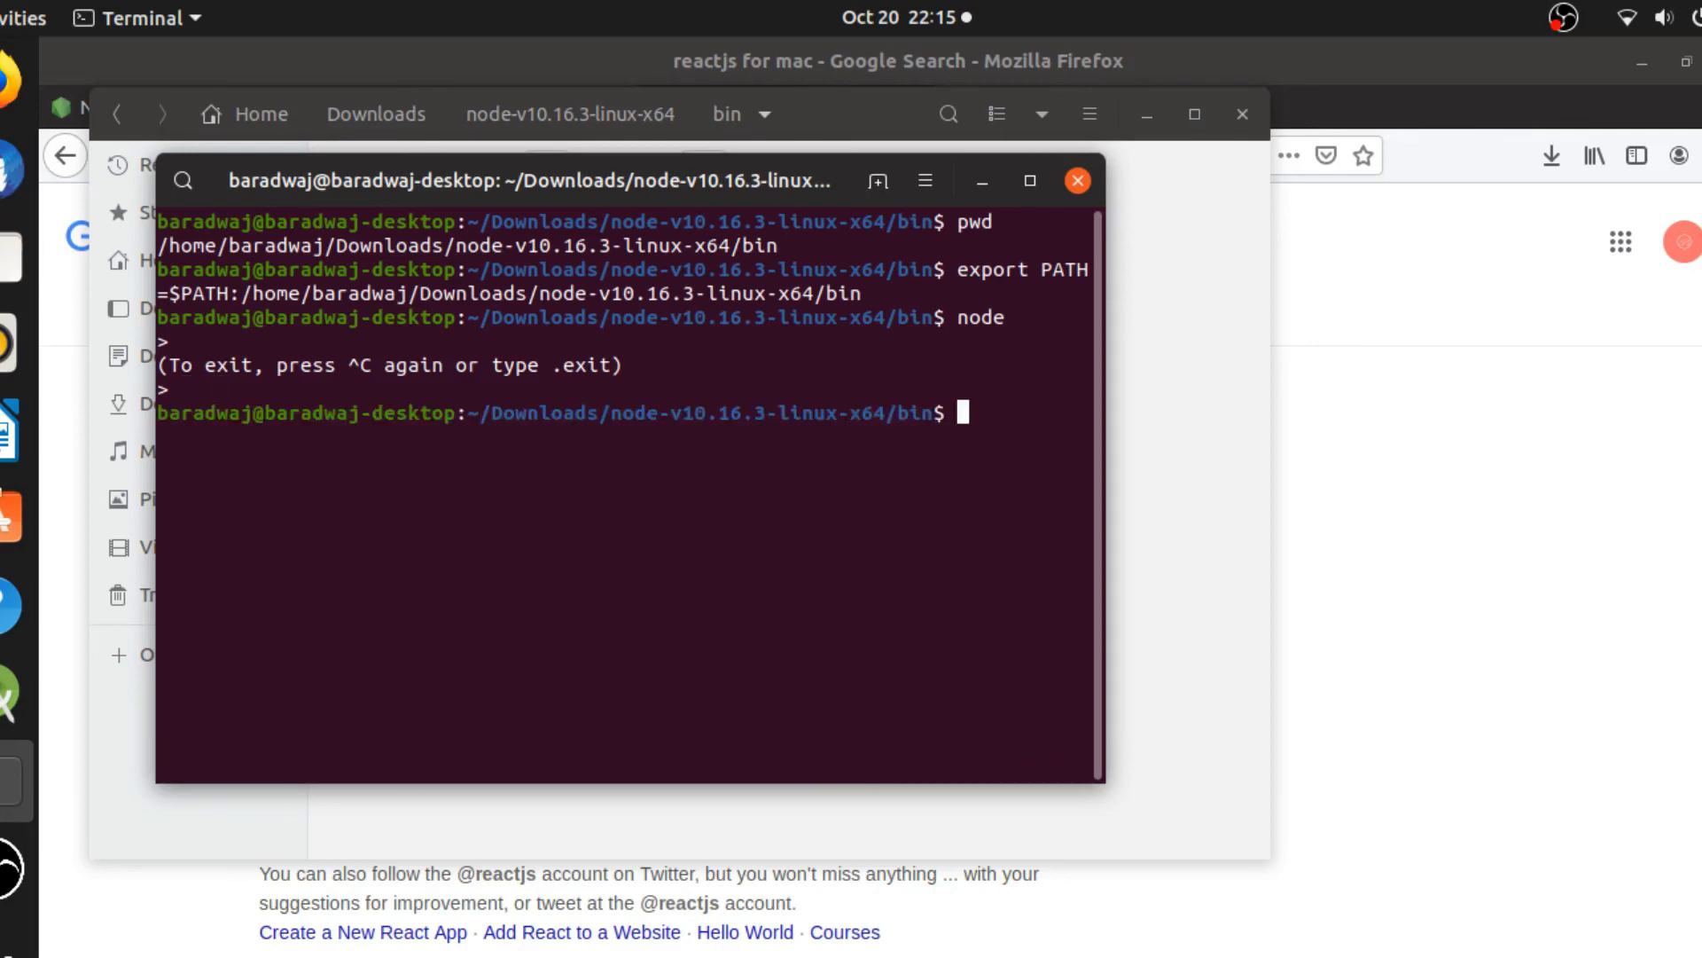
{"action": "type", "text": "np"}
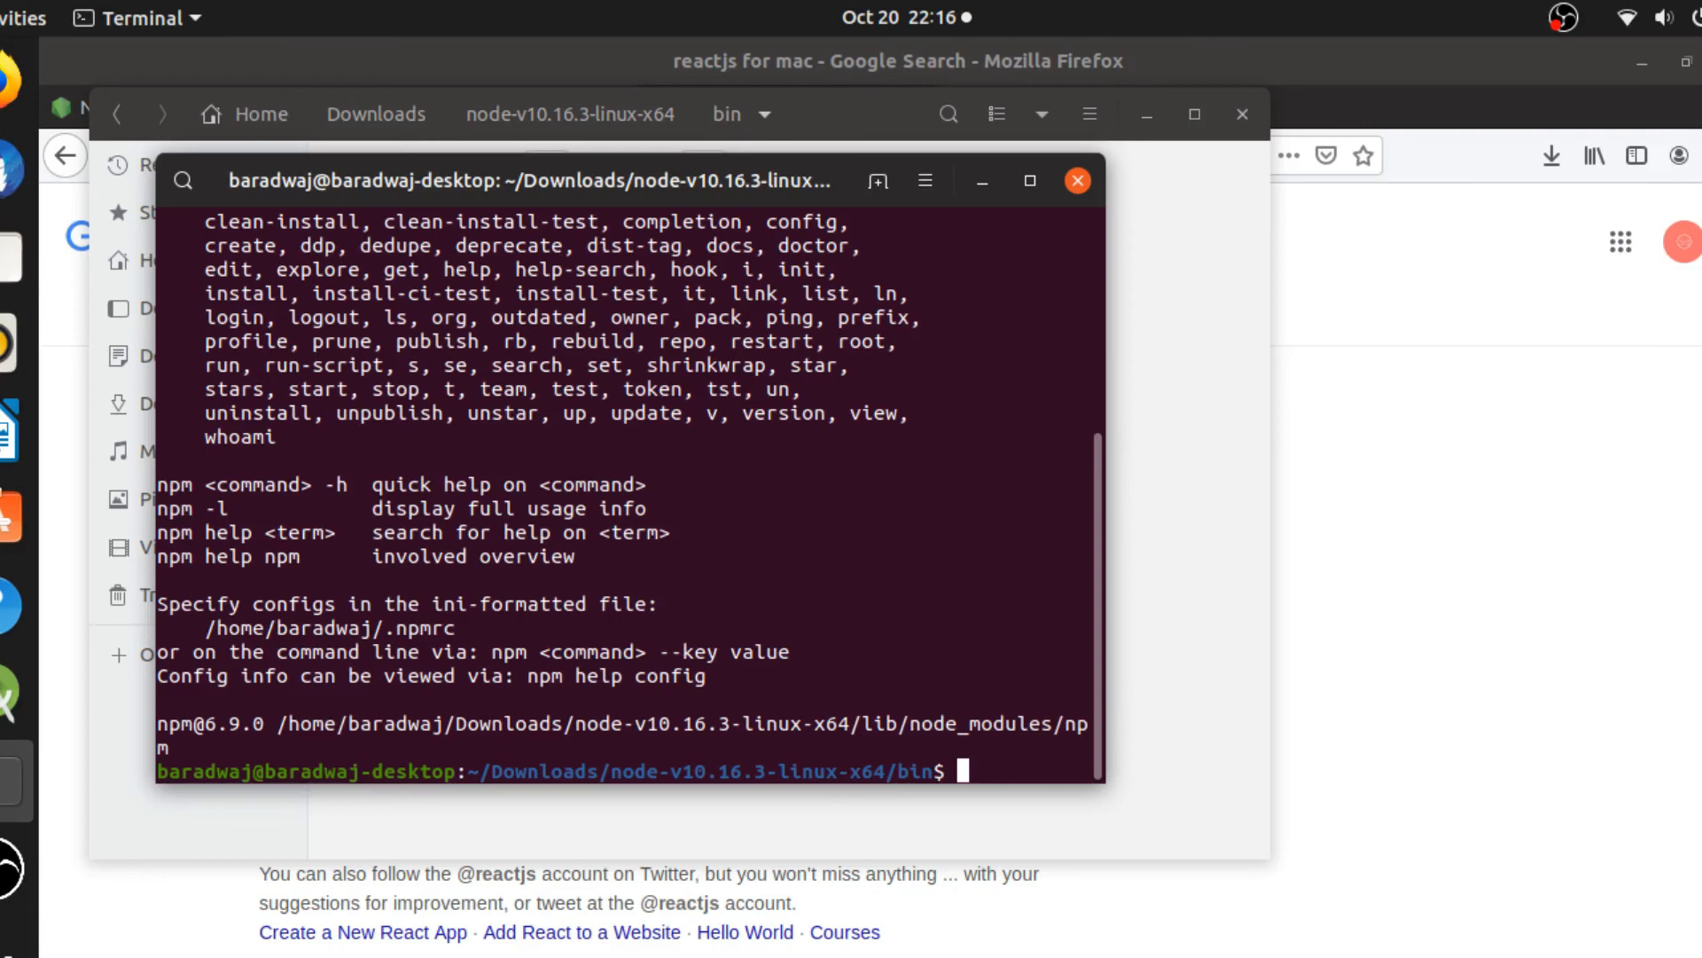
Drop the half-typed npx create-react-app command and make a reactjs folder with mkdir.
{"action": "type", "text": "np"}
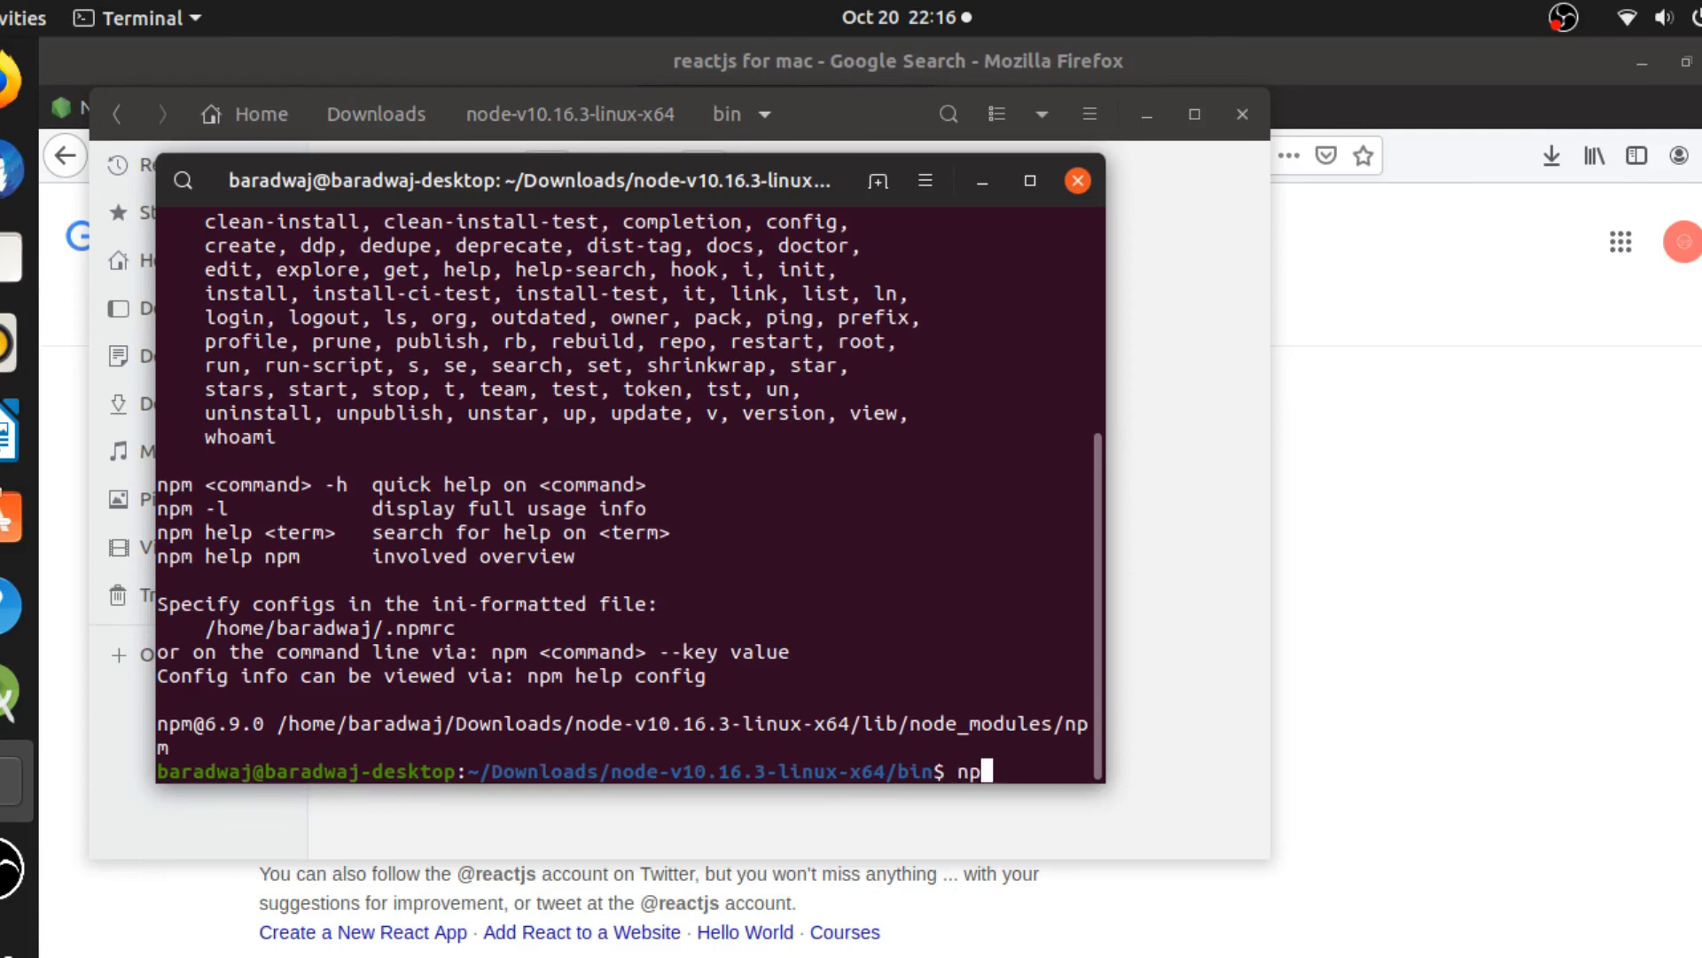
{"action": "type", "text": "x"}
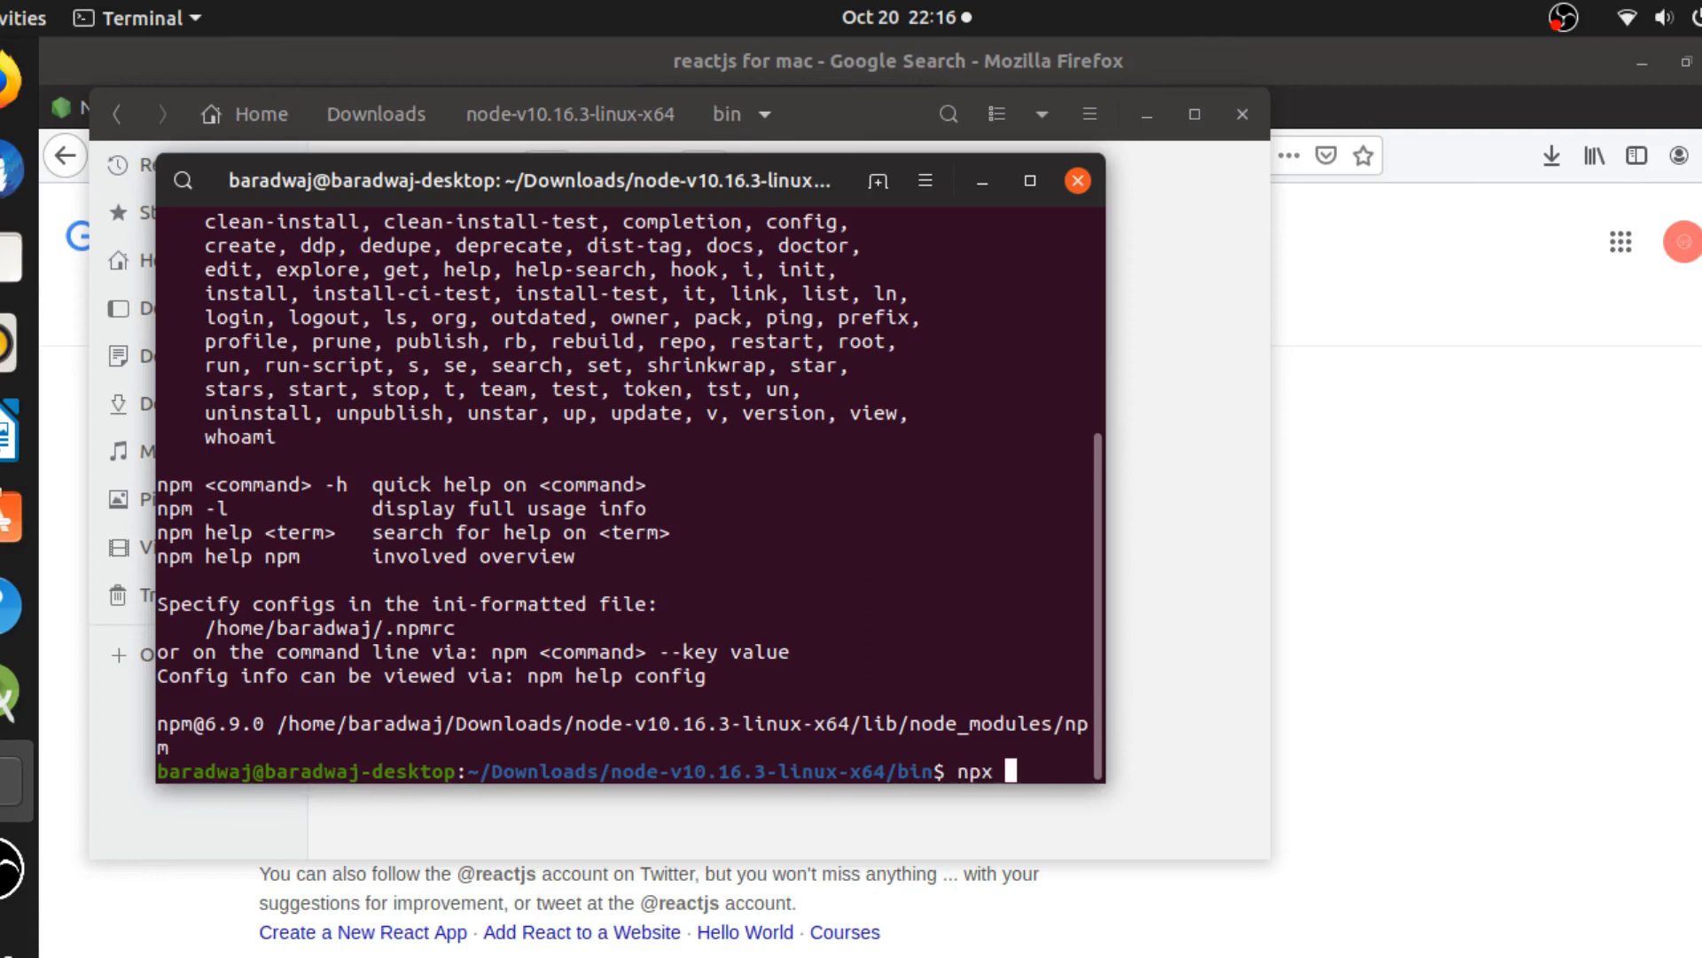
{"action": "type", "text": "create-react-app"}
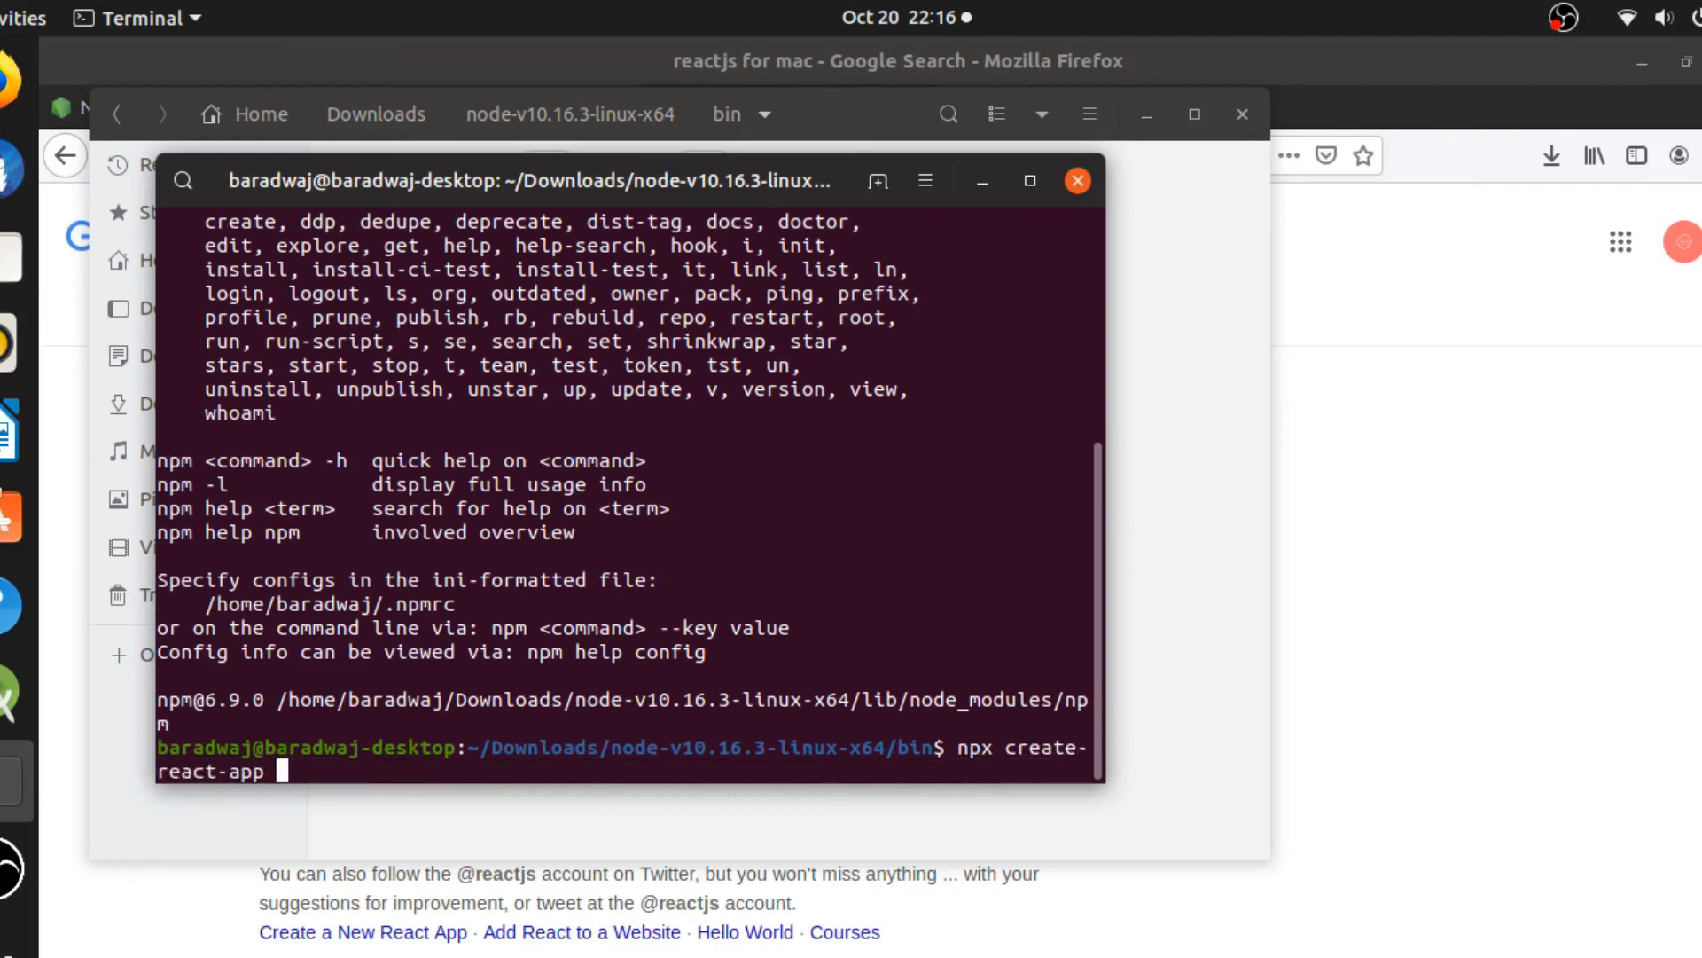
{"action": "type", "text": "myap"}
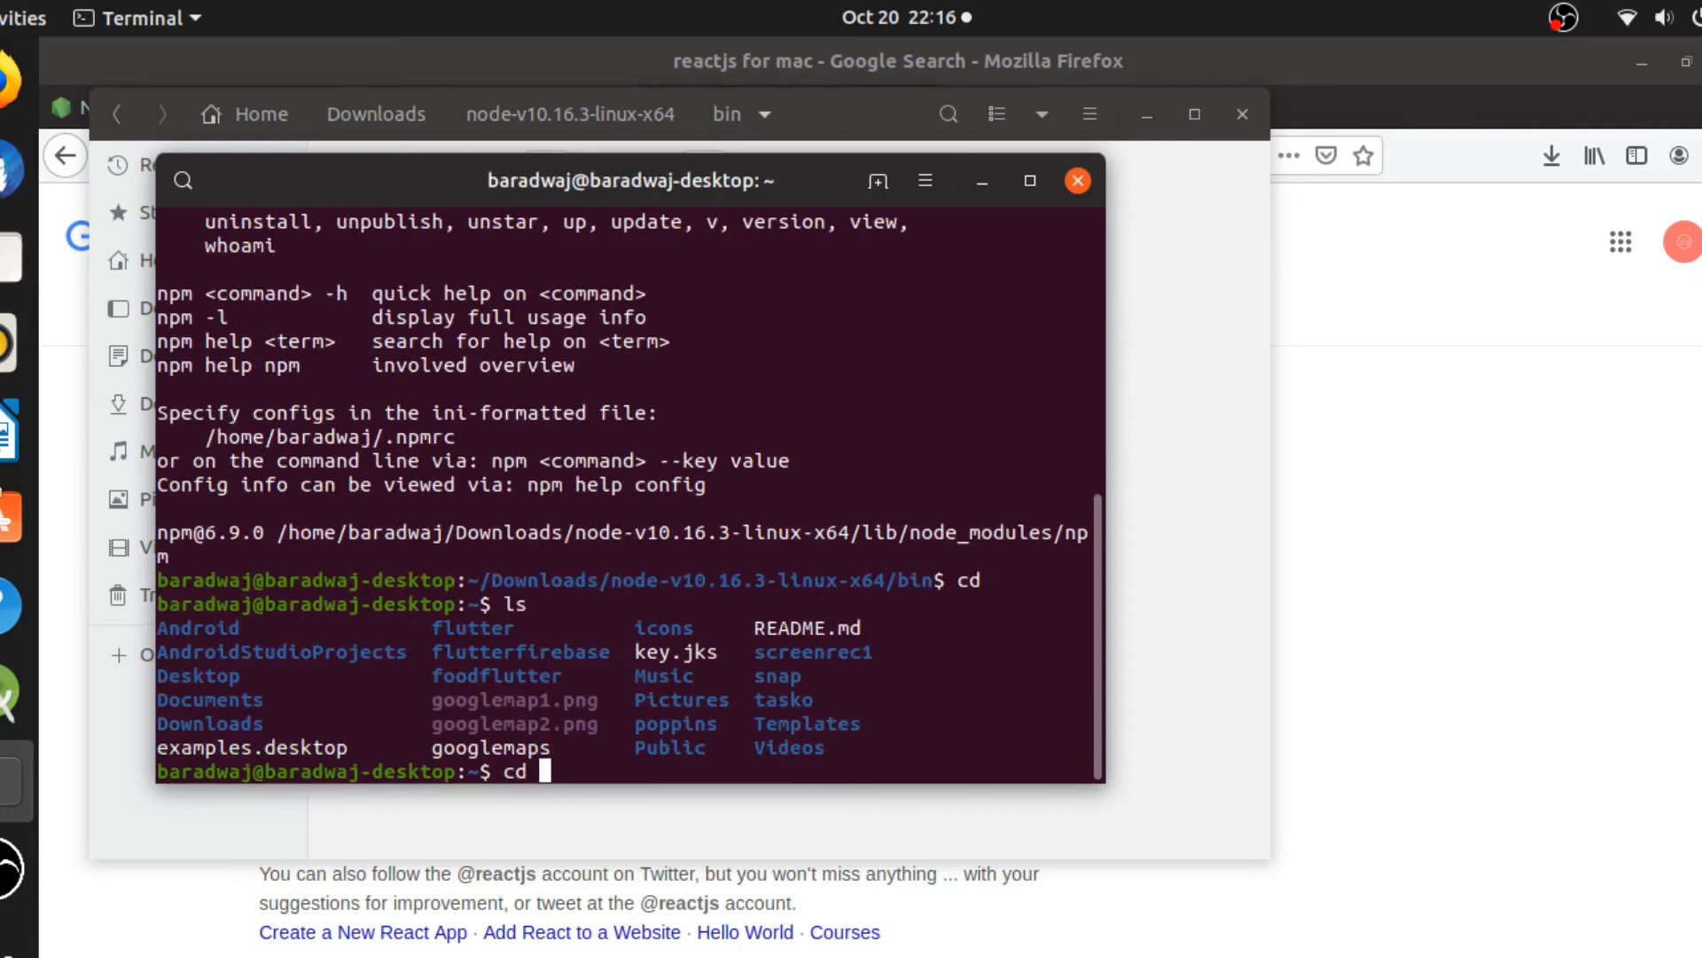
{"action": "type", "text": "reactjs"}
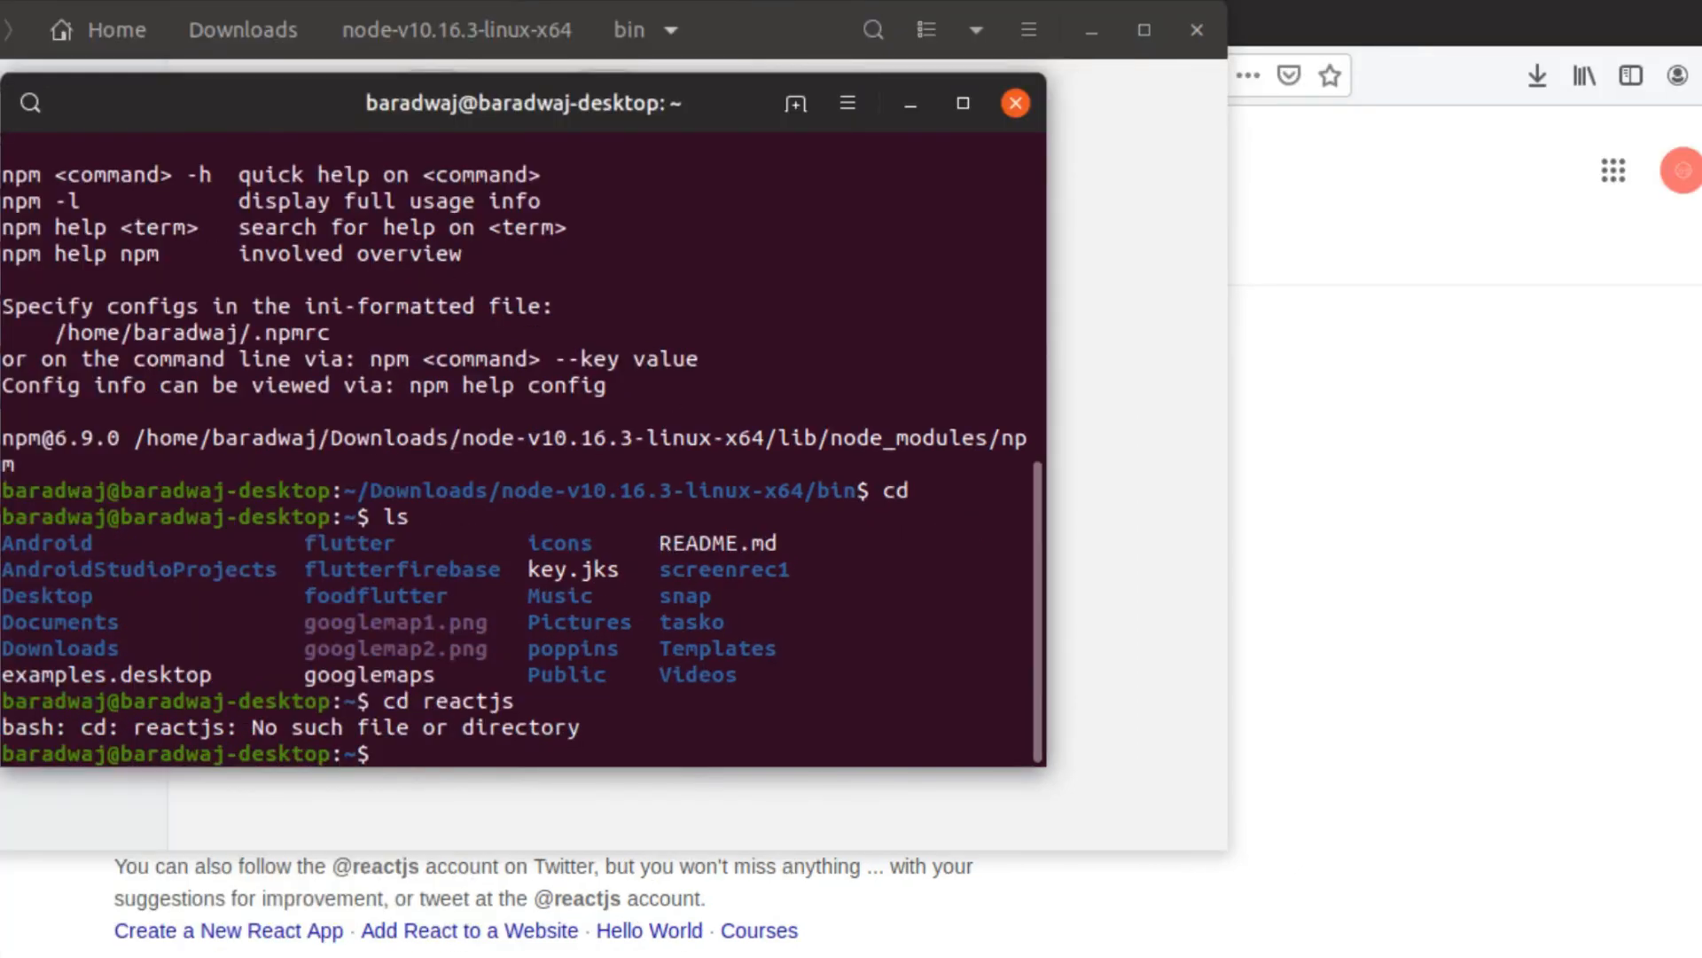
{"action": "type", "text": "nkdir"}
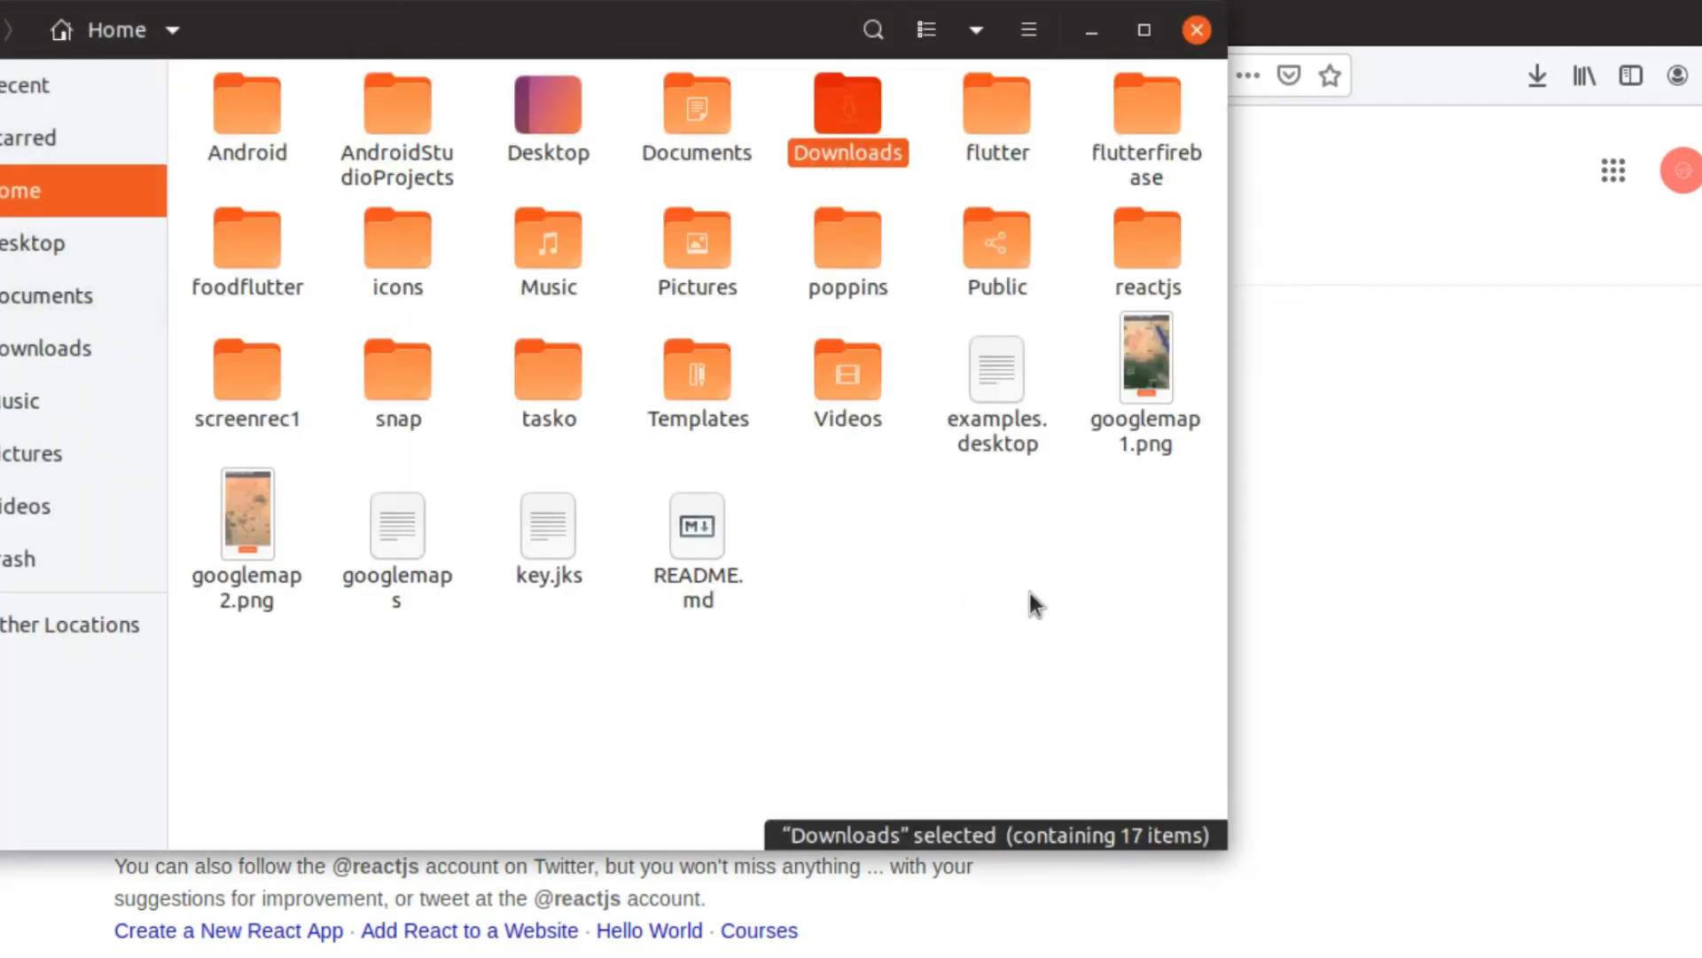
Check the home folder in Files, where the new reactjs folder appears.
{"action": "right_click", "coordinate": [1031, 604]}
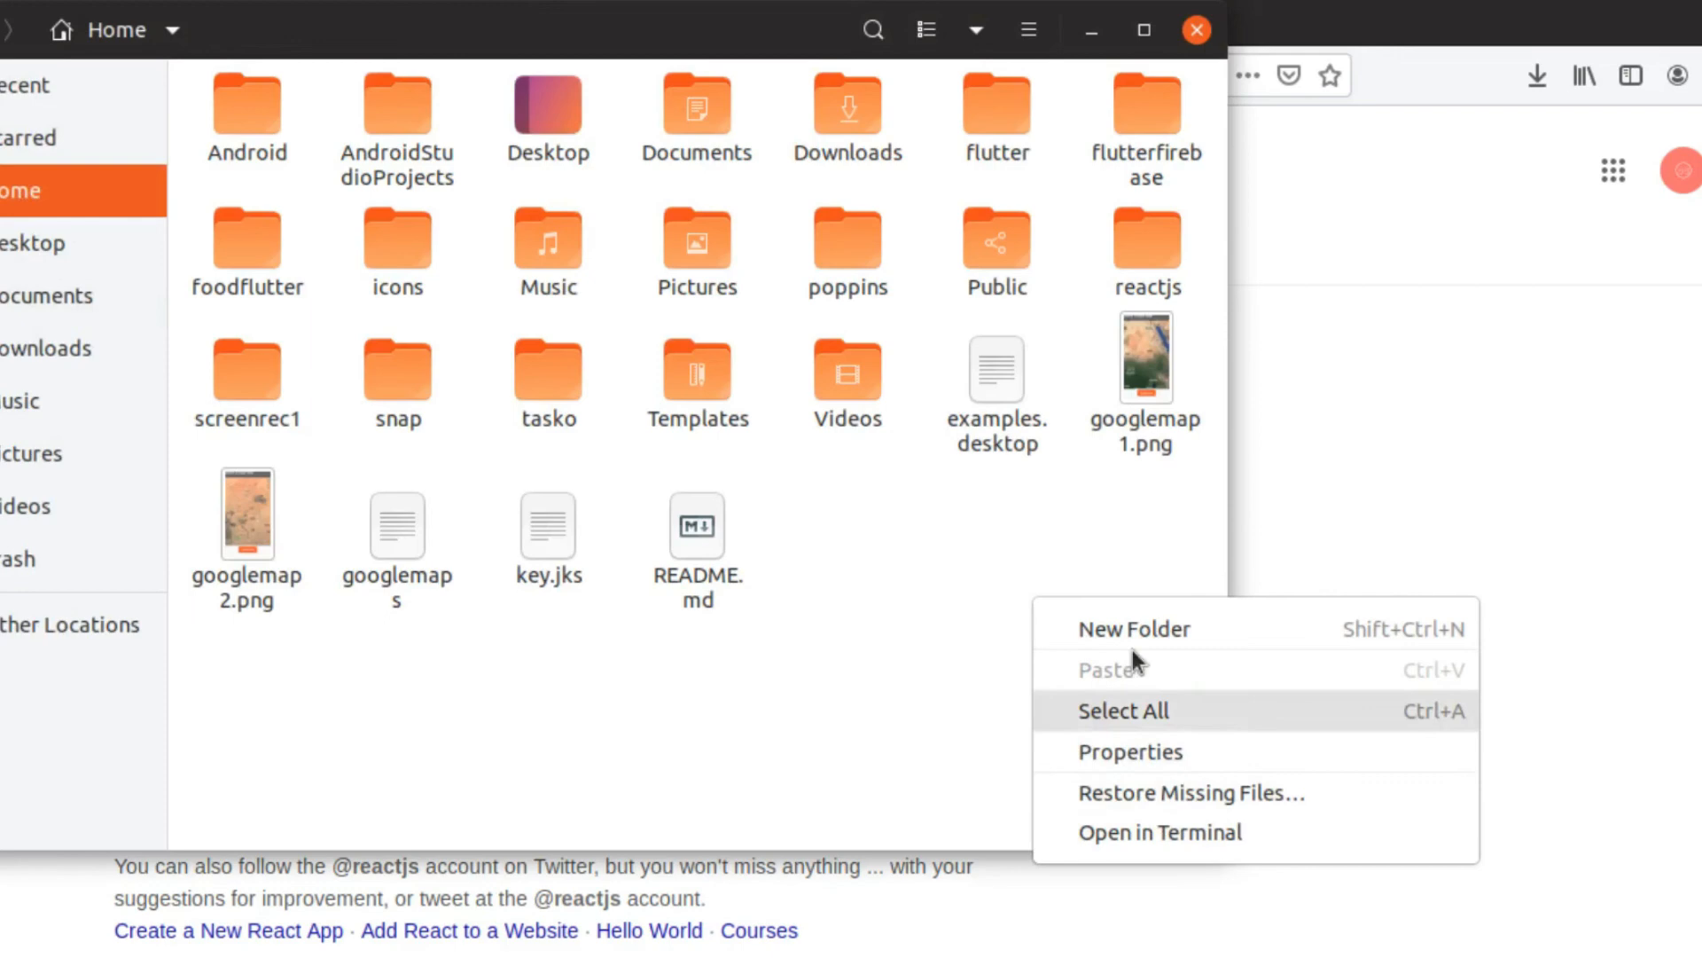
{"action": "left_click", "coordinate": [1135, 628]}
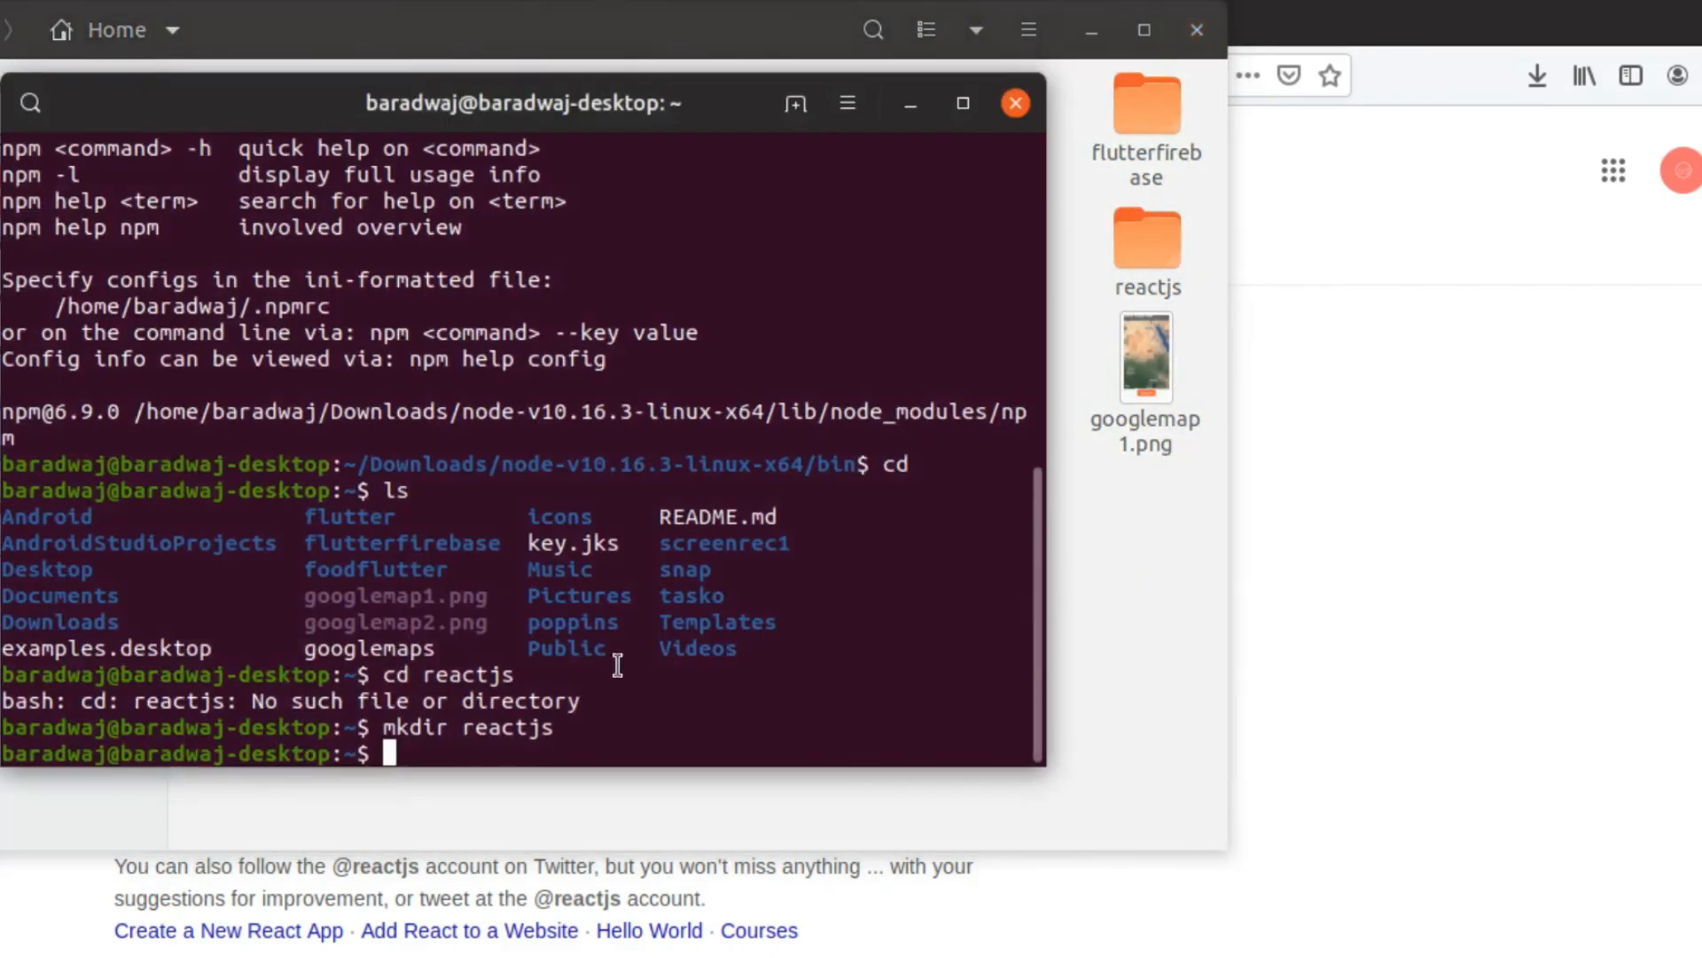
{"action": "left_click", "coordinate": [1012, 103]}
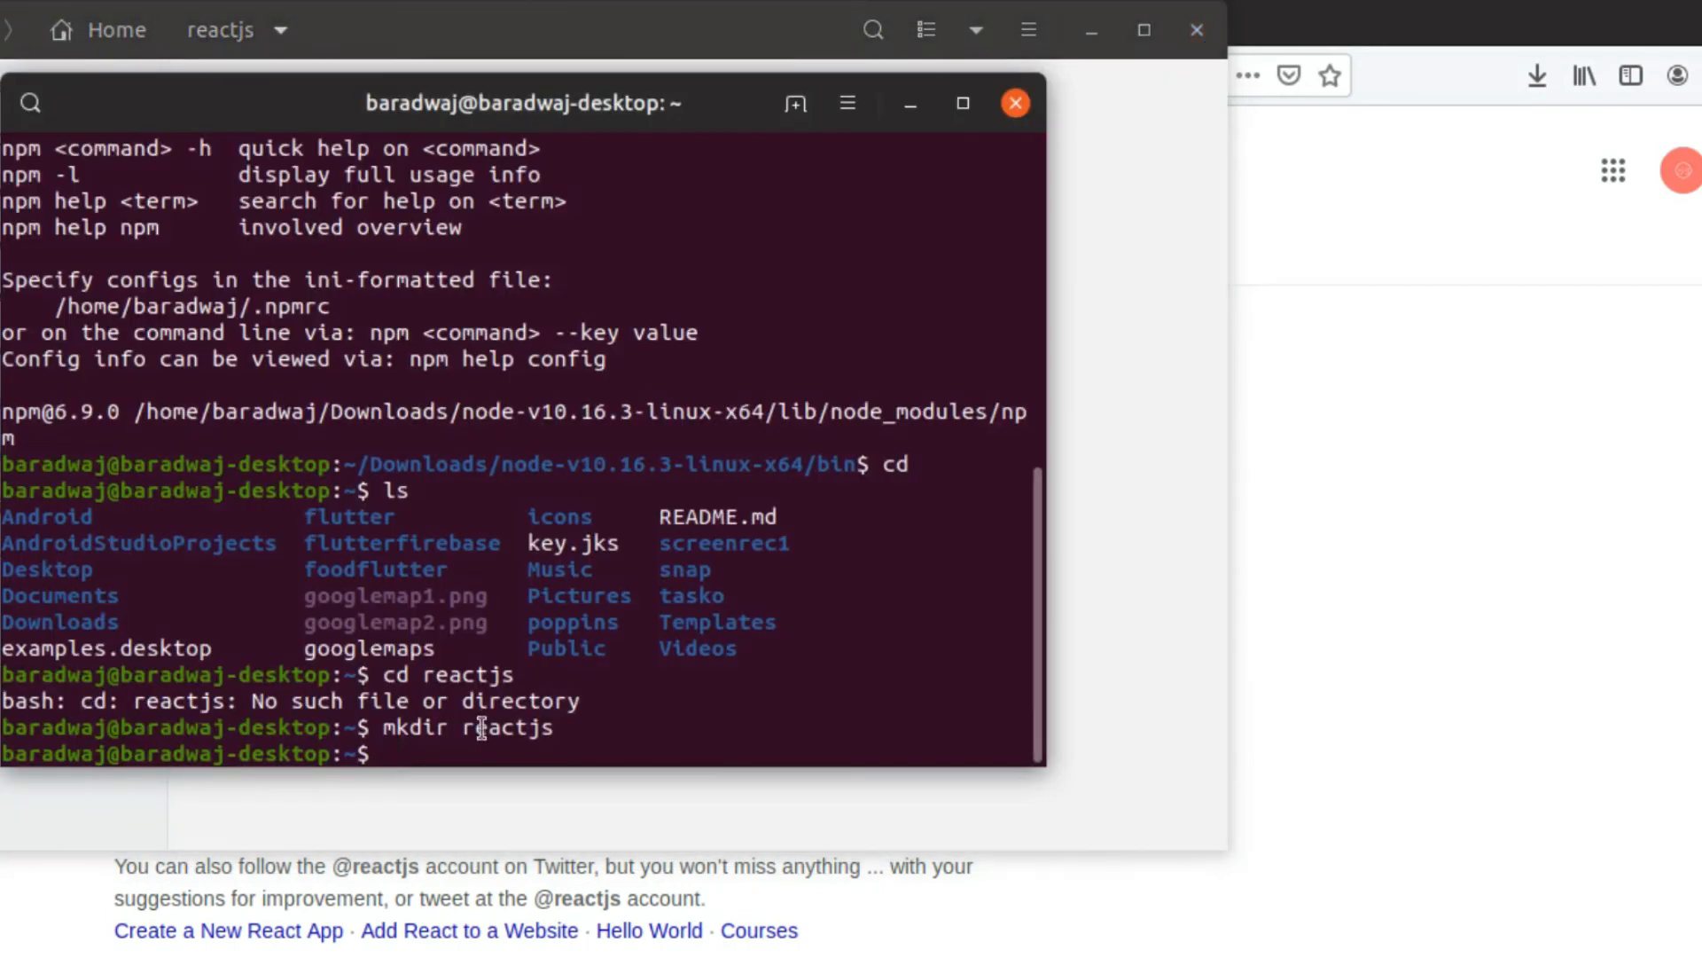
Inside reactjs, run npx create-react-app sample-app, then move into sample-app.
{"action": "type", "text": "cd reactjs/"}
{"action": "type", "text": "ls"}
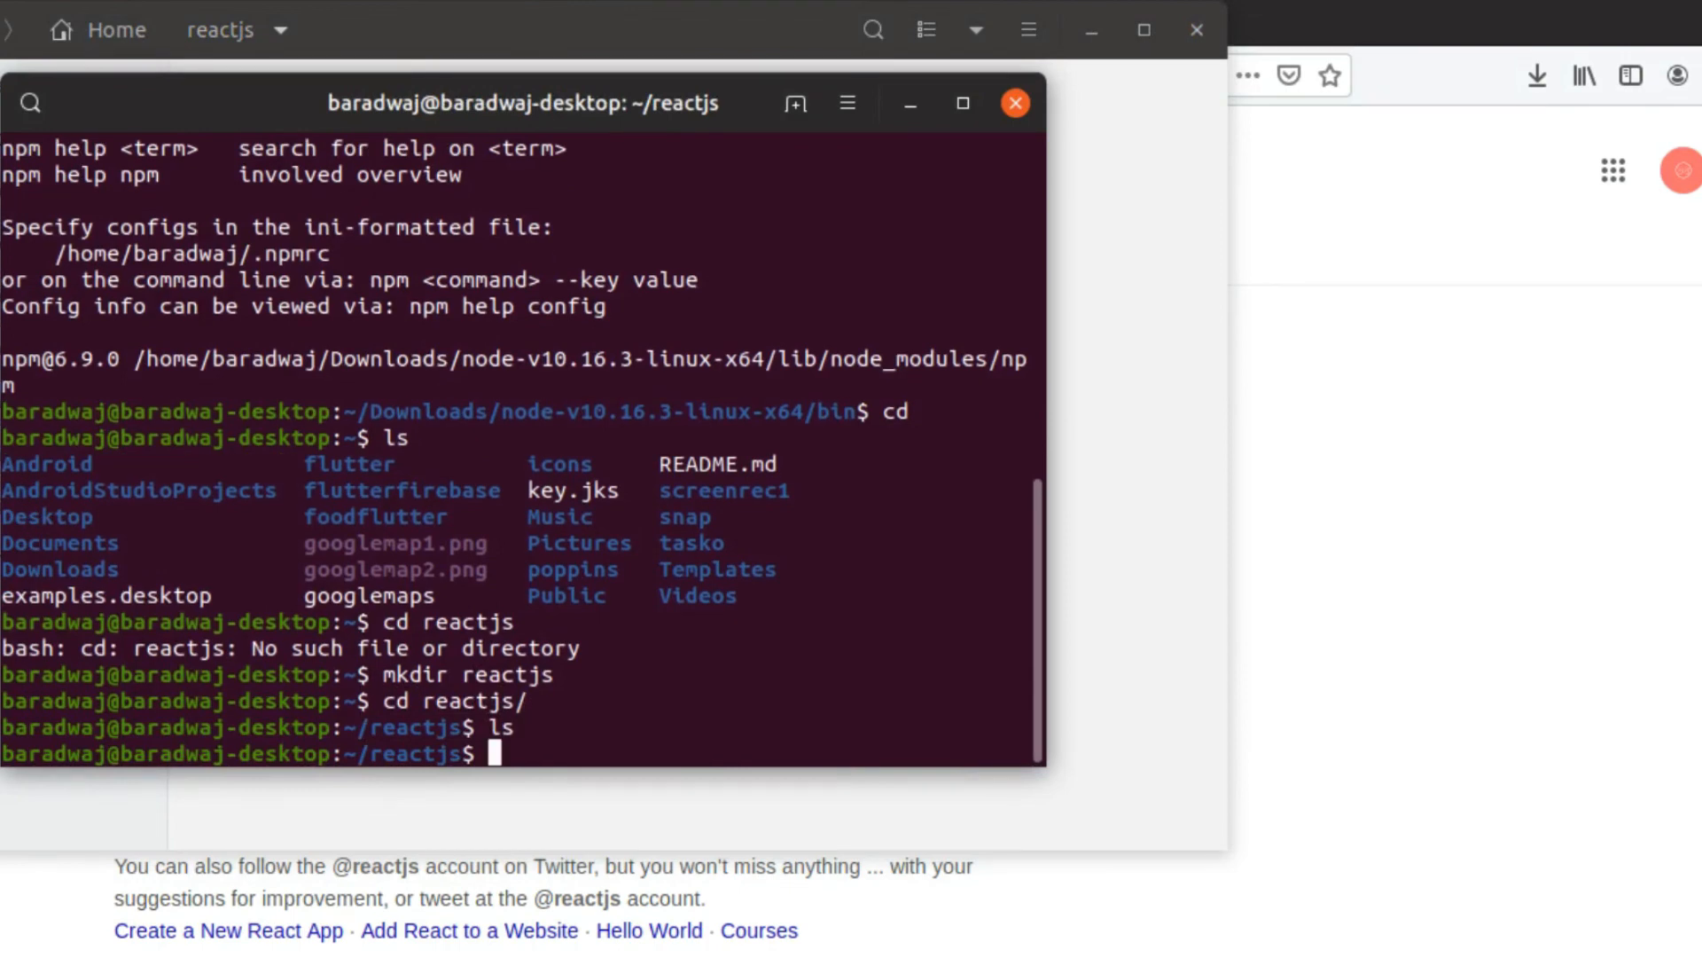
{"action": "type", "text": "npx"}
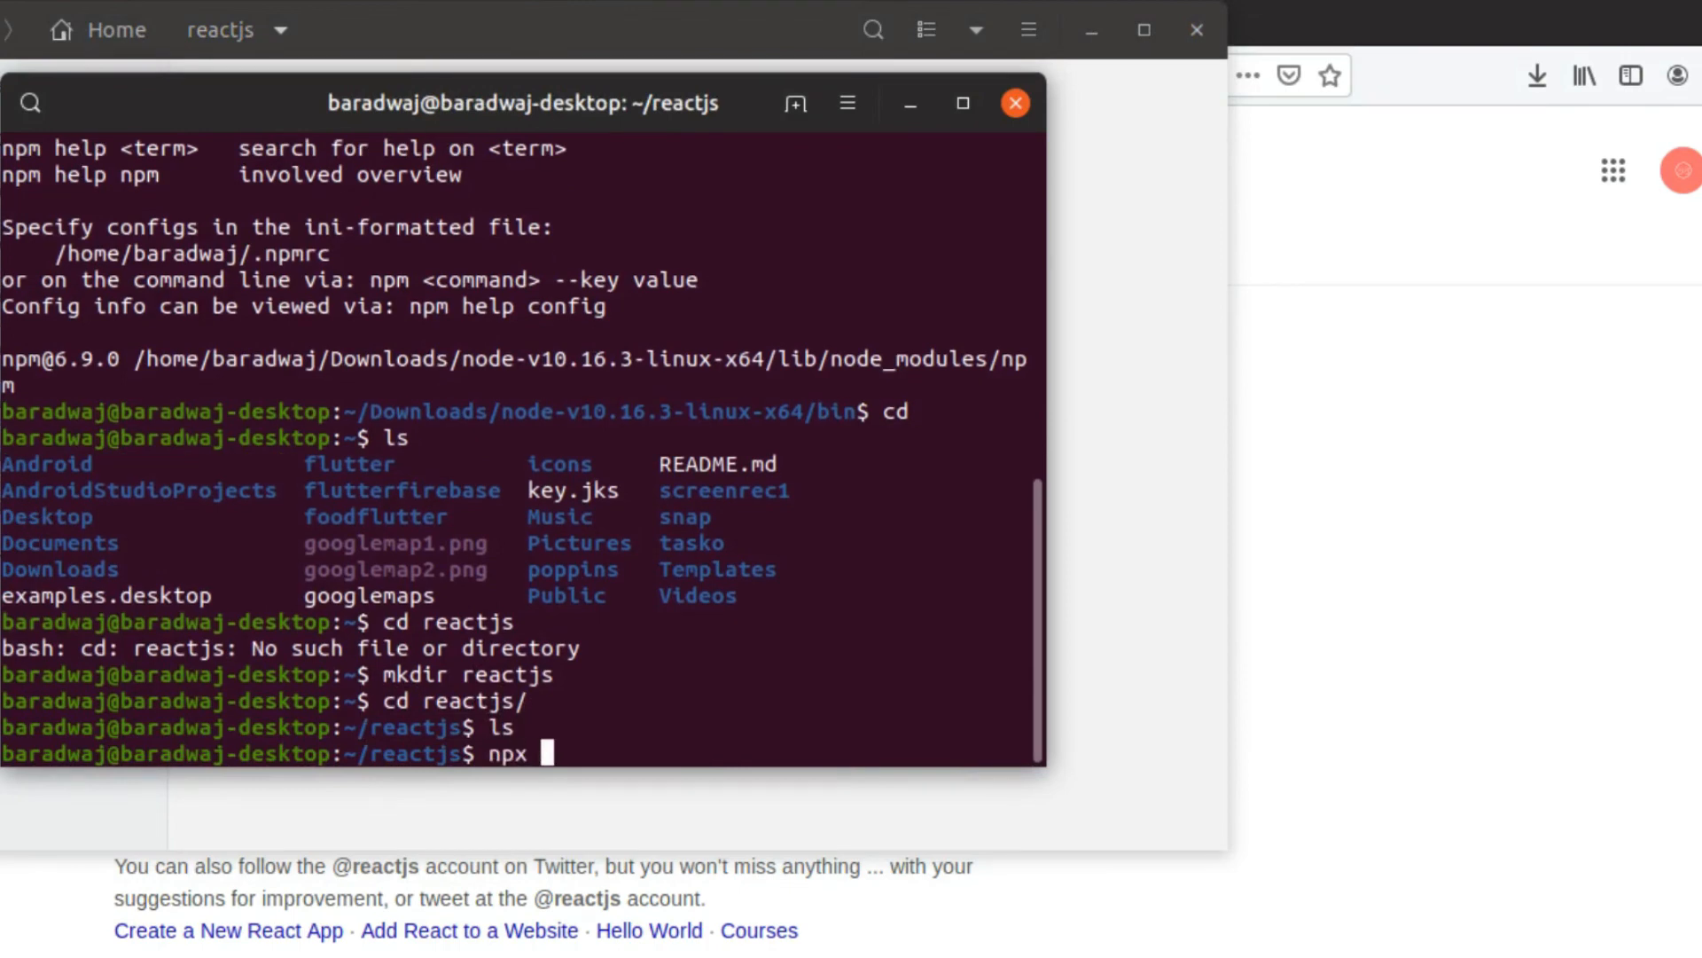
{"action": "type", "text": "create-"}
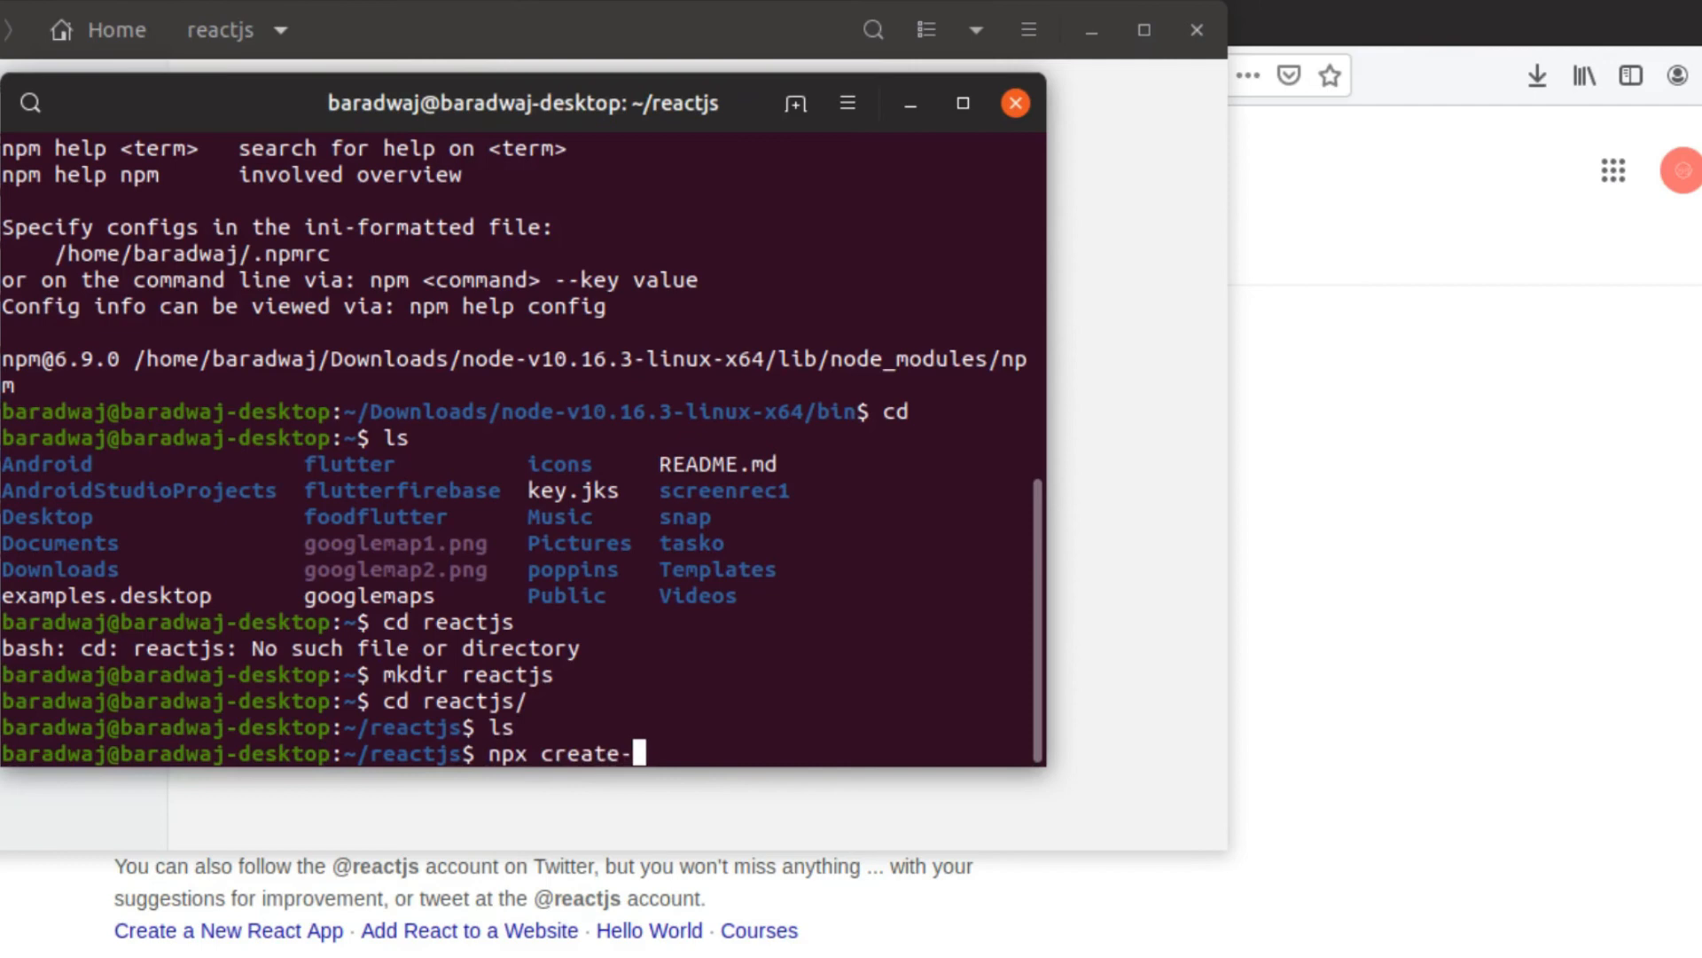
{"action": "type", "text": "react-app"}
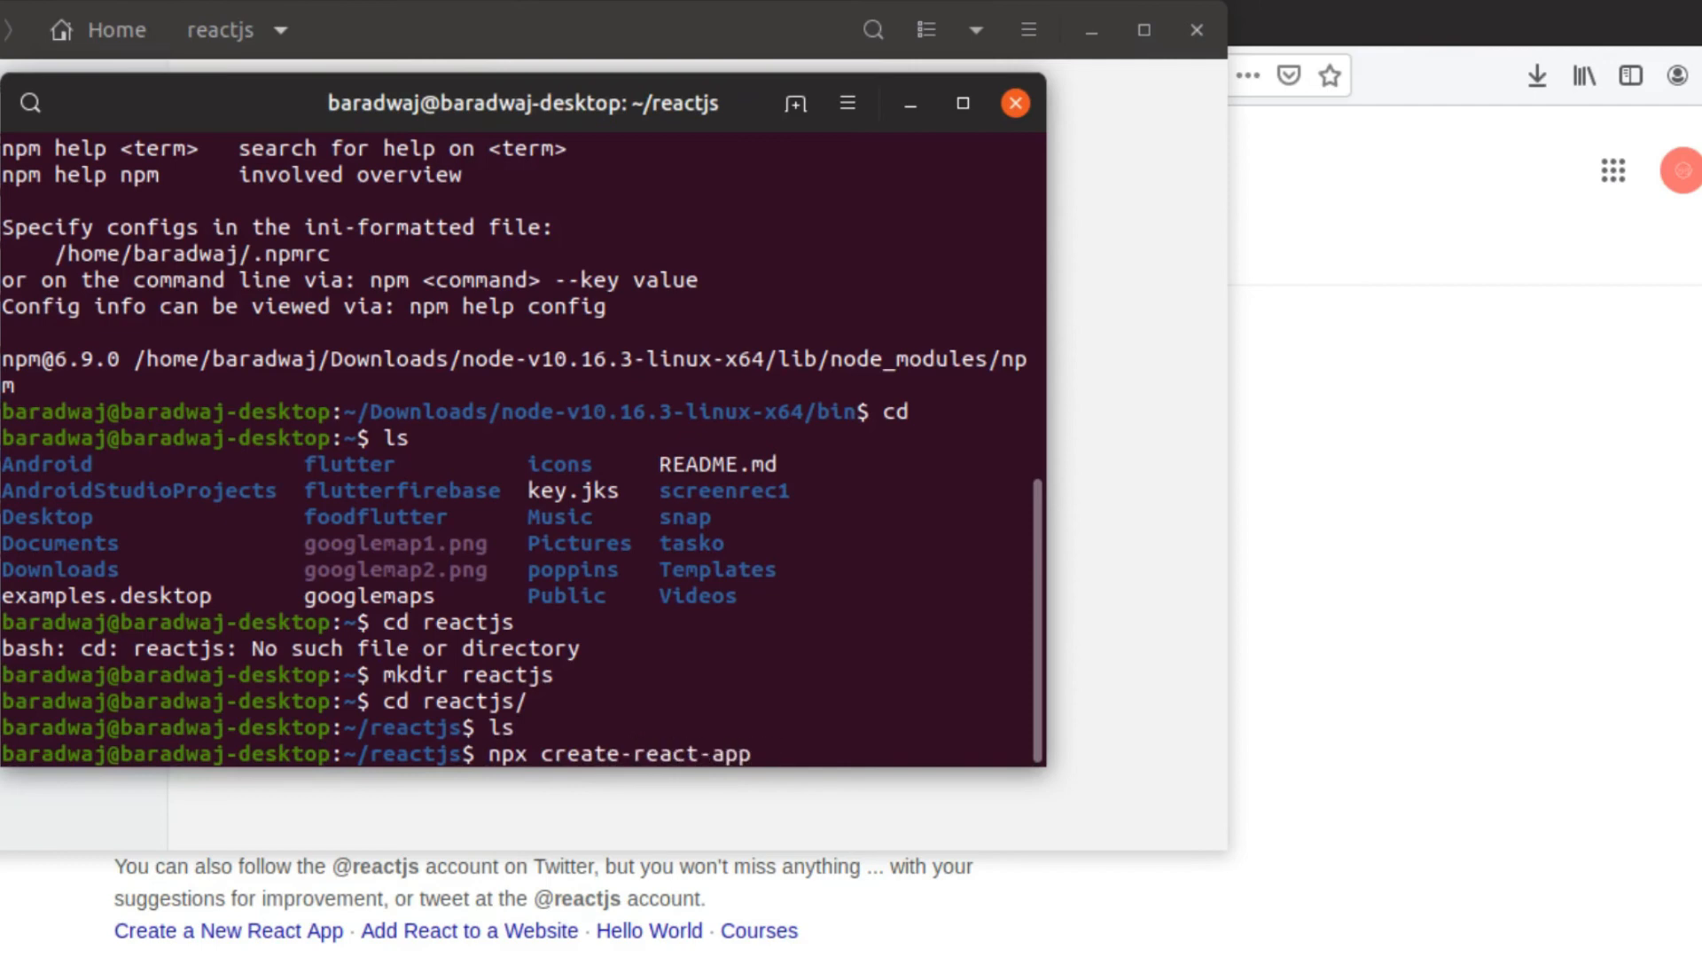
{"action": "type", "text": "sampl"}
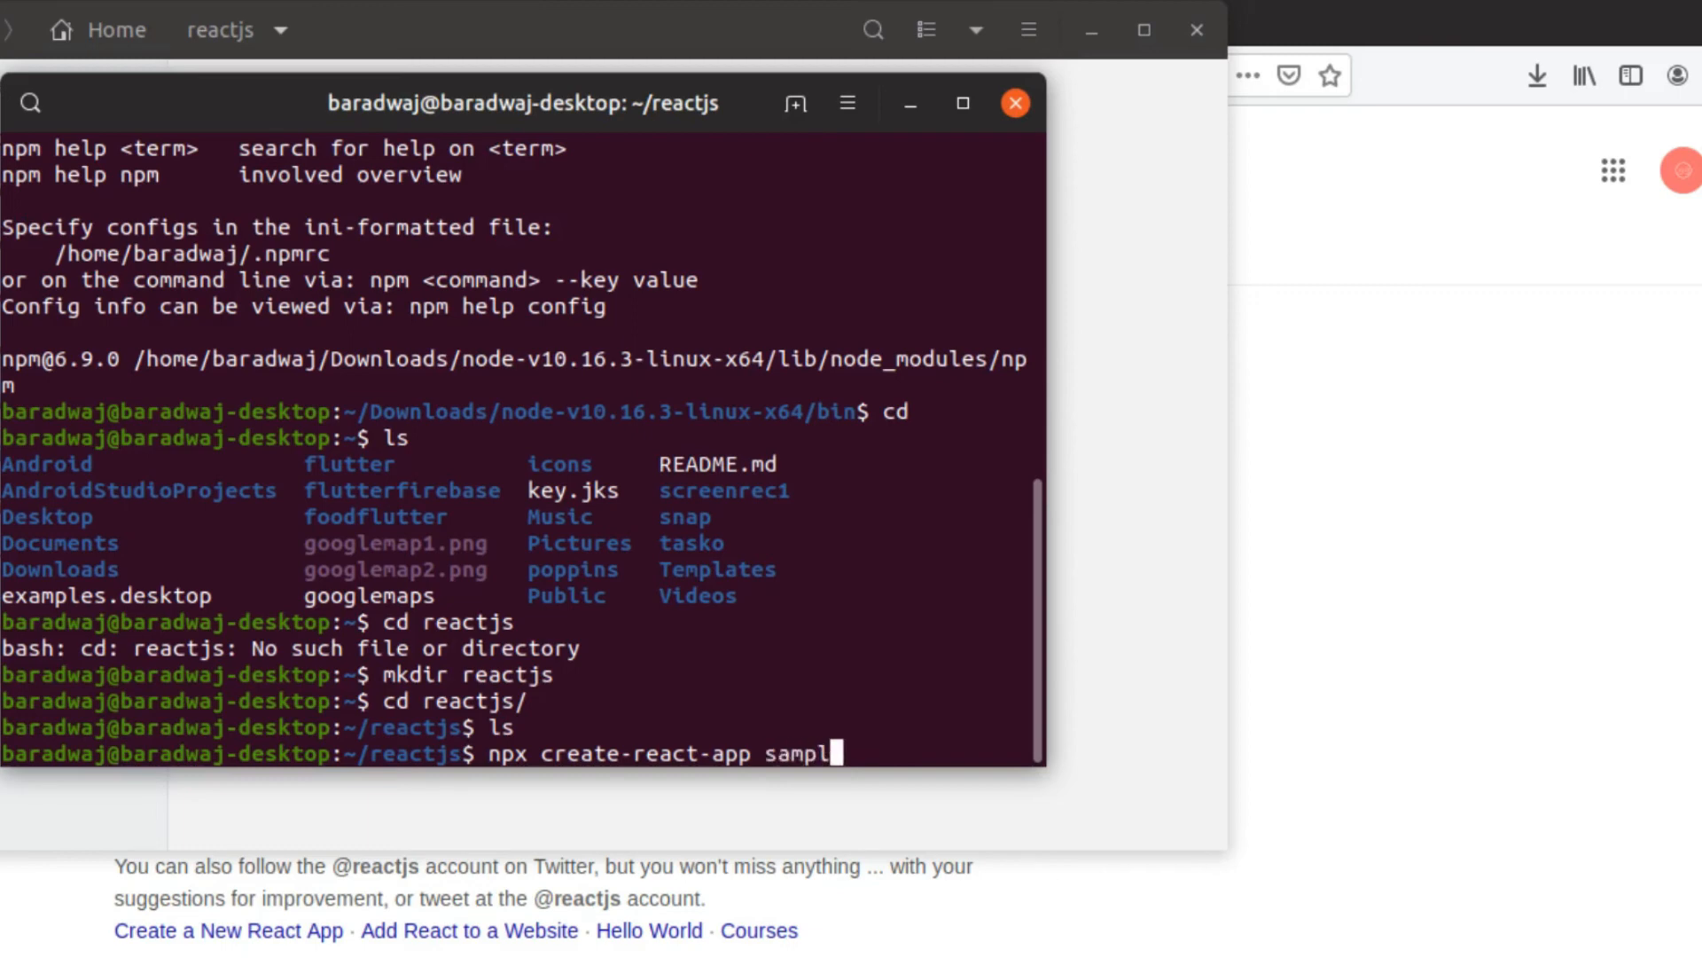
{"action": "key", "text": "Return"}
{"action": "type", "text": "ls"}
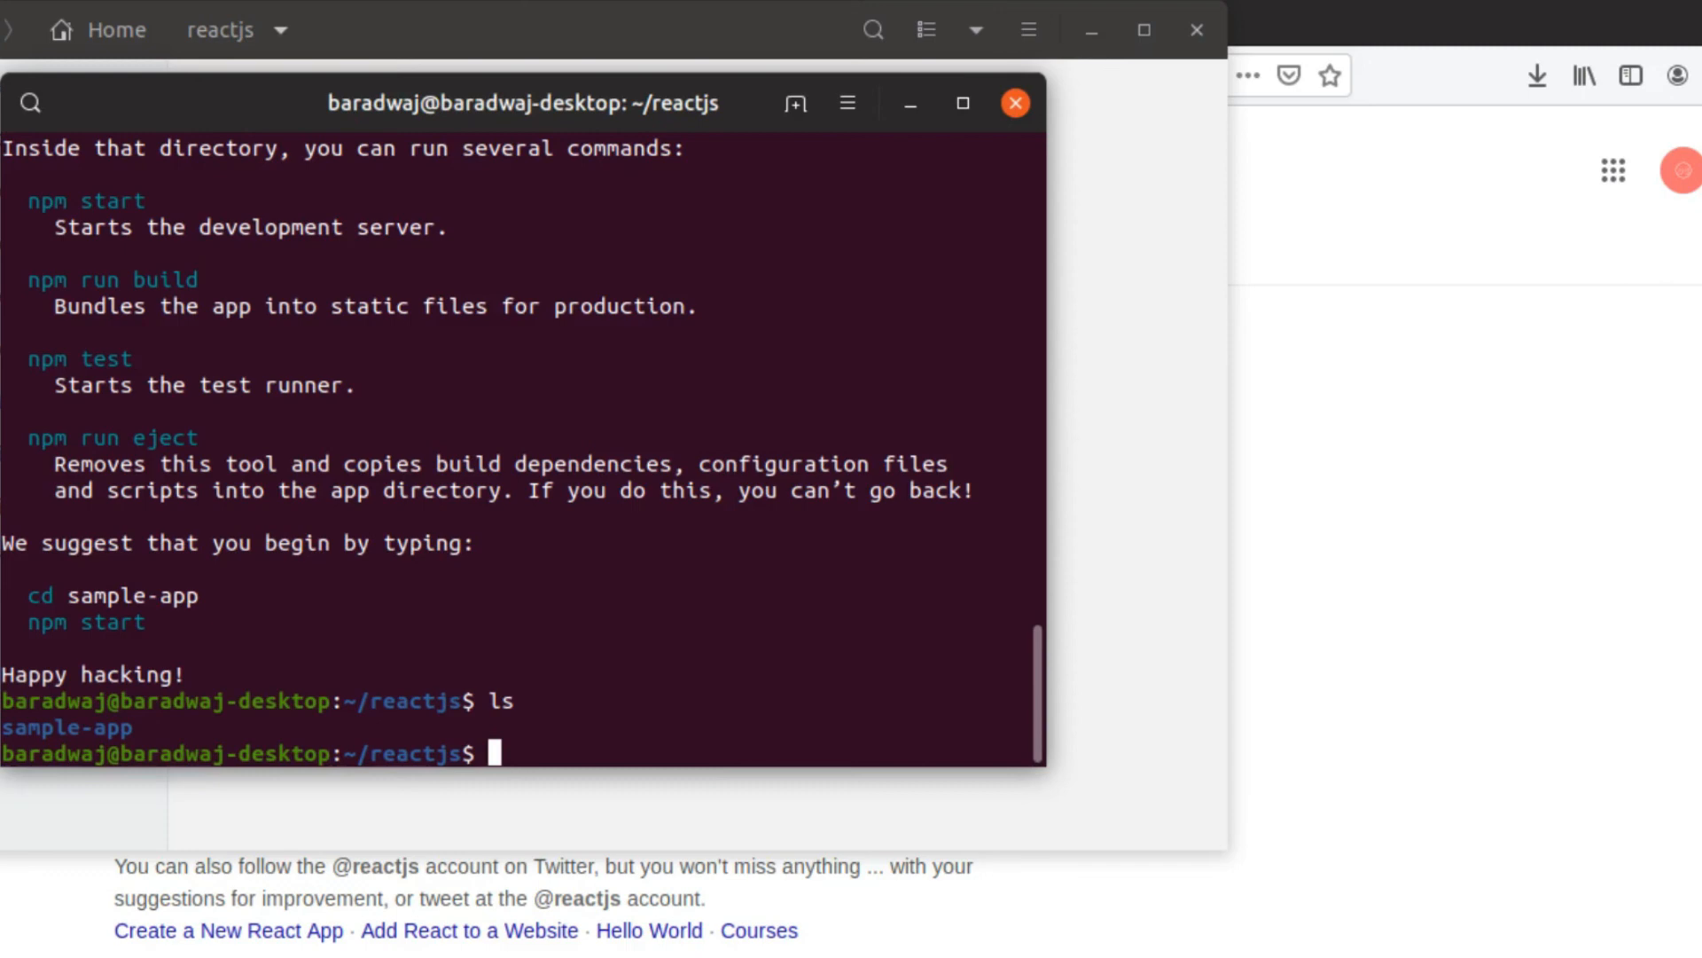
{"action": "type", "text": "npx create-react-app sample-app"}
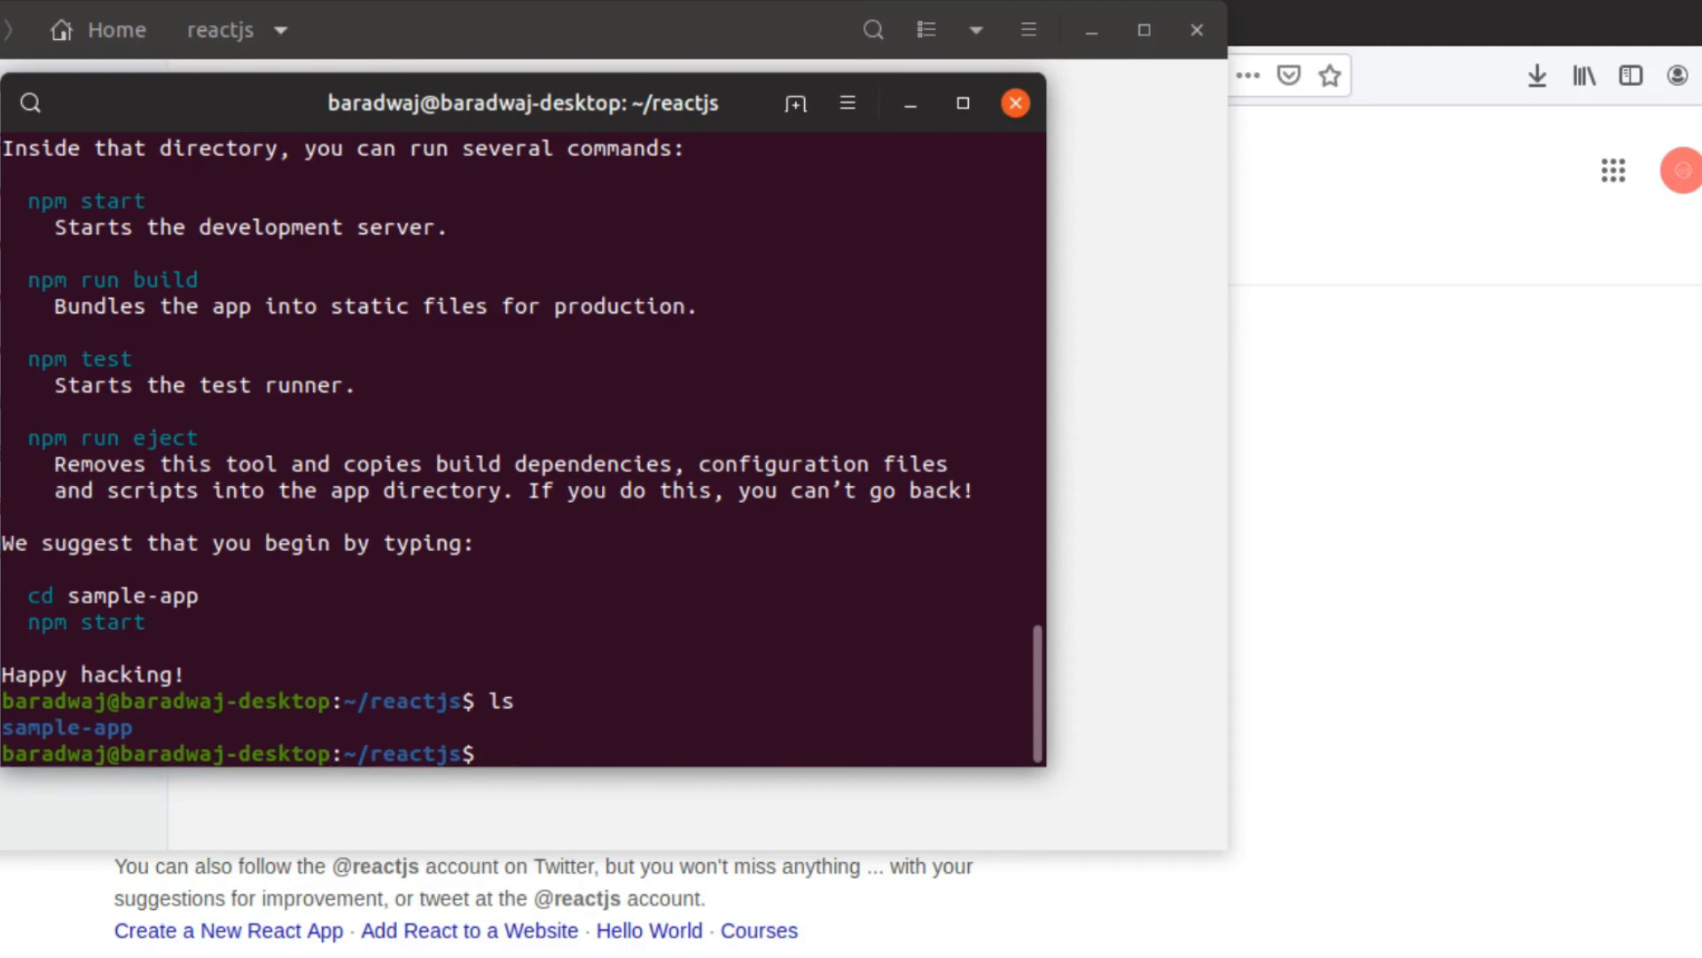
{"action": "type", "text": "cd sample-app/"}
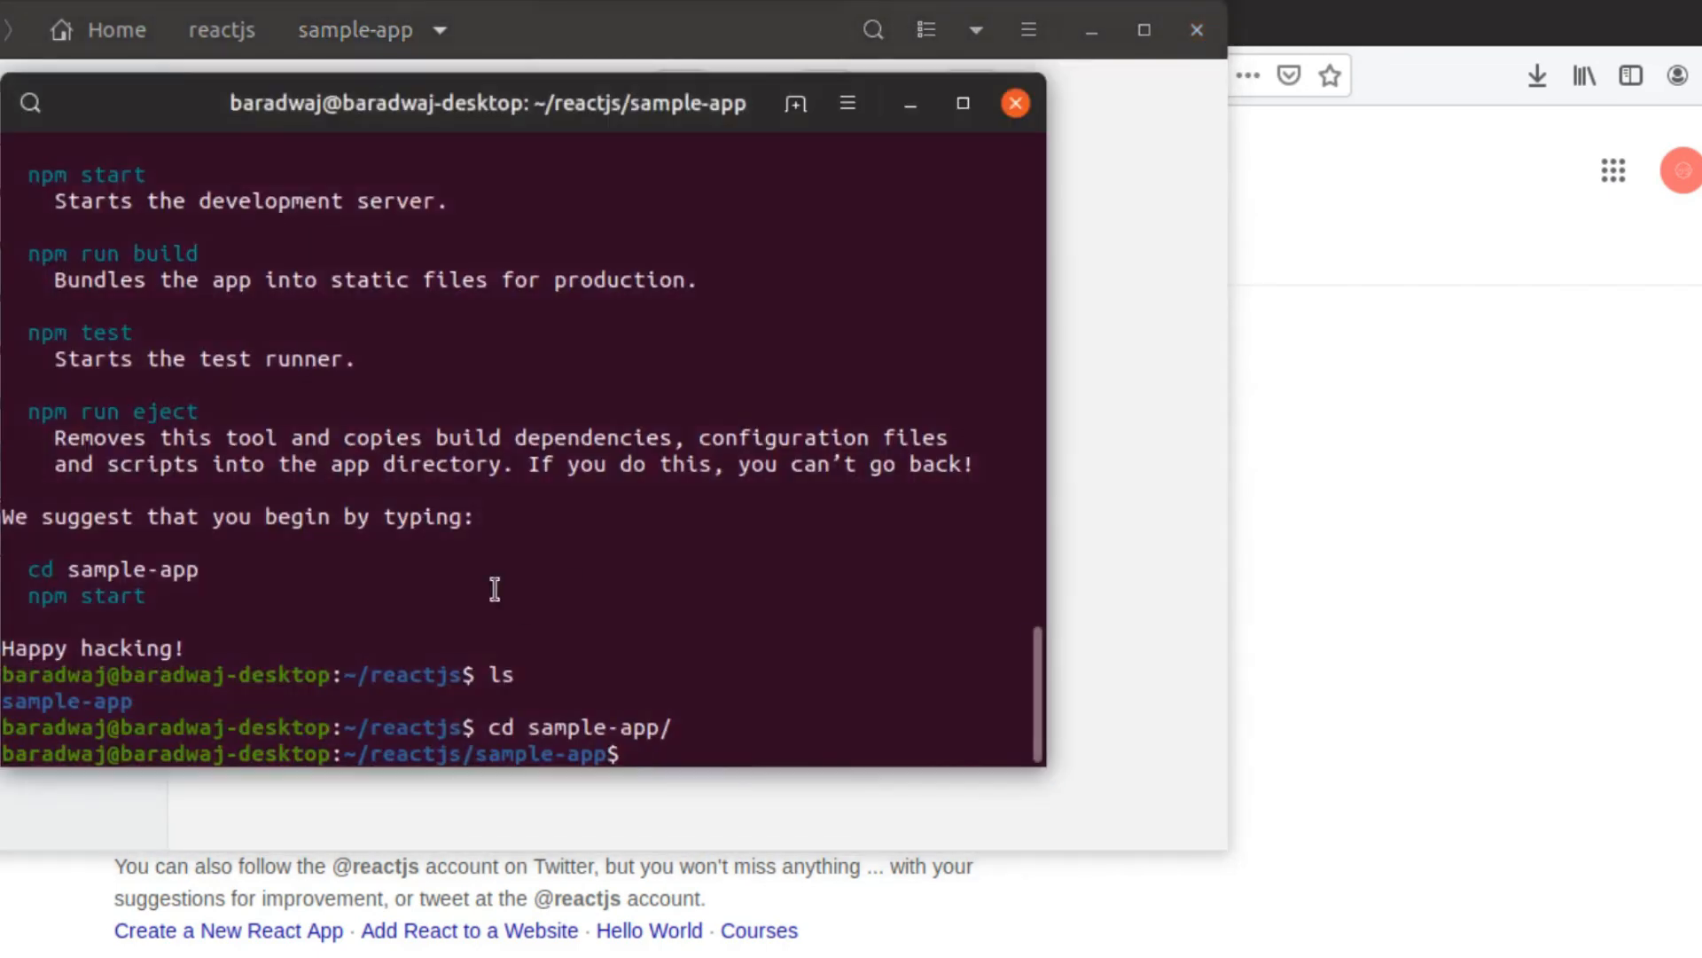
Run npm start so sample-app compiles and serves at localhost:3000.
{"action": "type", "text": "npm s"}
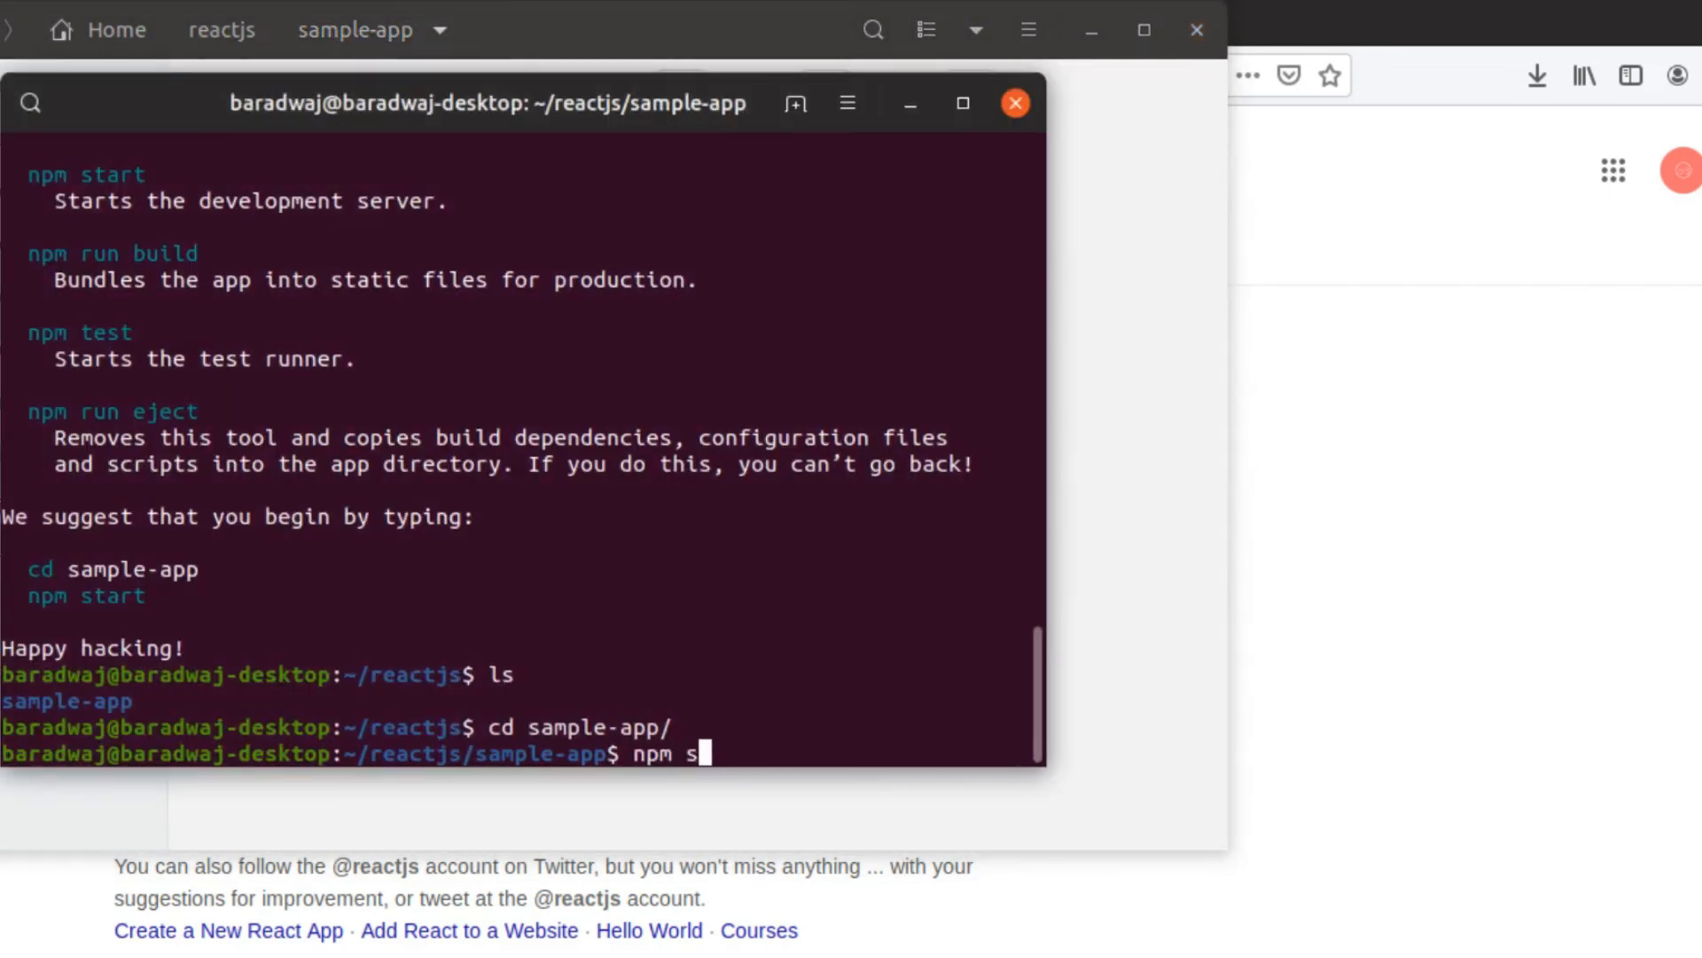
{"action": "type", "text": "tart"}
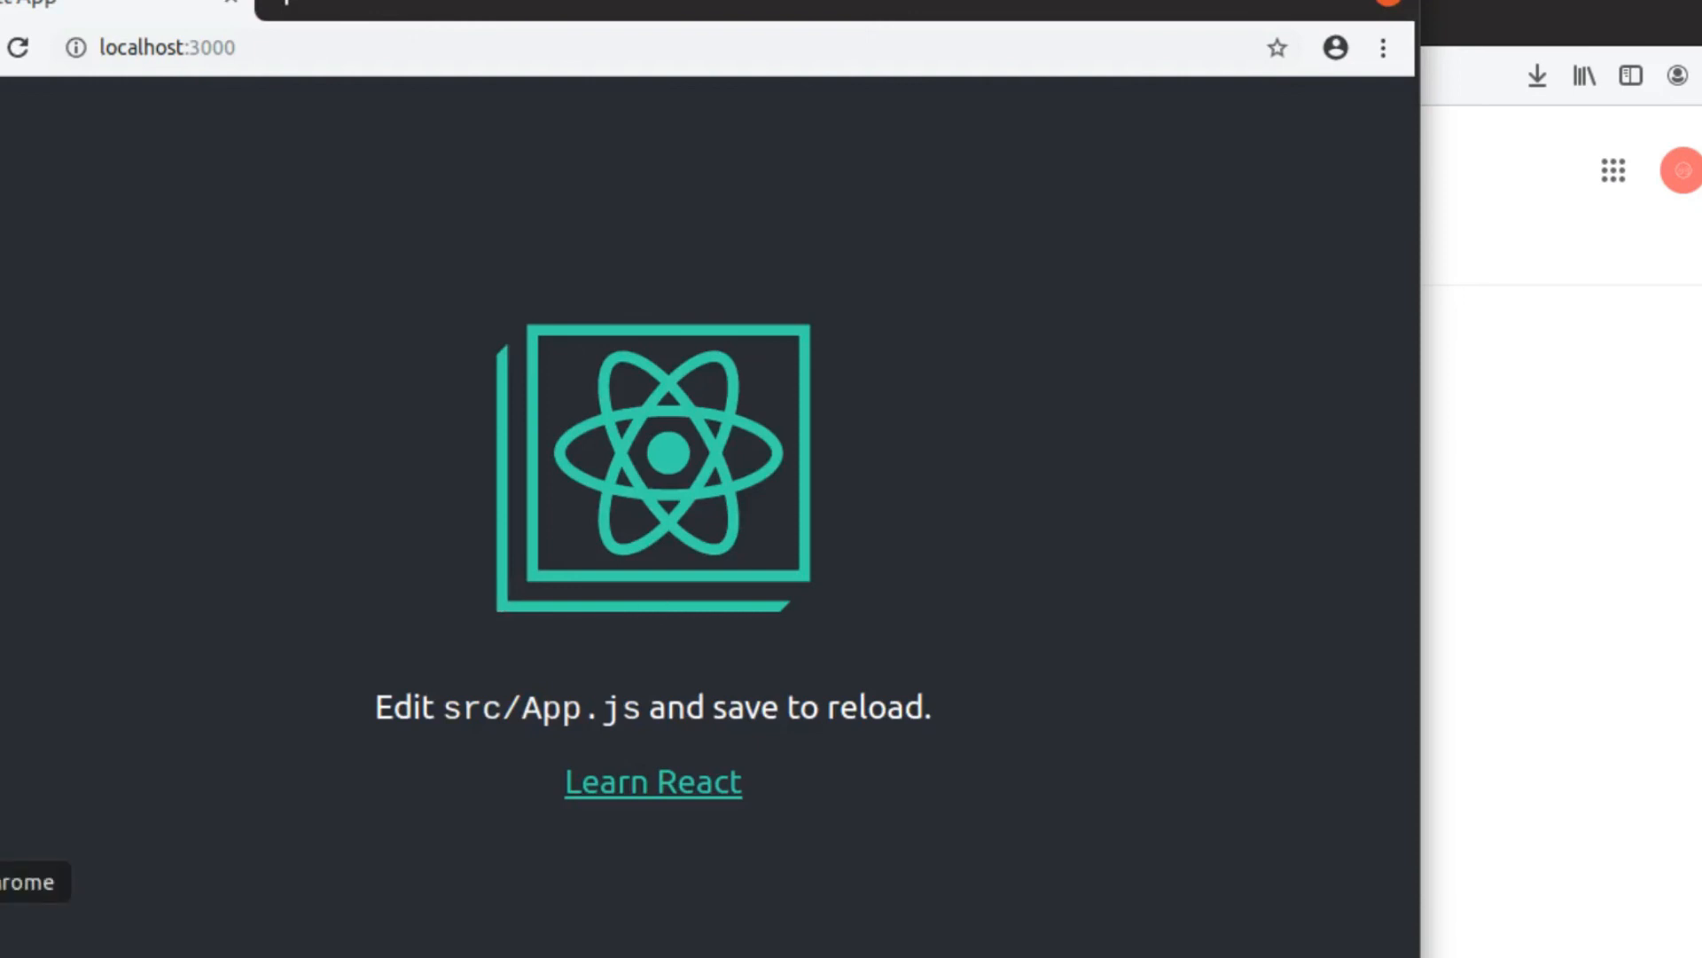
{"action": "mouse_move", "coordinate": [990, 421]}
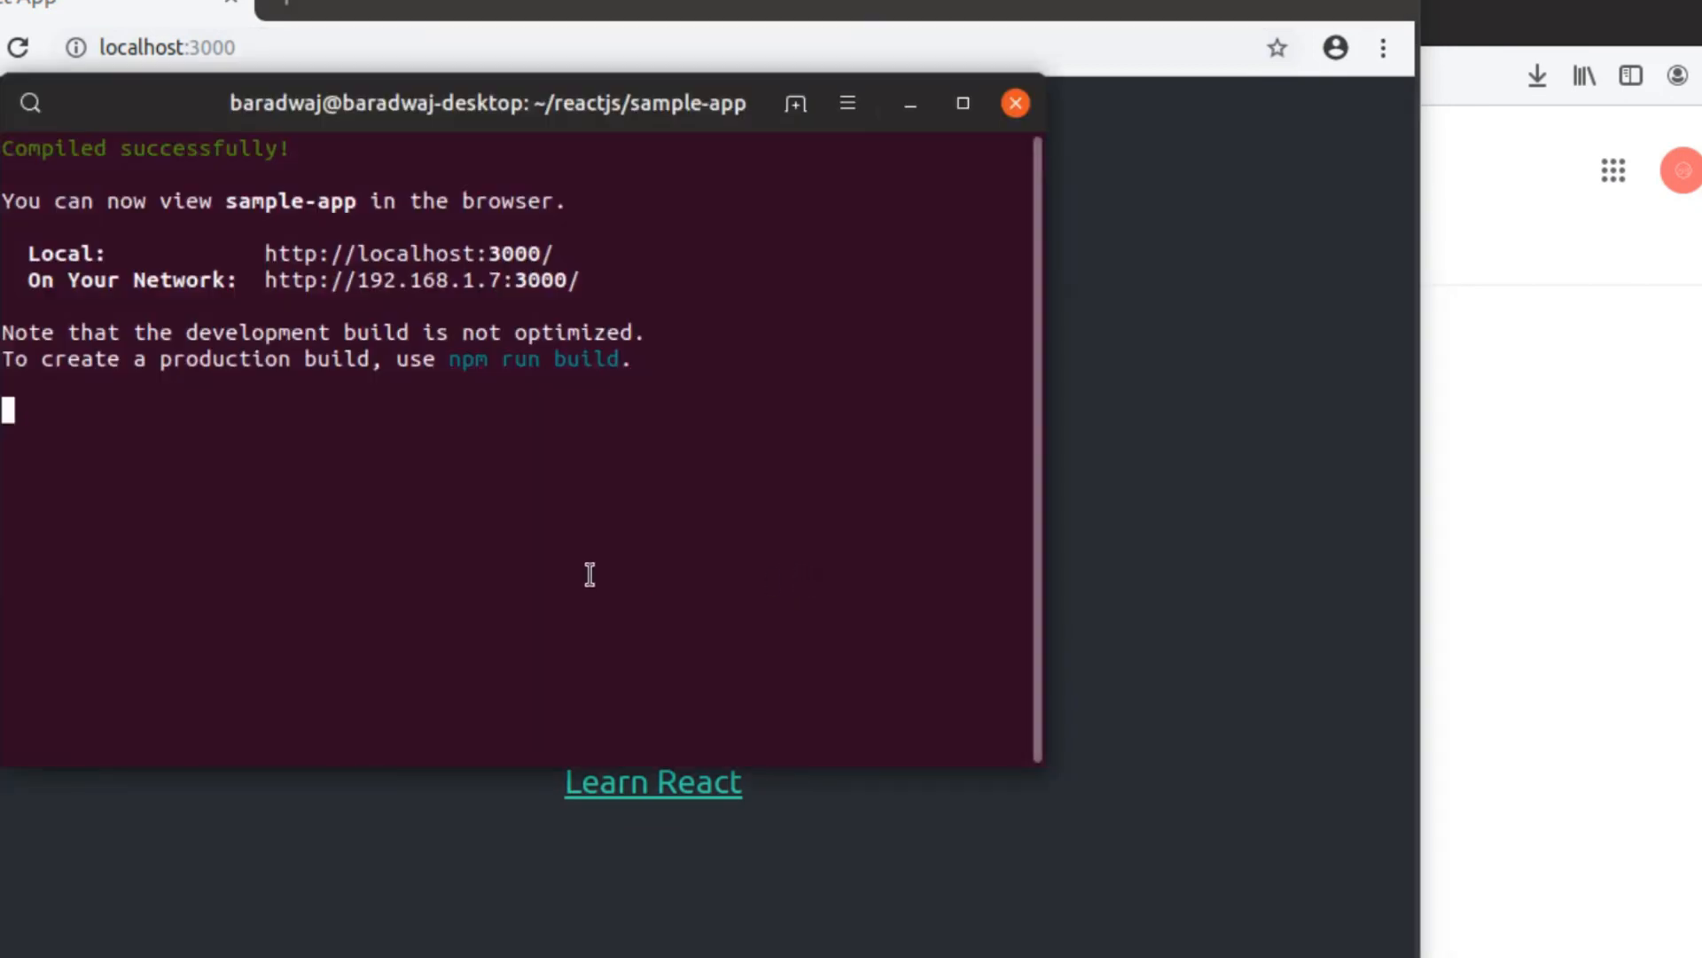
{"action": "left_click", "coordinate": [1014, 103]}
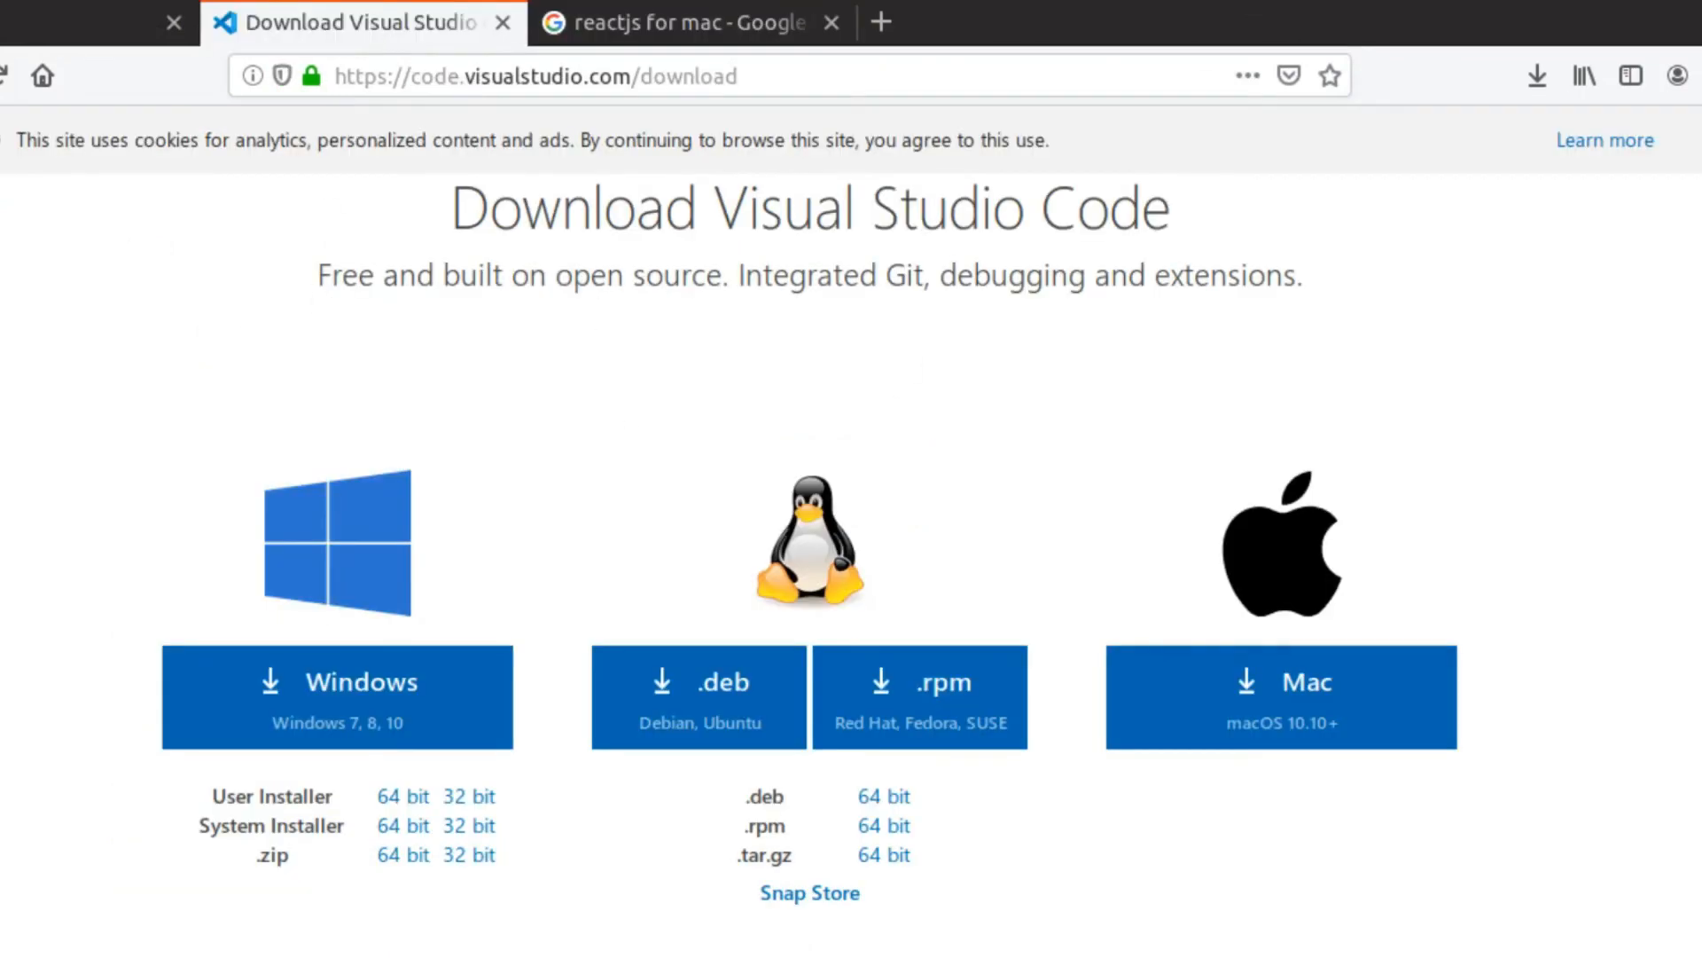
{"action": "mouse_move", "coordinate": [527, 798]}
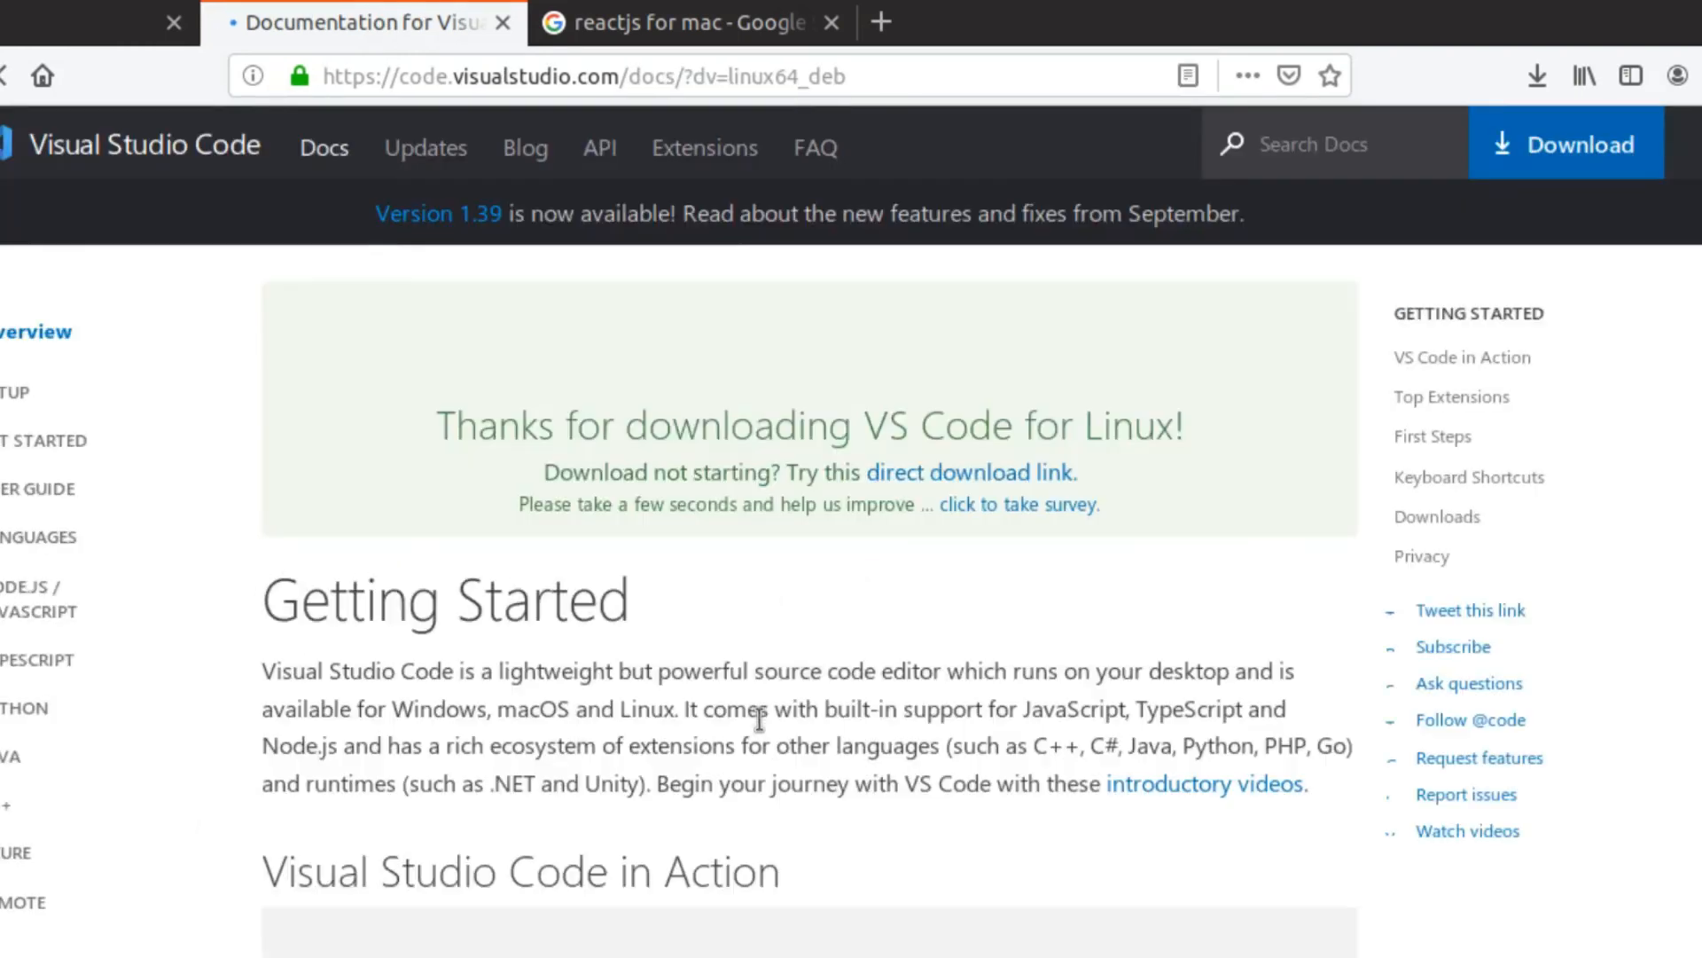
Fetch the VS Code .deb package and open it with Software Install.
{"action": "scroll", "scroll_direction": "down", "scroll_amount": 3}
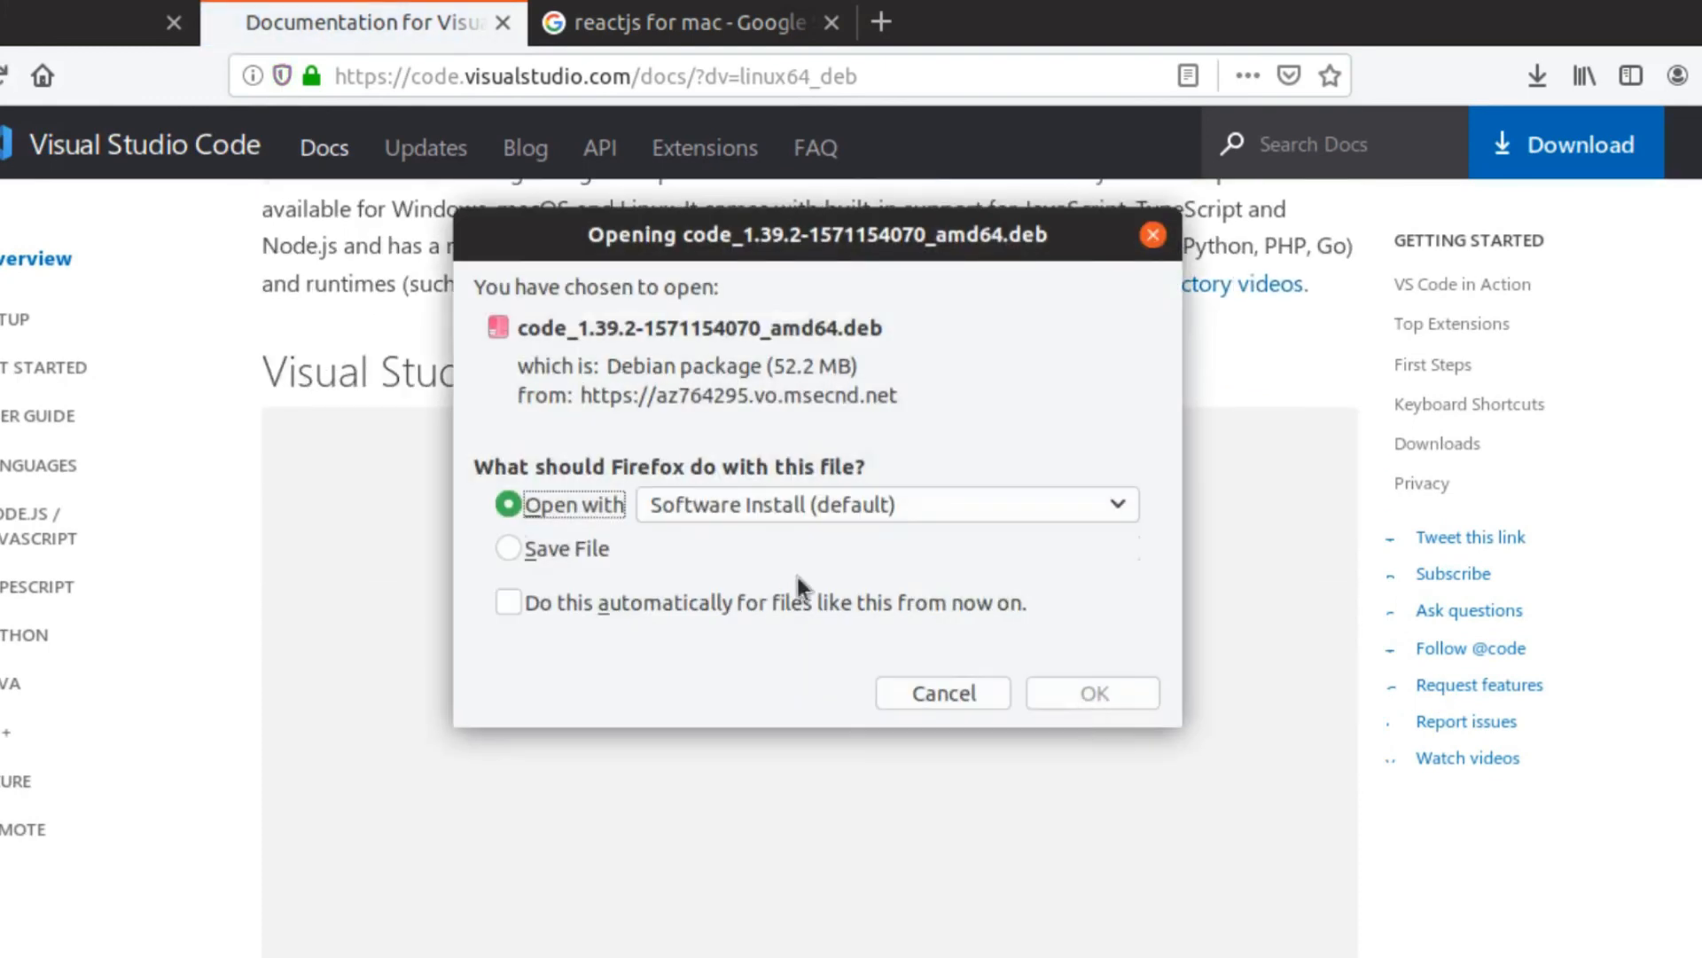
{"action": "left_click", "coordinate": [1093, 692]}
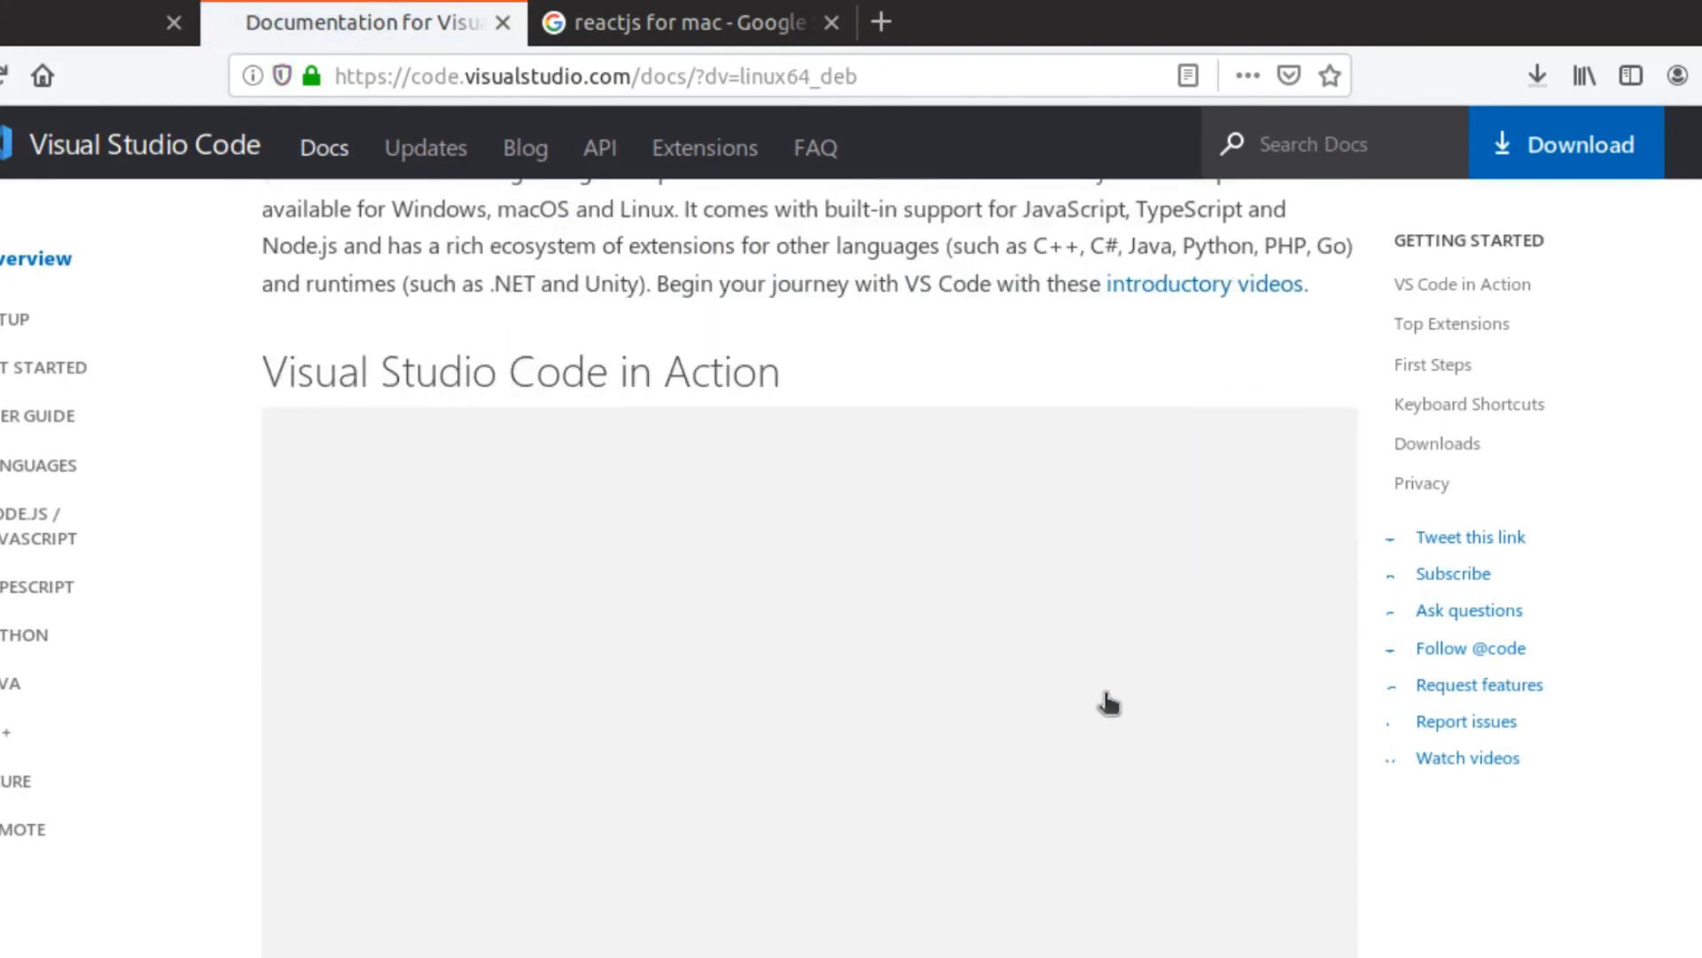
{"action": "mouse_move", "coordinate": [1085, 654]}
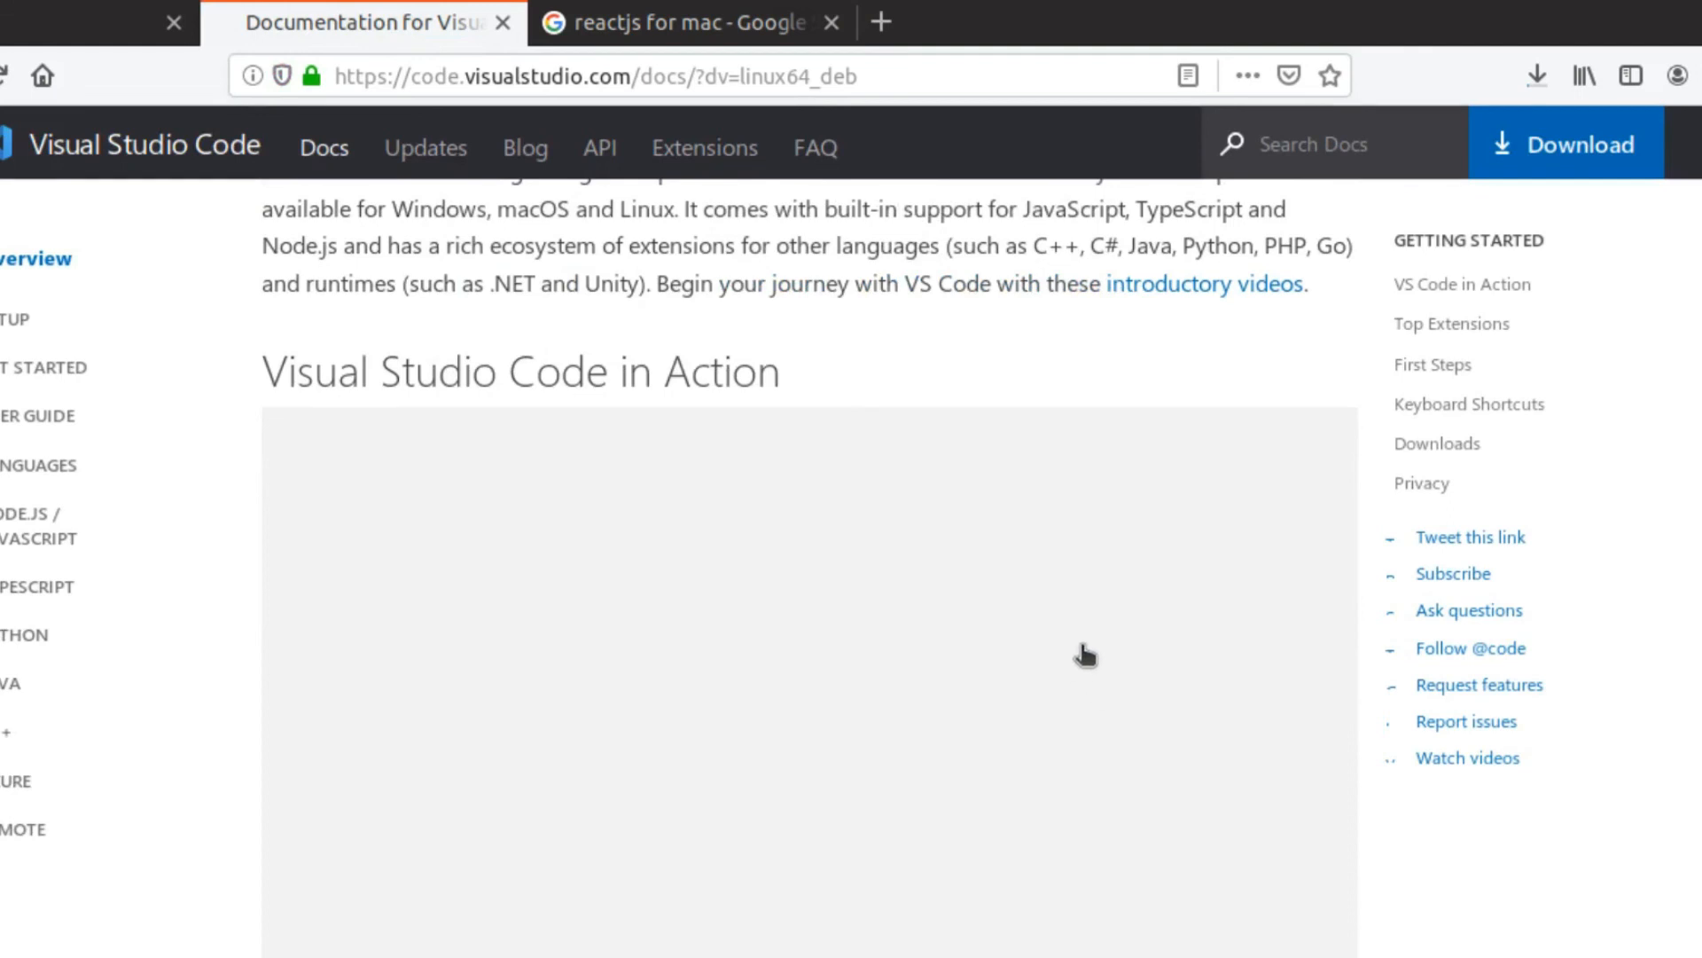
{"action": "left_click", "coordinate": [1535, 74]}
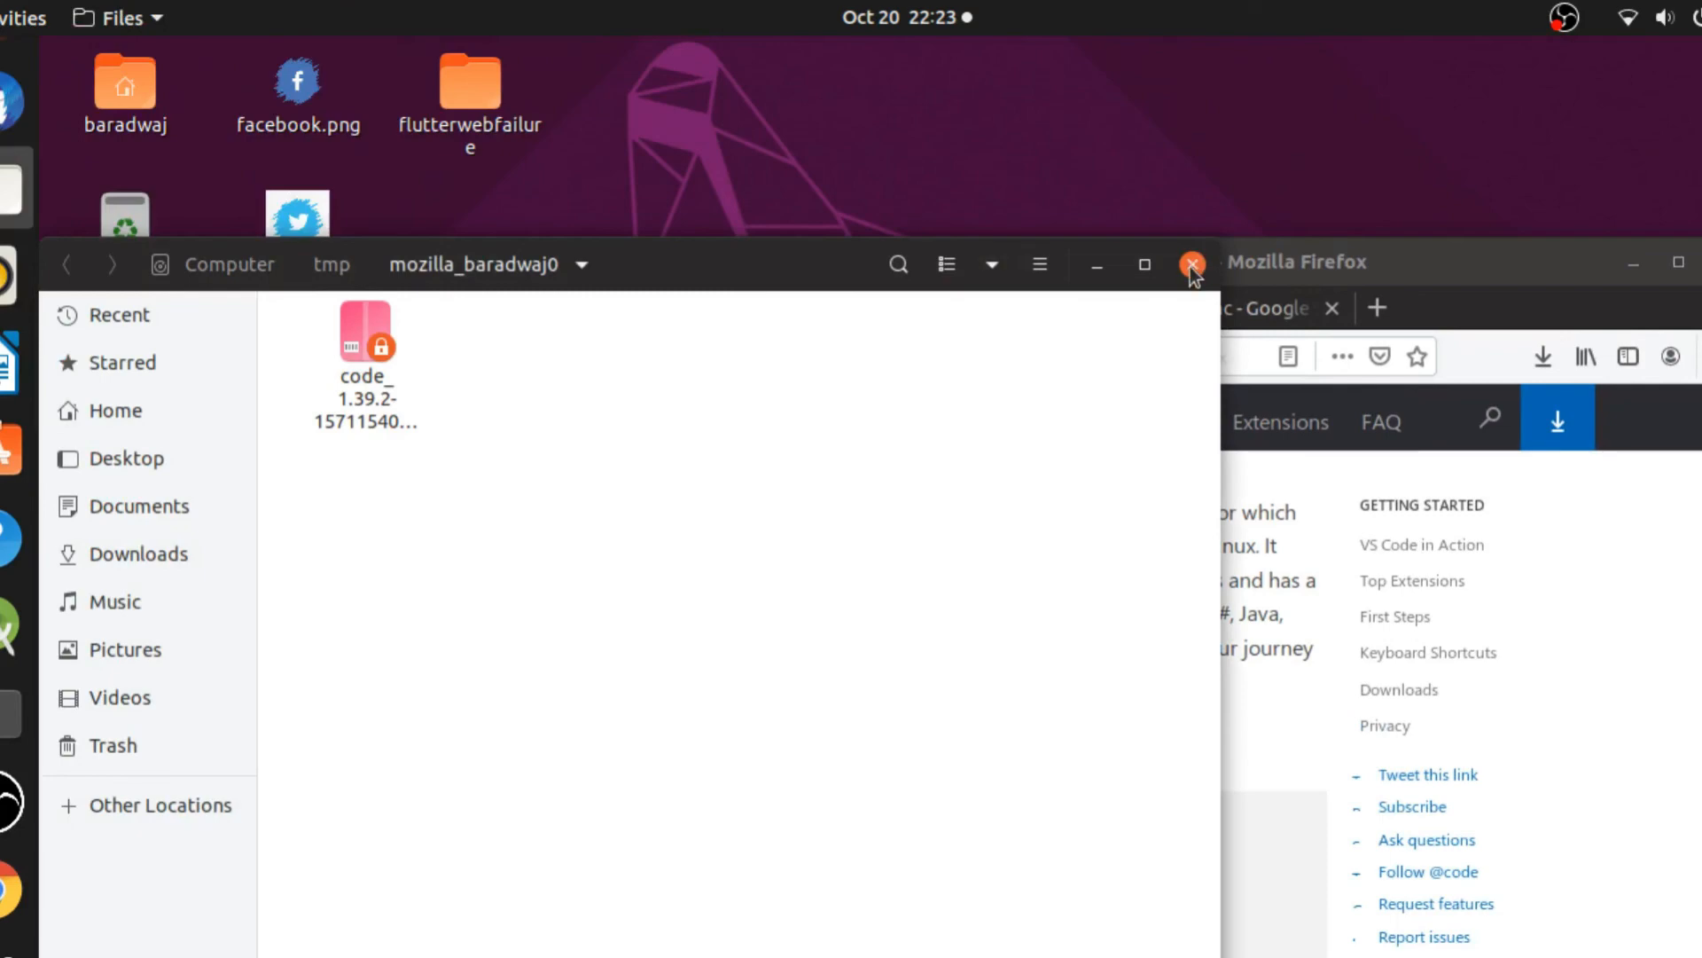
Close the temporary folder, launch Visual Studio Code, and dismiss its usage-data notice.
{"action": "left_click", "coordinate": [1191, 264]}
{"action": "type", "text": "v"}
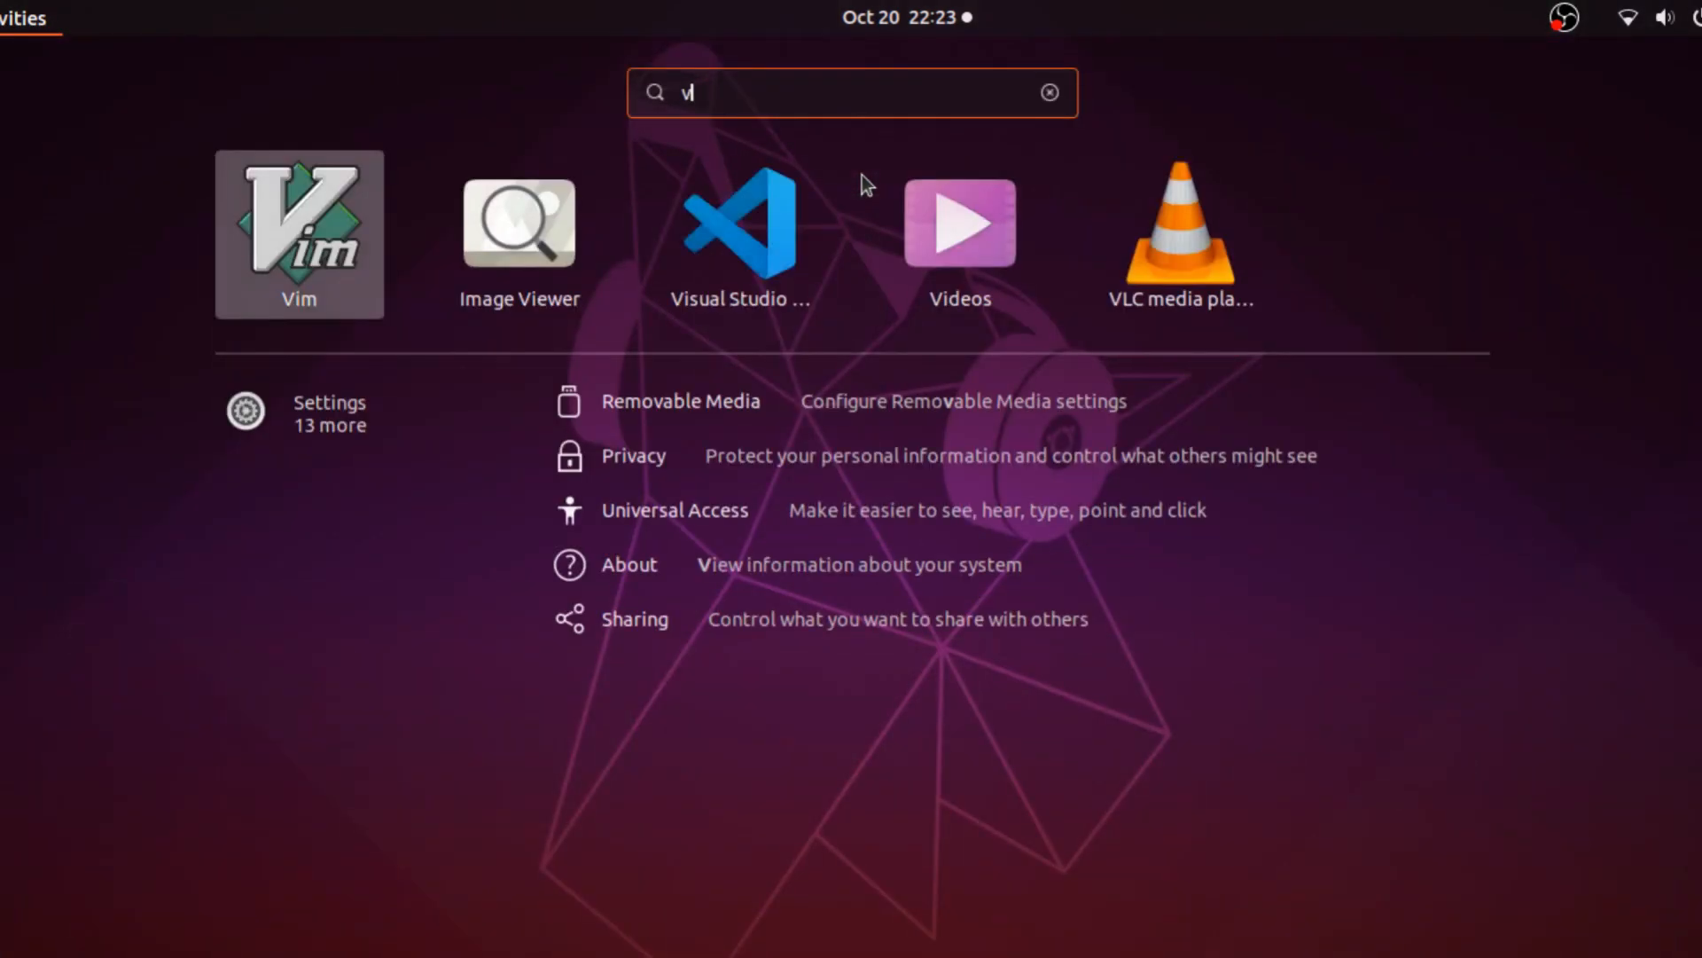
{"action": "key", "text": "BackSpace"}
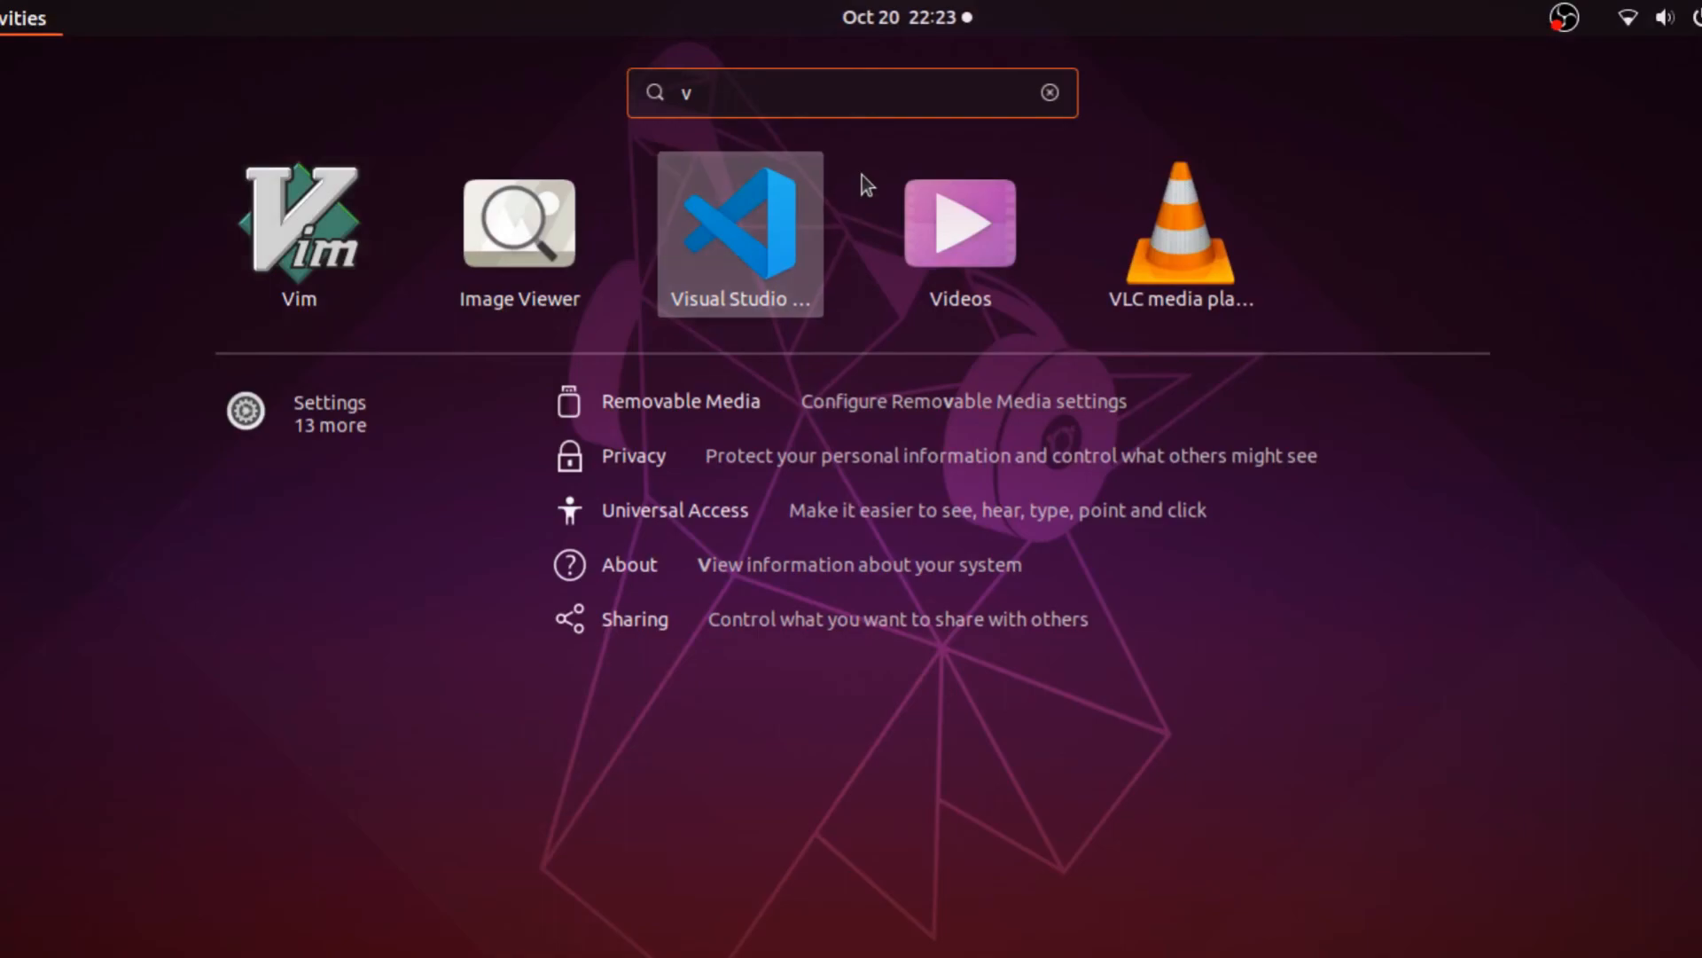
{"action": "left_click", "coordinate": [740, 222]}
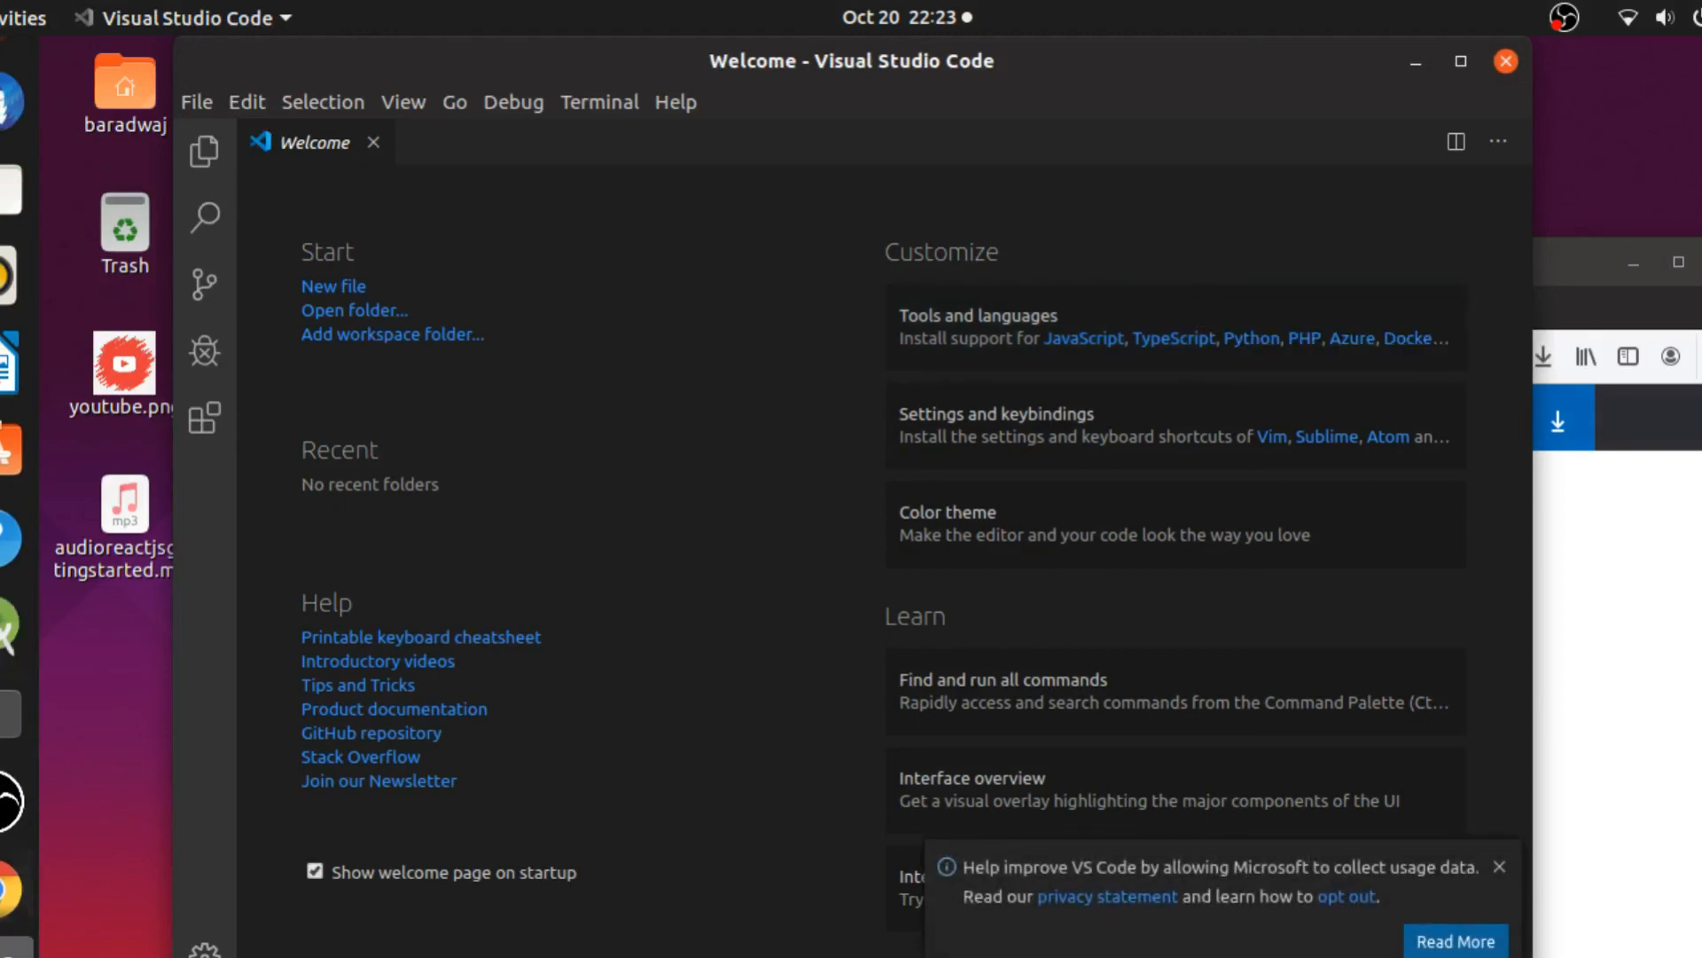
{"action": "mouse_move", "coordinate": [9, 78]}
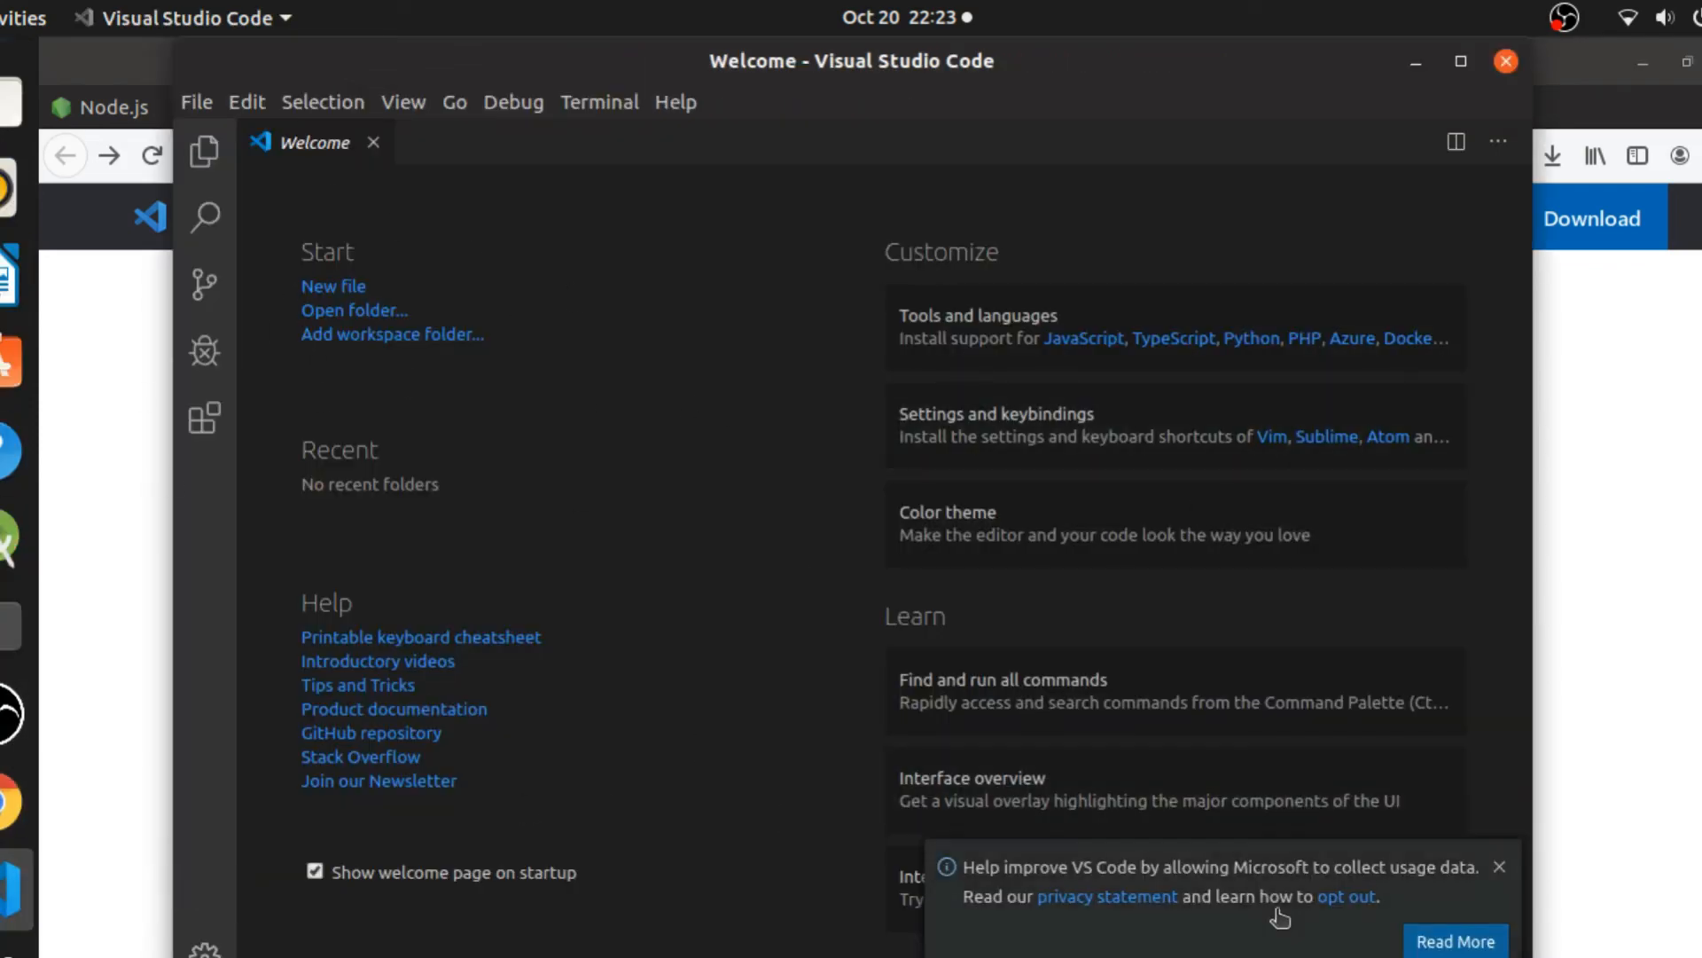
{"action": "left_click", "coordinate": [1499, 866]}
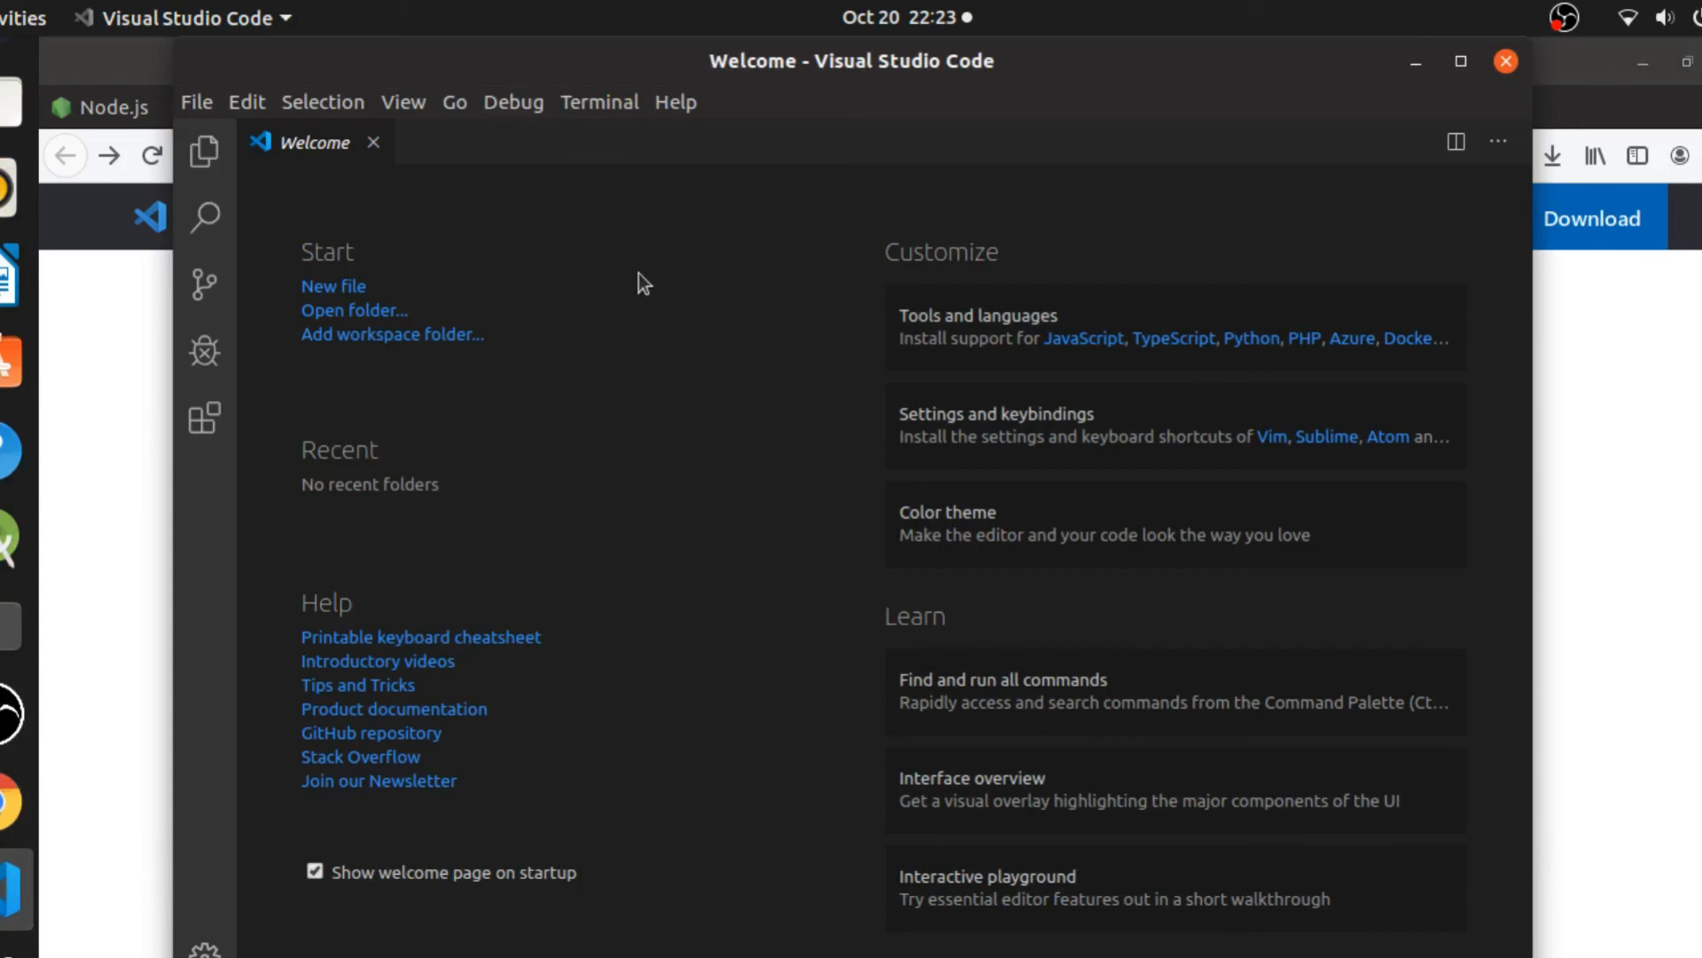
{"action": "mouse_move", "coordinate": [638, 245]}
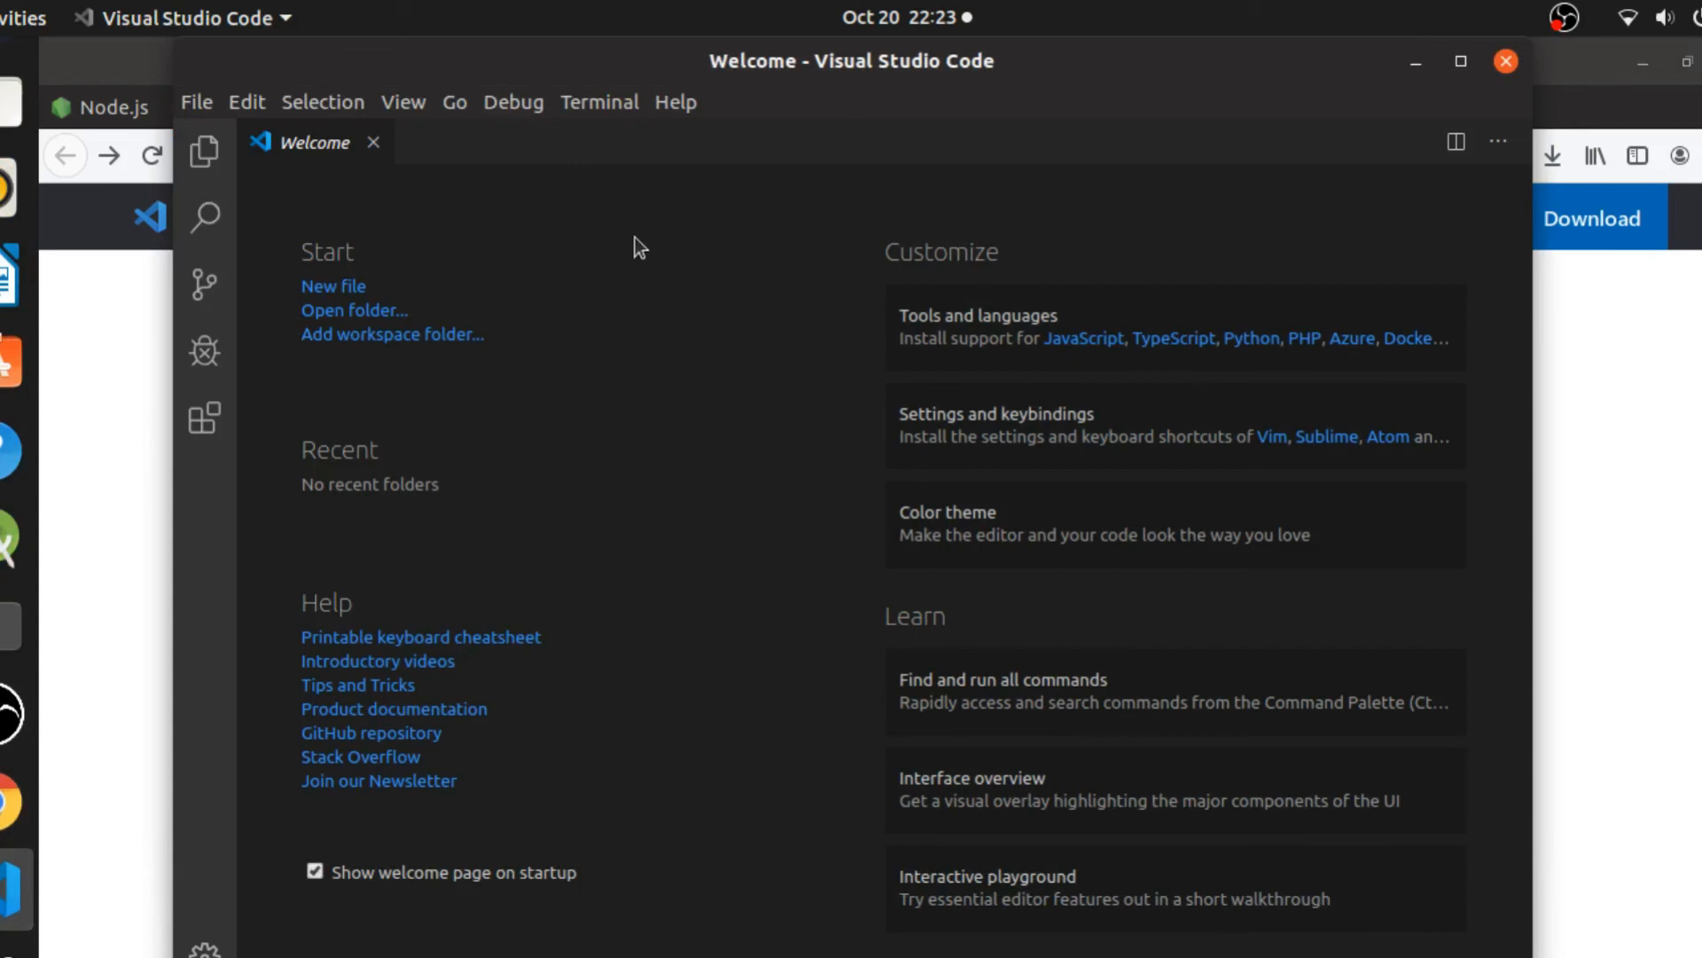
{"action": "left_click", "coordinate": [197, 102]}
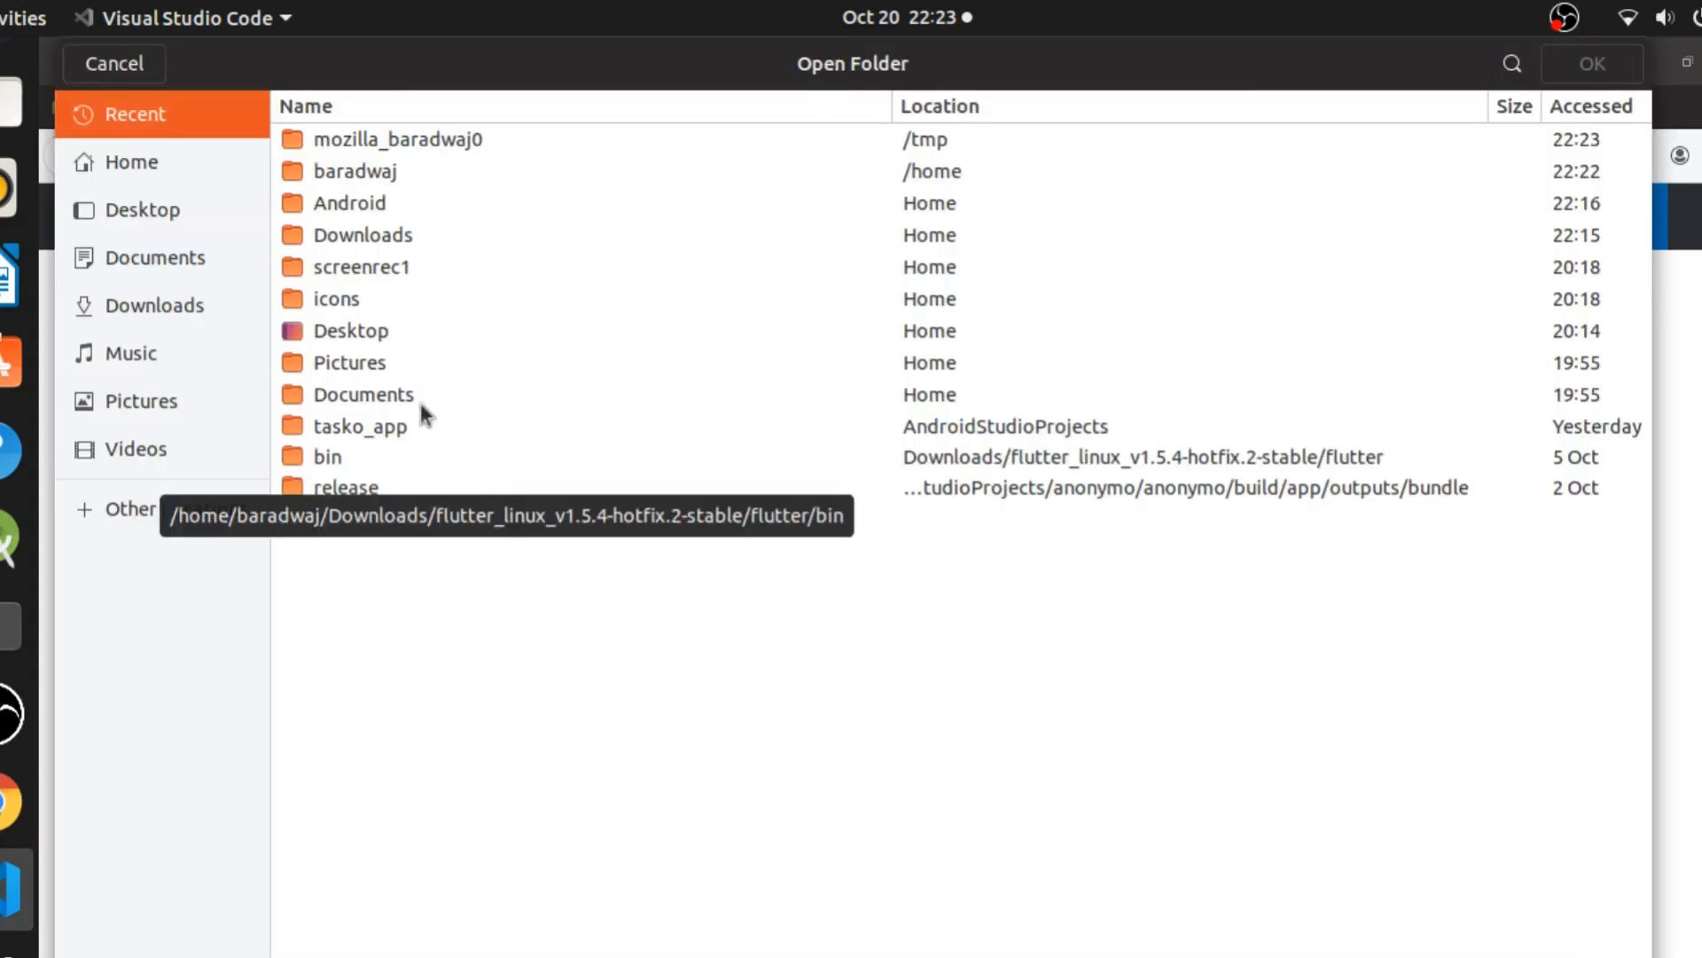
Open ~/reactjs/sample-app as the project folder in Visual Studio Code.
{"action": "left_click", "coordinate": [131, 161]}
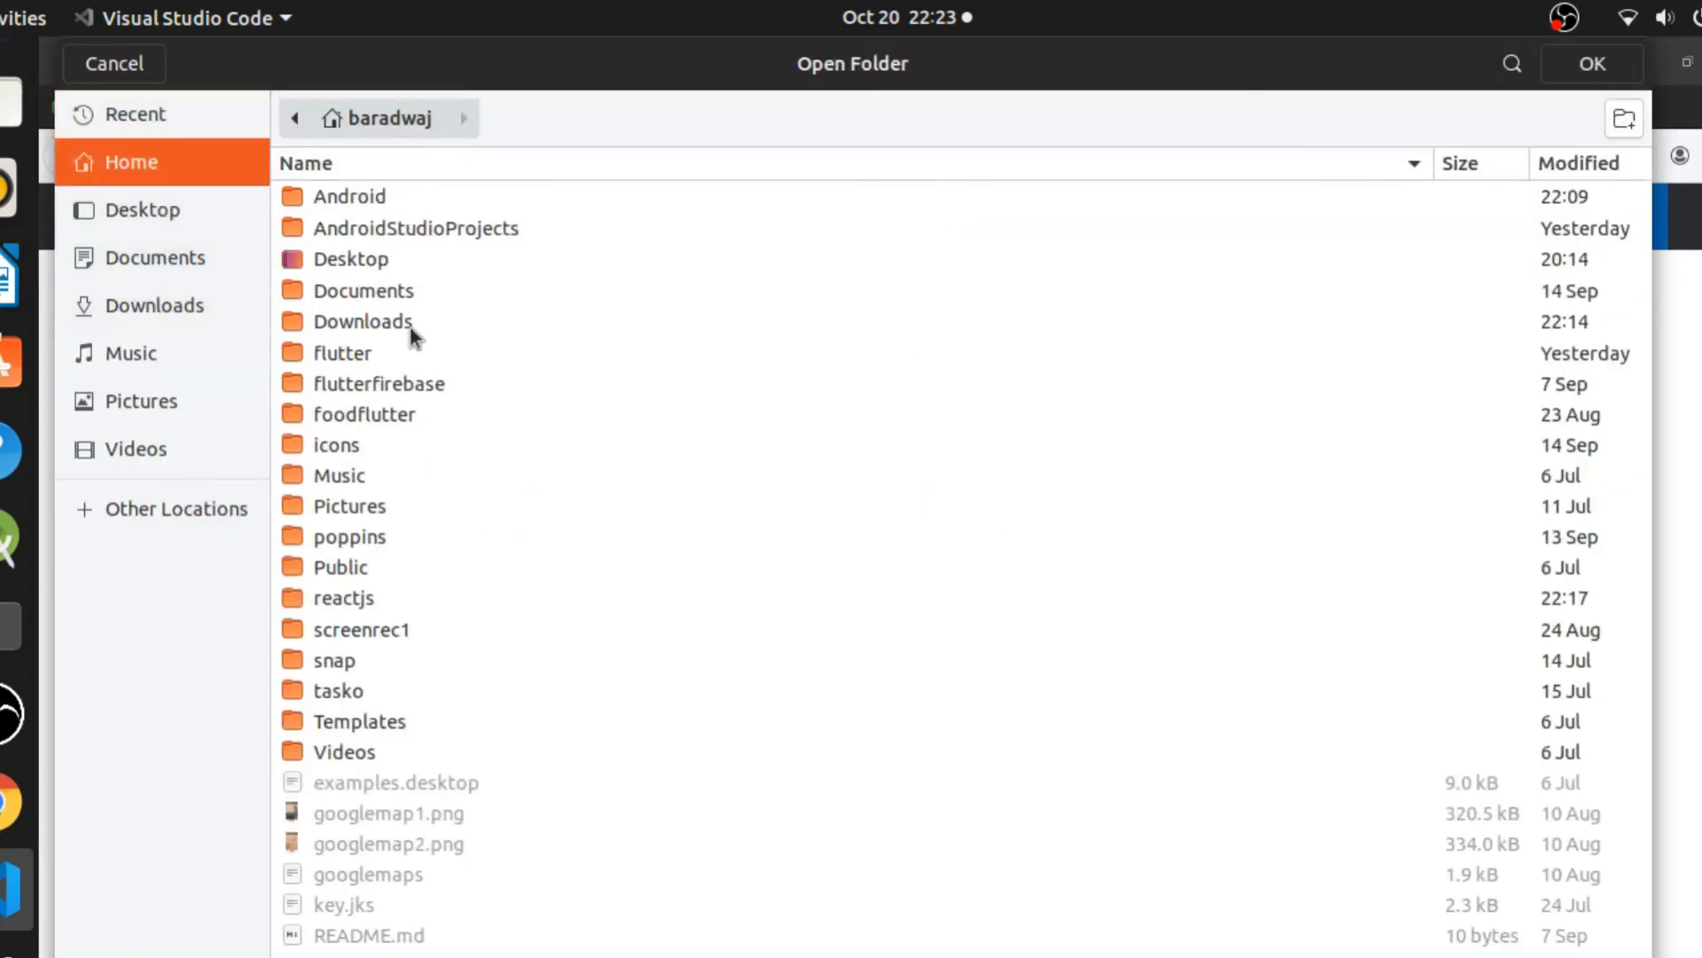
{"action": "left_click", "coordinate": [343, 597]}
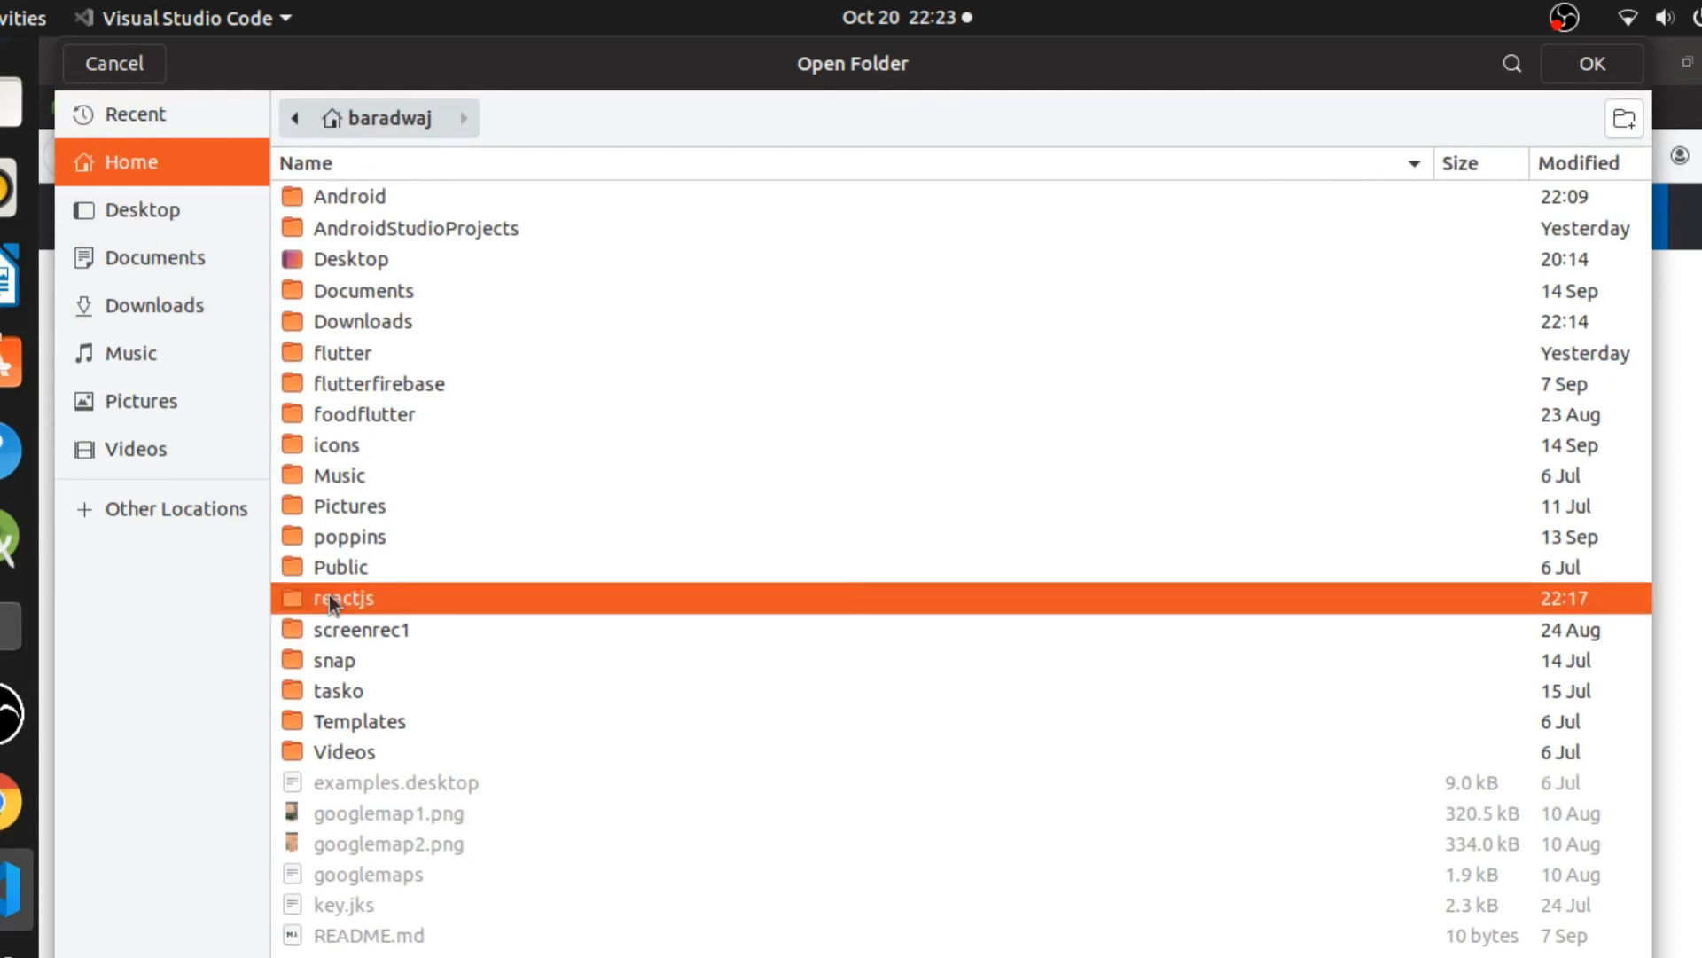
{"action": "double_click", "coordinate": [342, 597]}
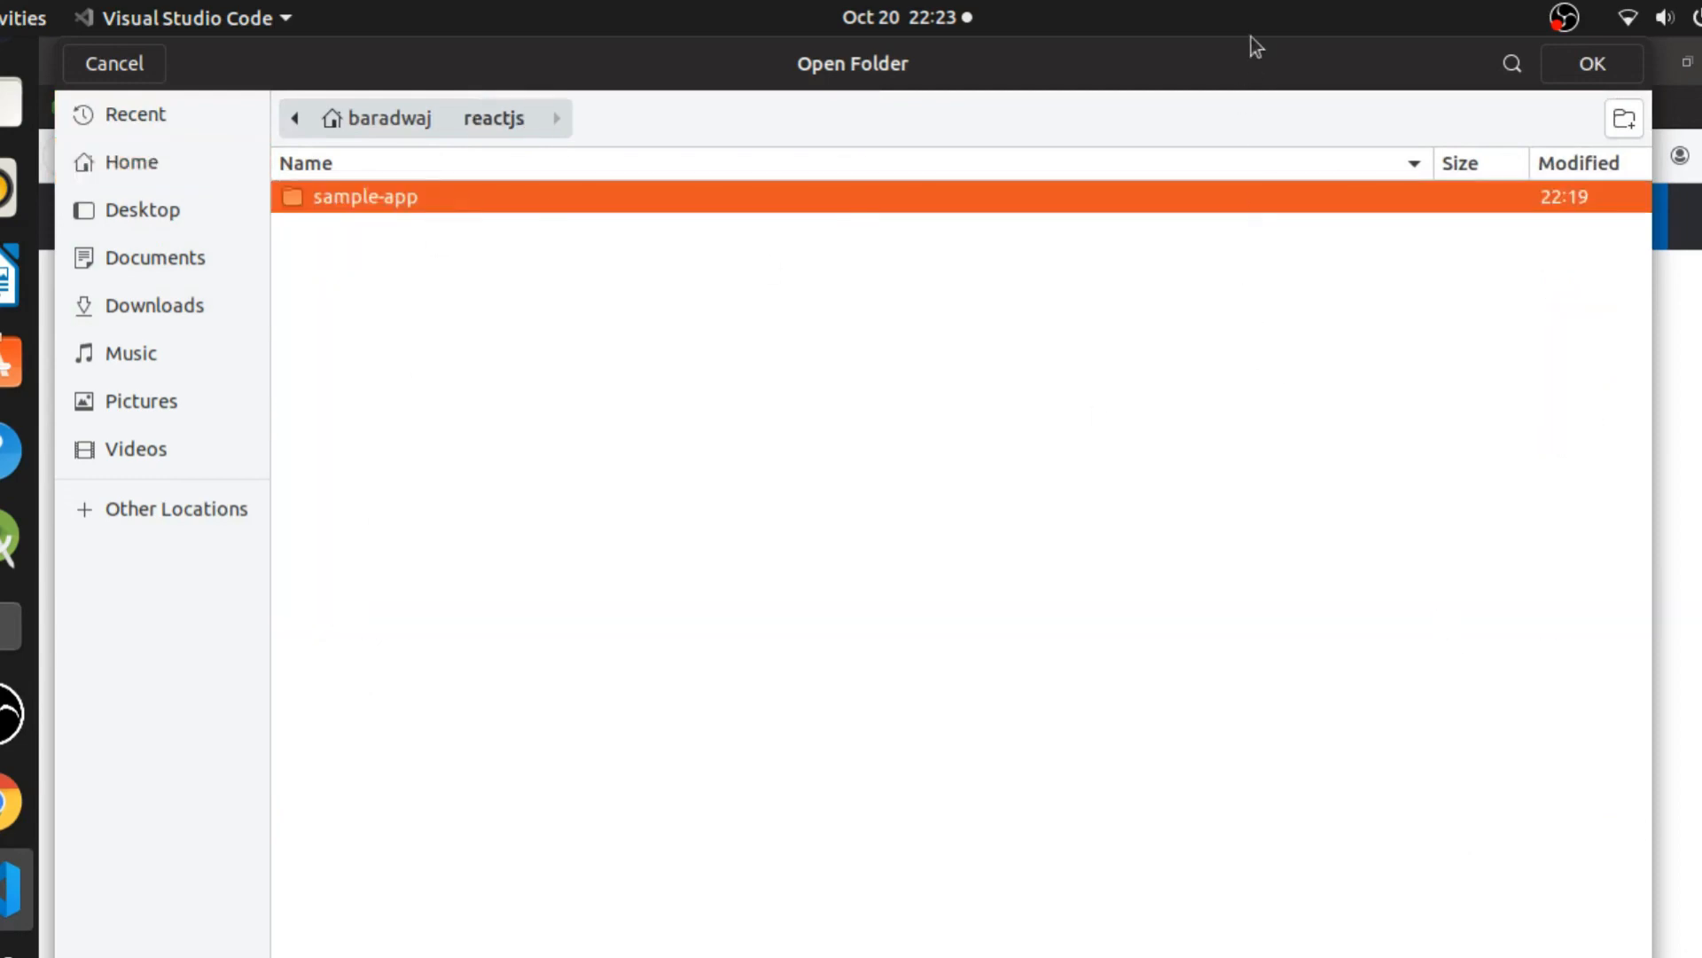
{"action": "left_click", "coordinate": [1592, 63]}
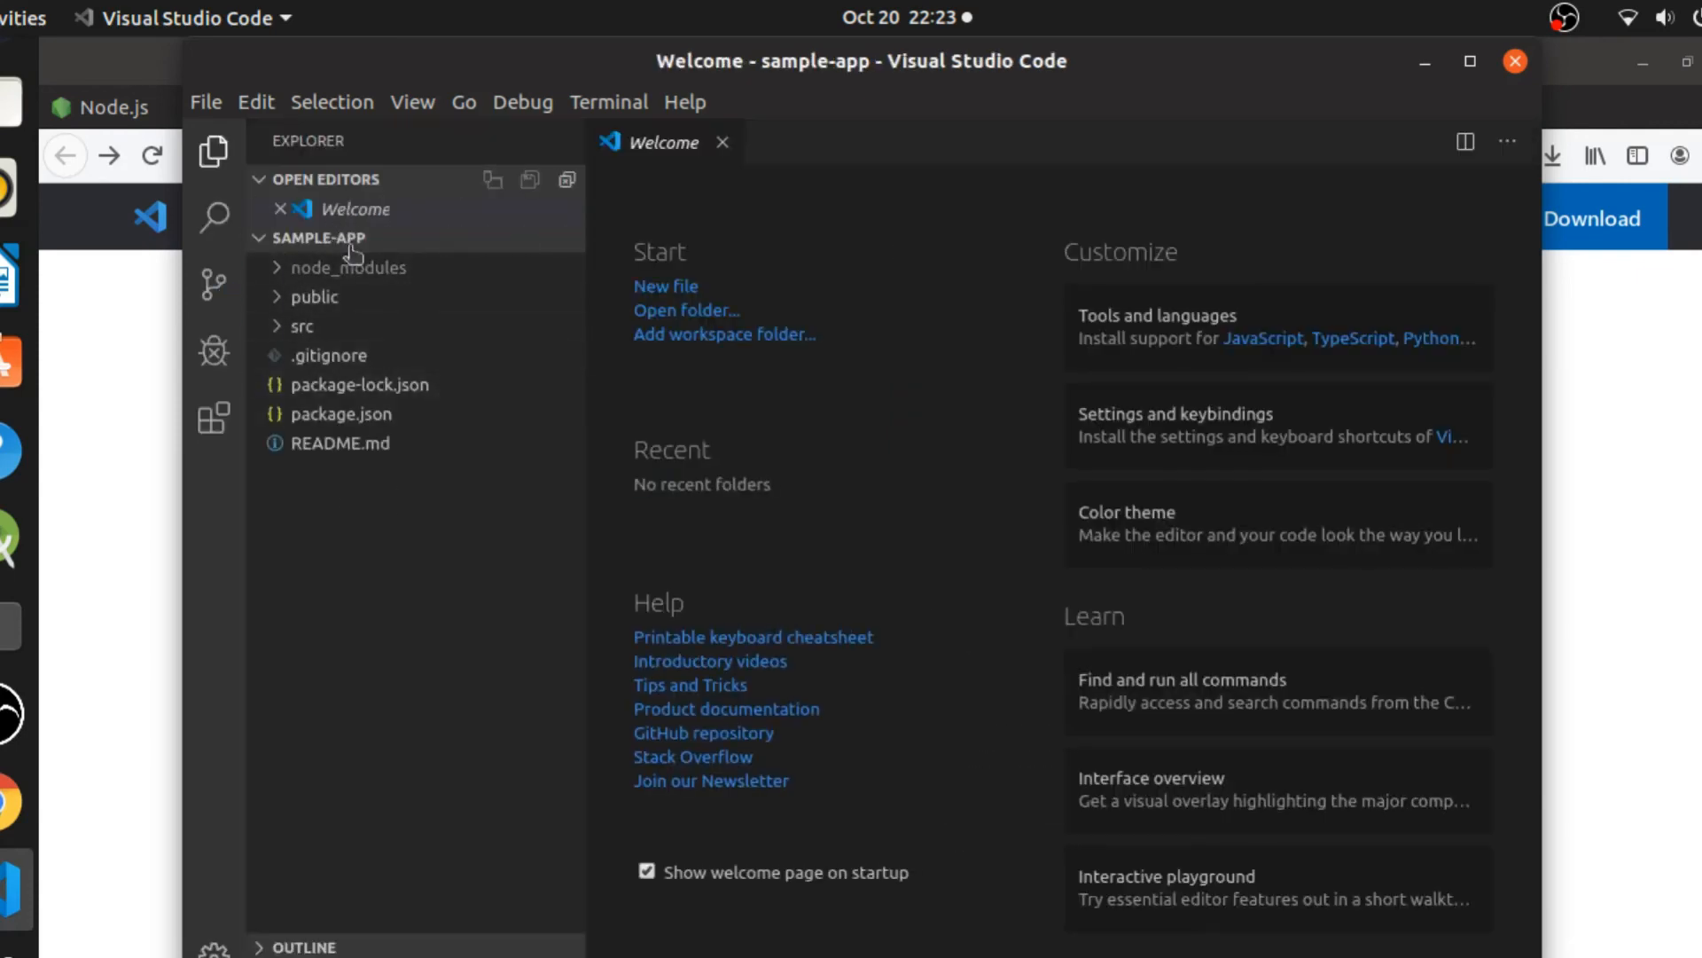
Expand src and browse App.js and index.css, ending on App.js.
{"action": "left_click", "coordinate": [298, 326]}
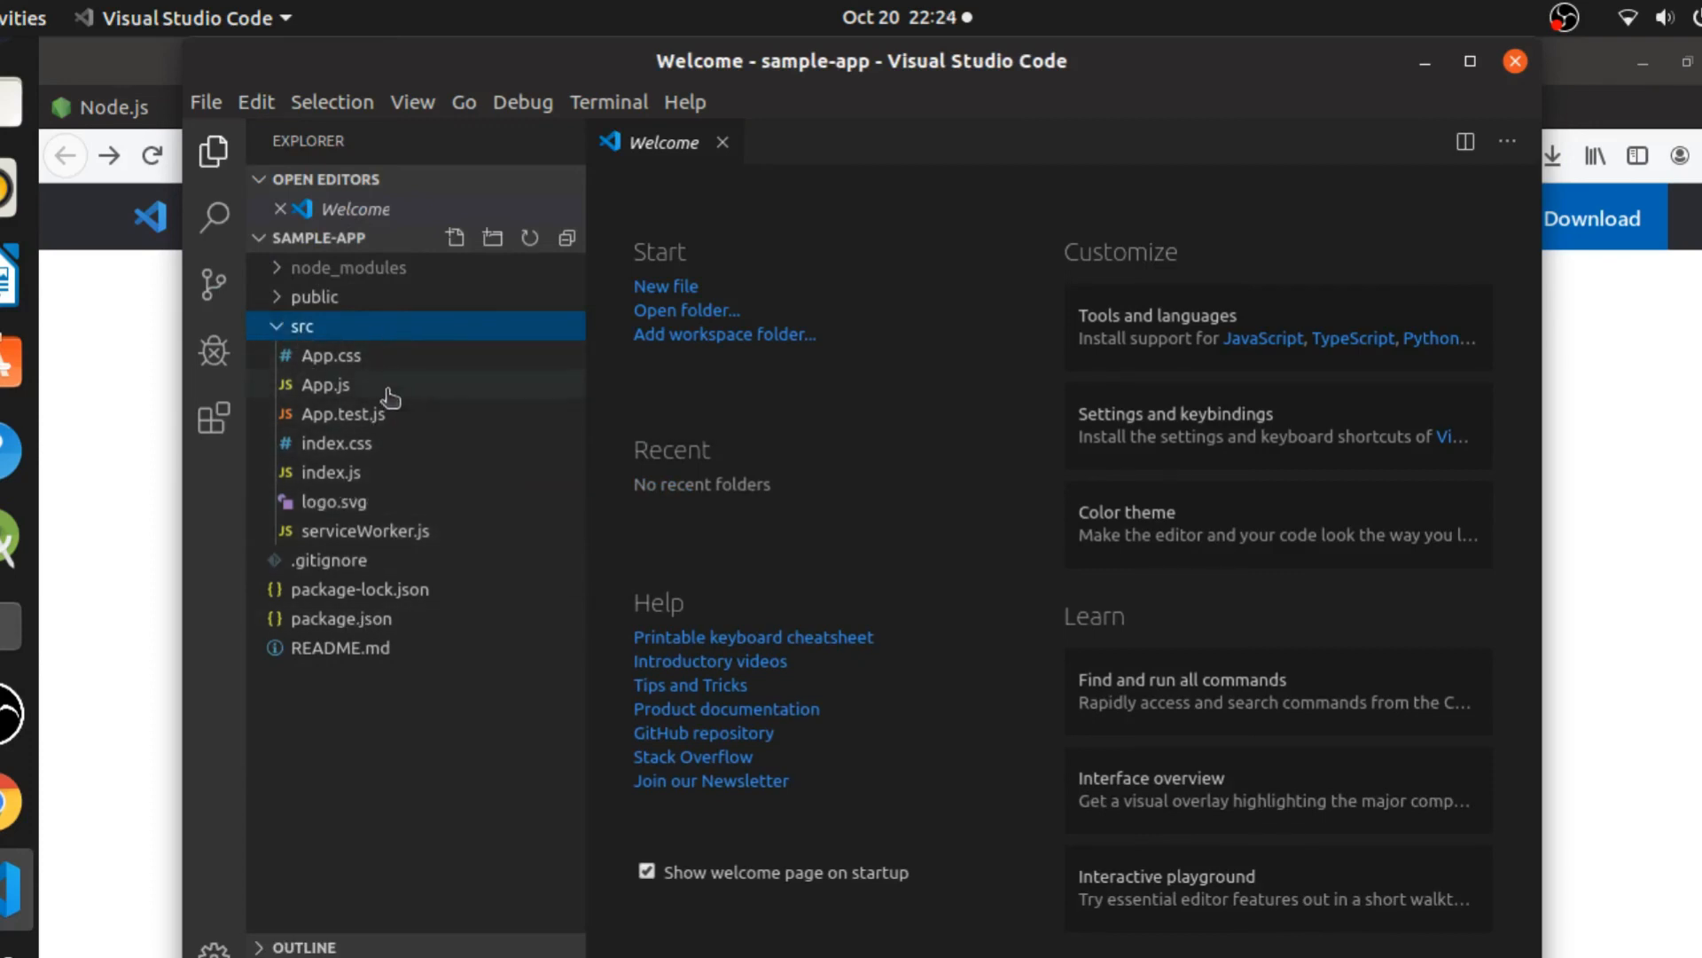
{"action": "double_click", "coordinate": [325, 384]}
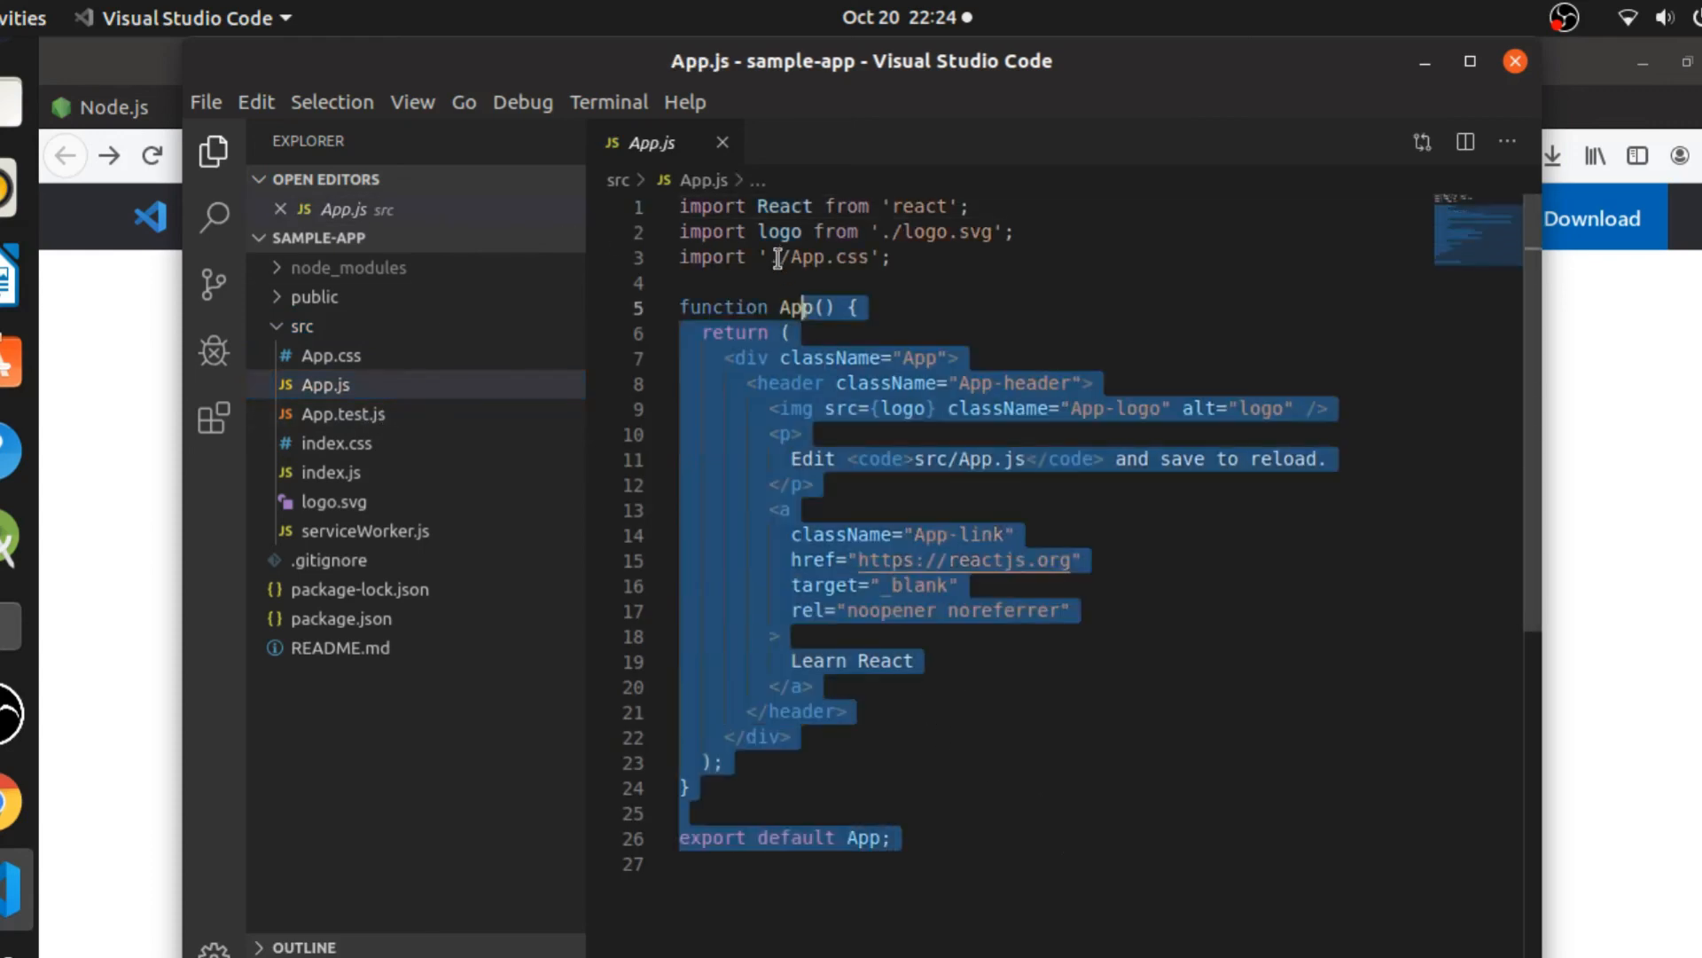
{"action": "left_click", "coordinate": [955, 584]}
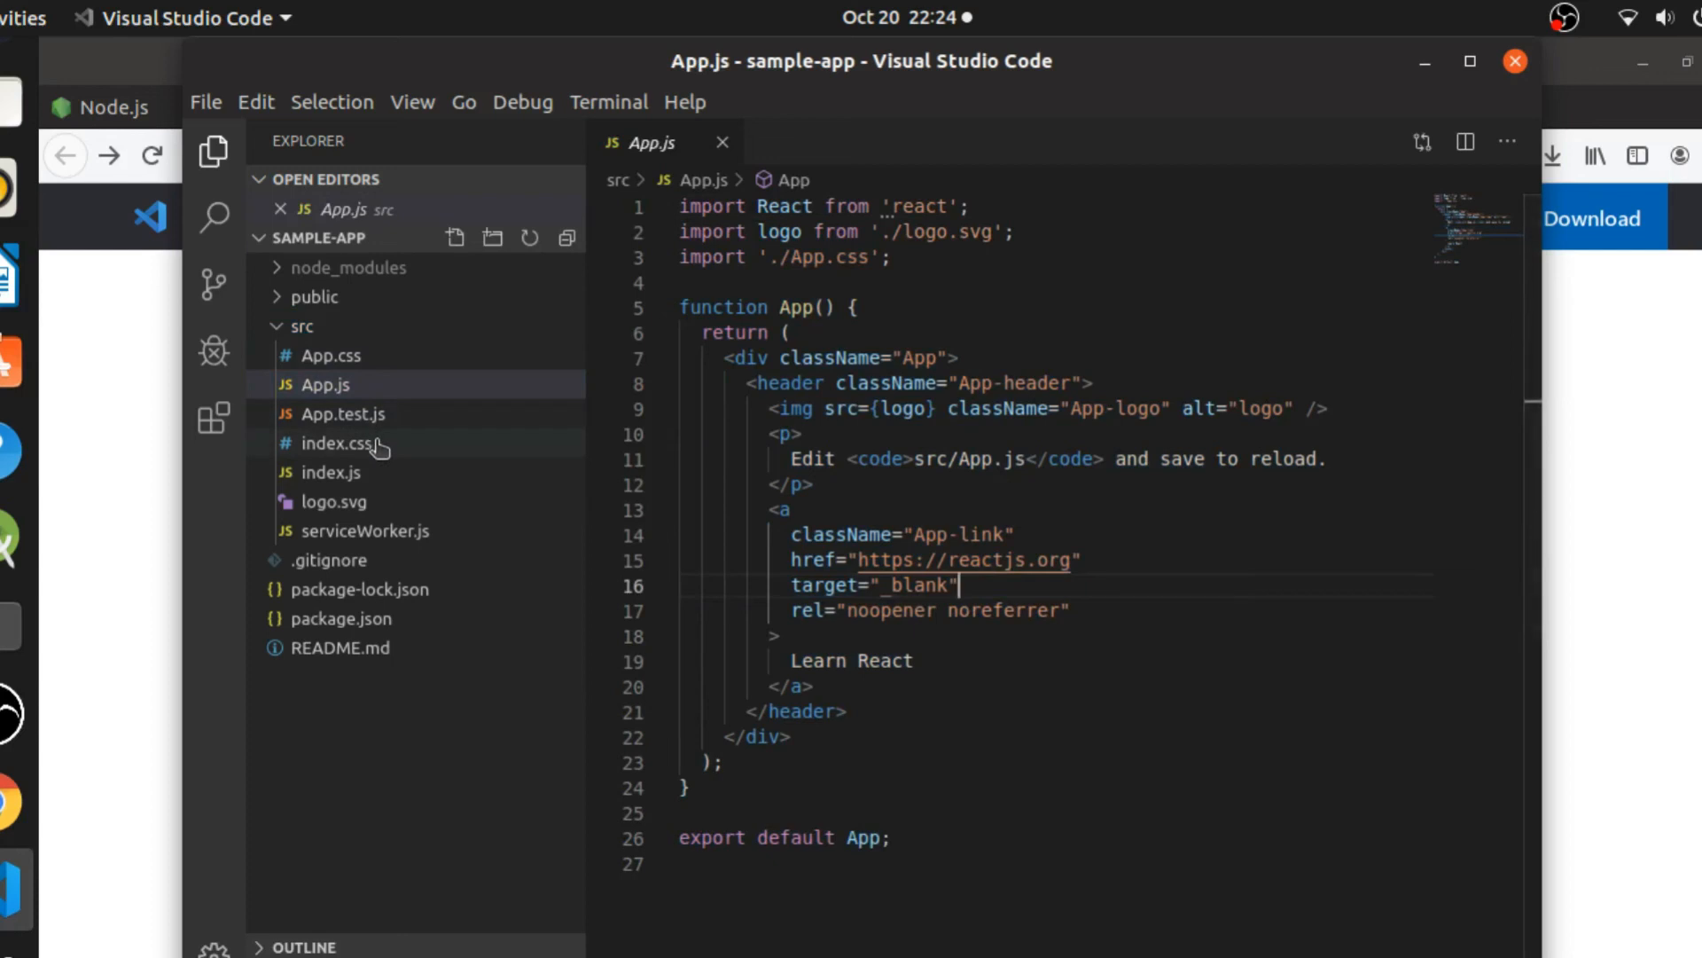
{"action": "left_click", "coordinate": [338, 443]}
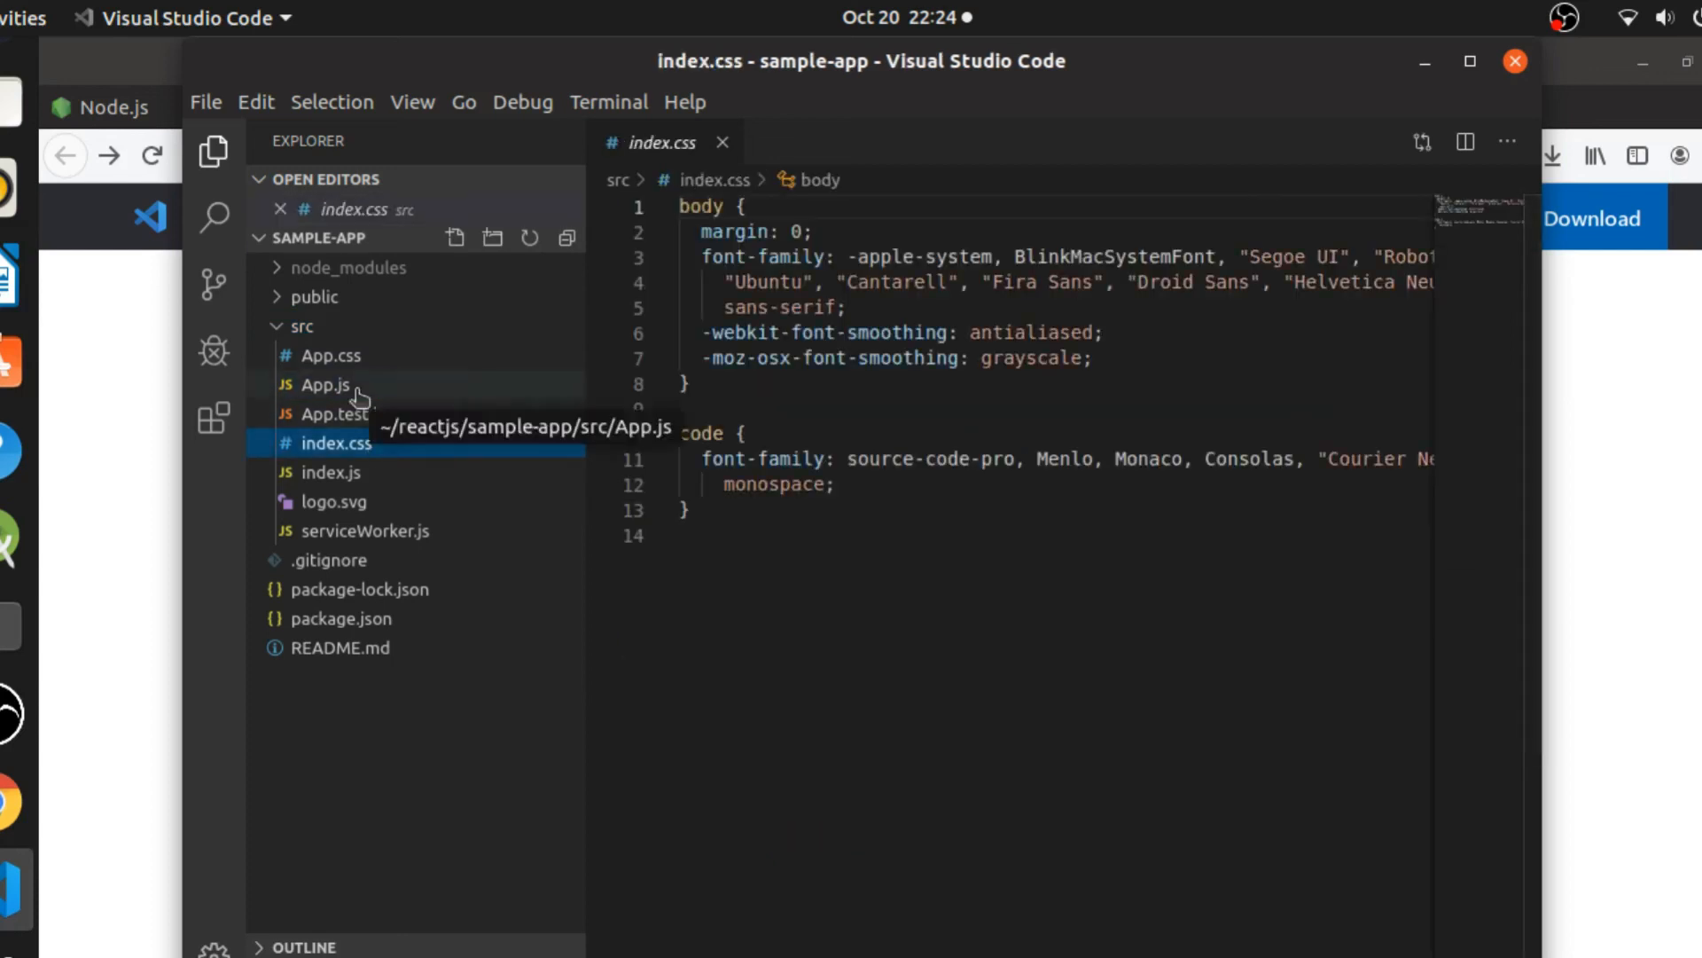
{"action": "mouse_move", "coordinate": [391, 399]}
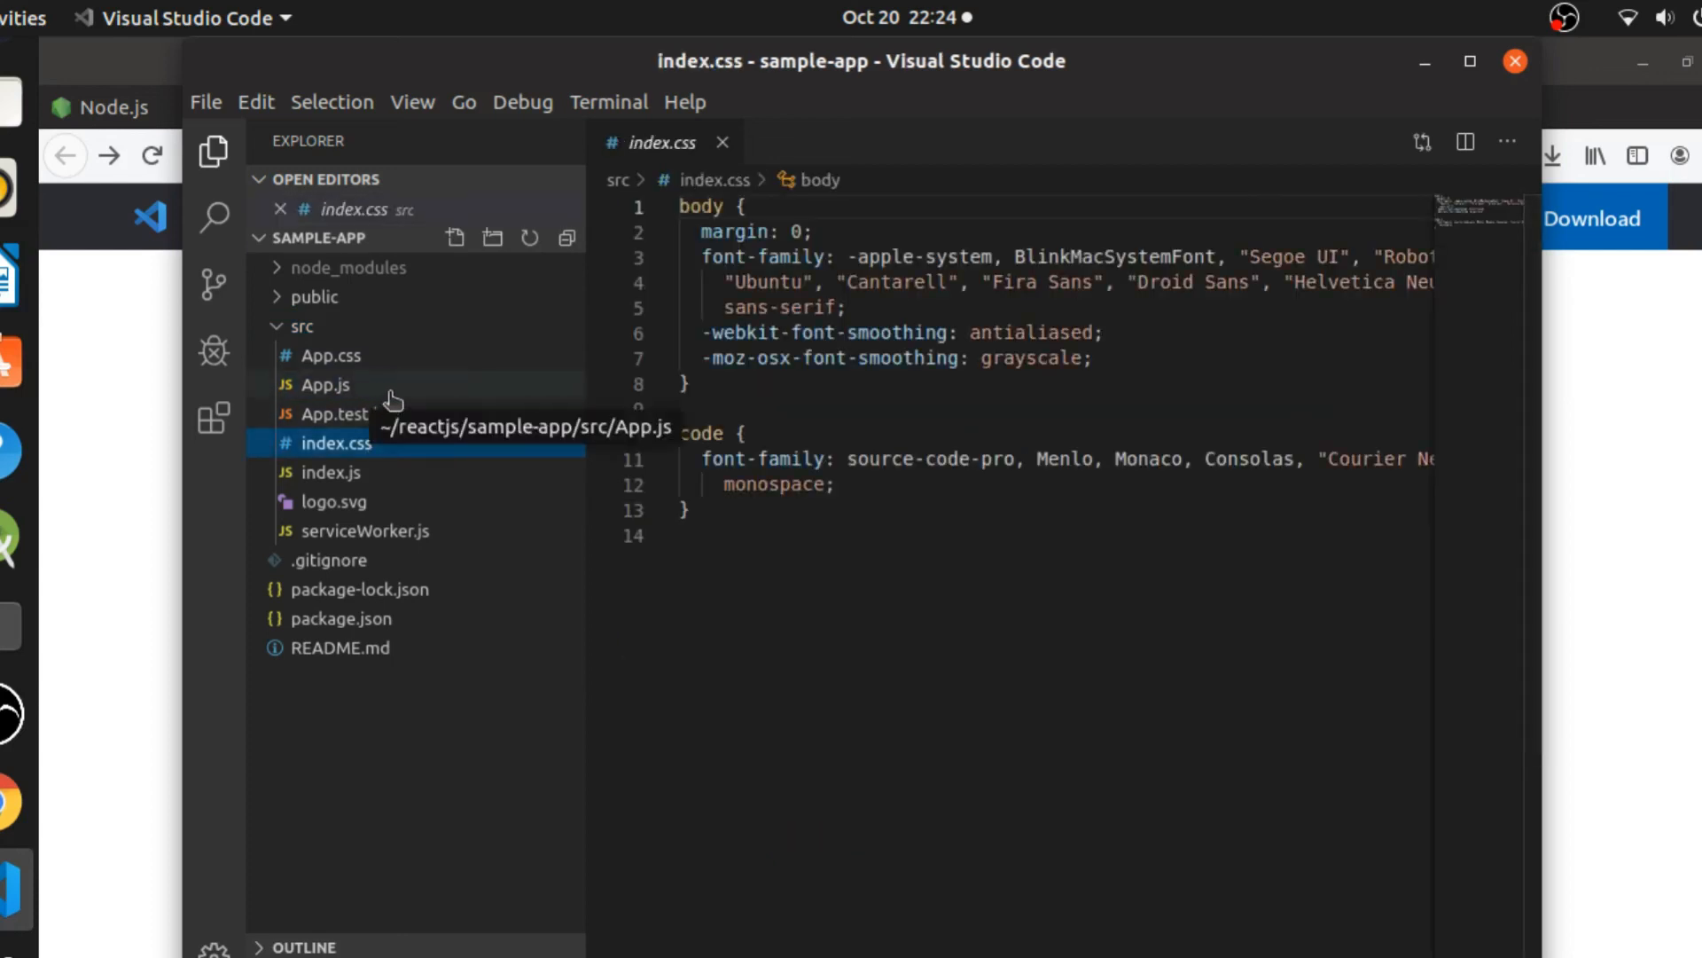
{"action": "left_click", "coordinate": [324, 384]}
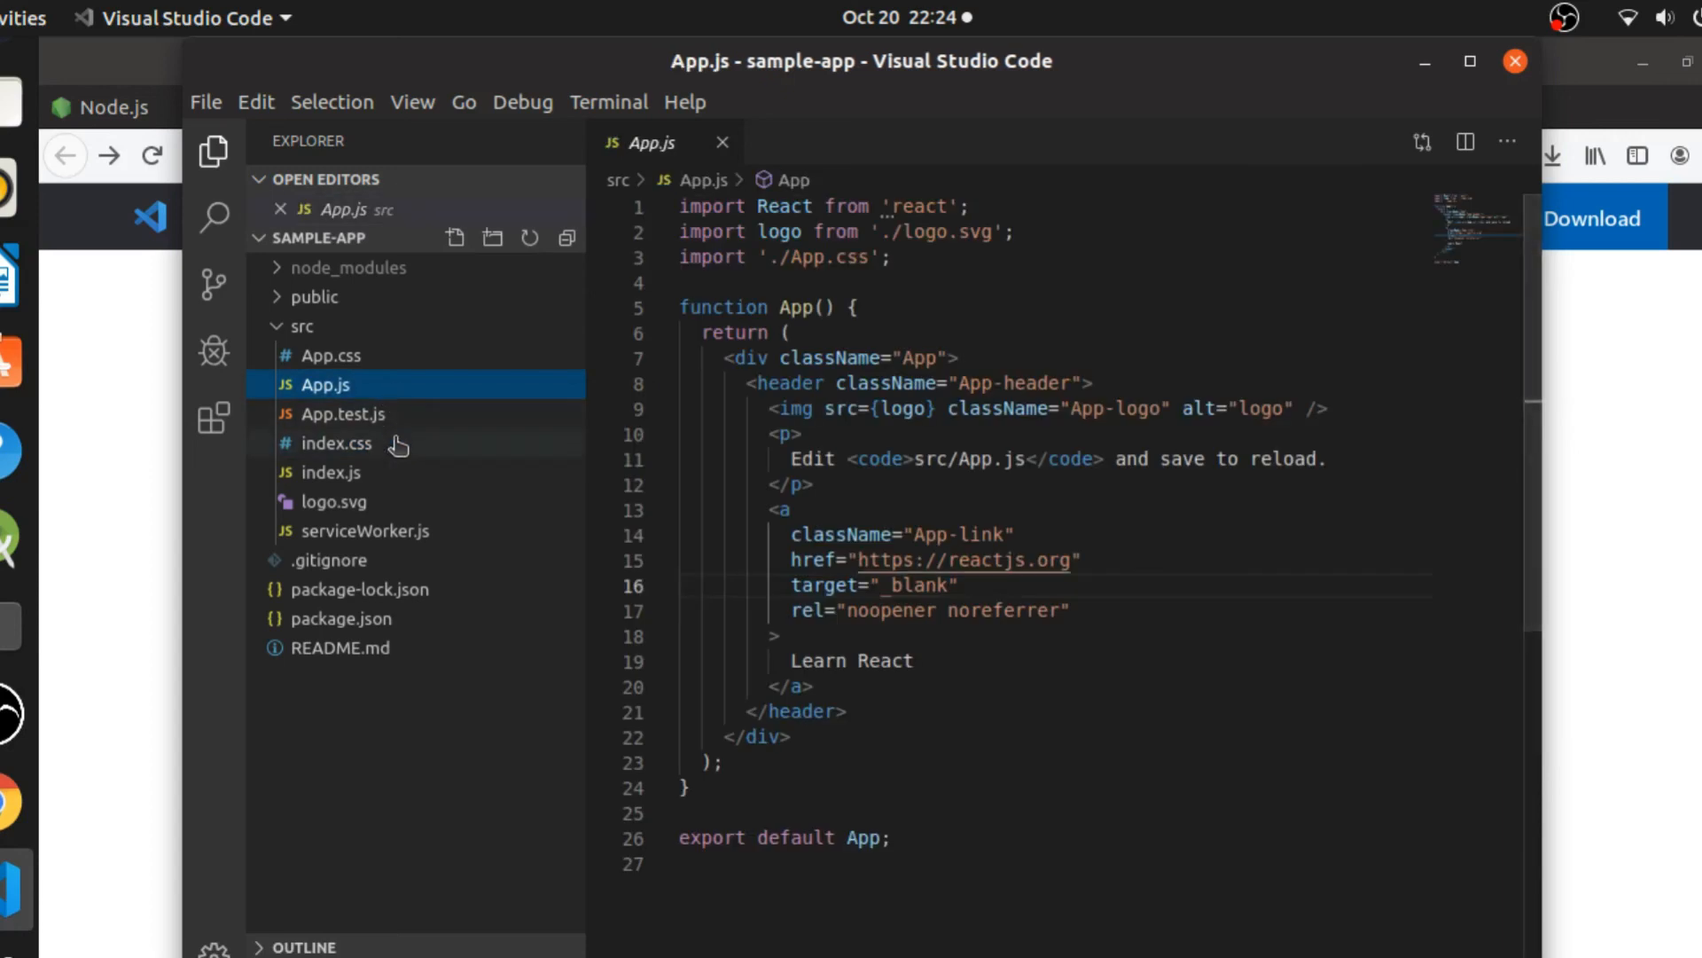
{"action": "left_click", "coordinate": [337, 443]}
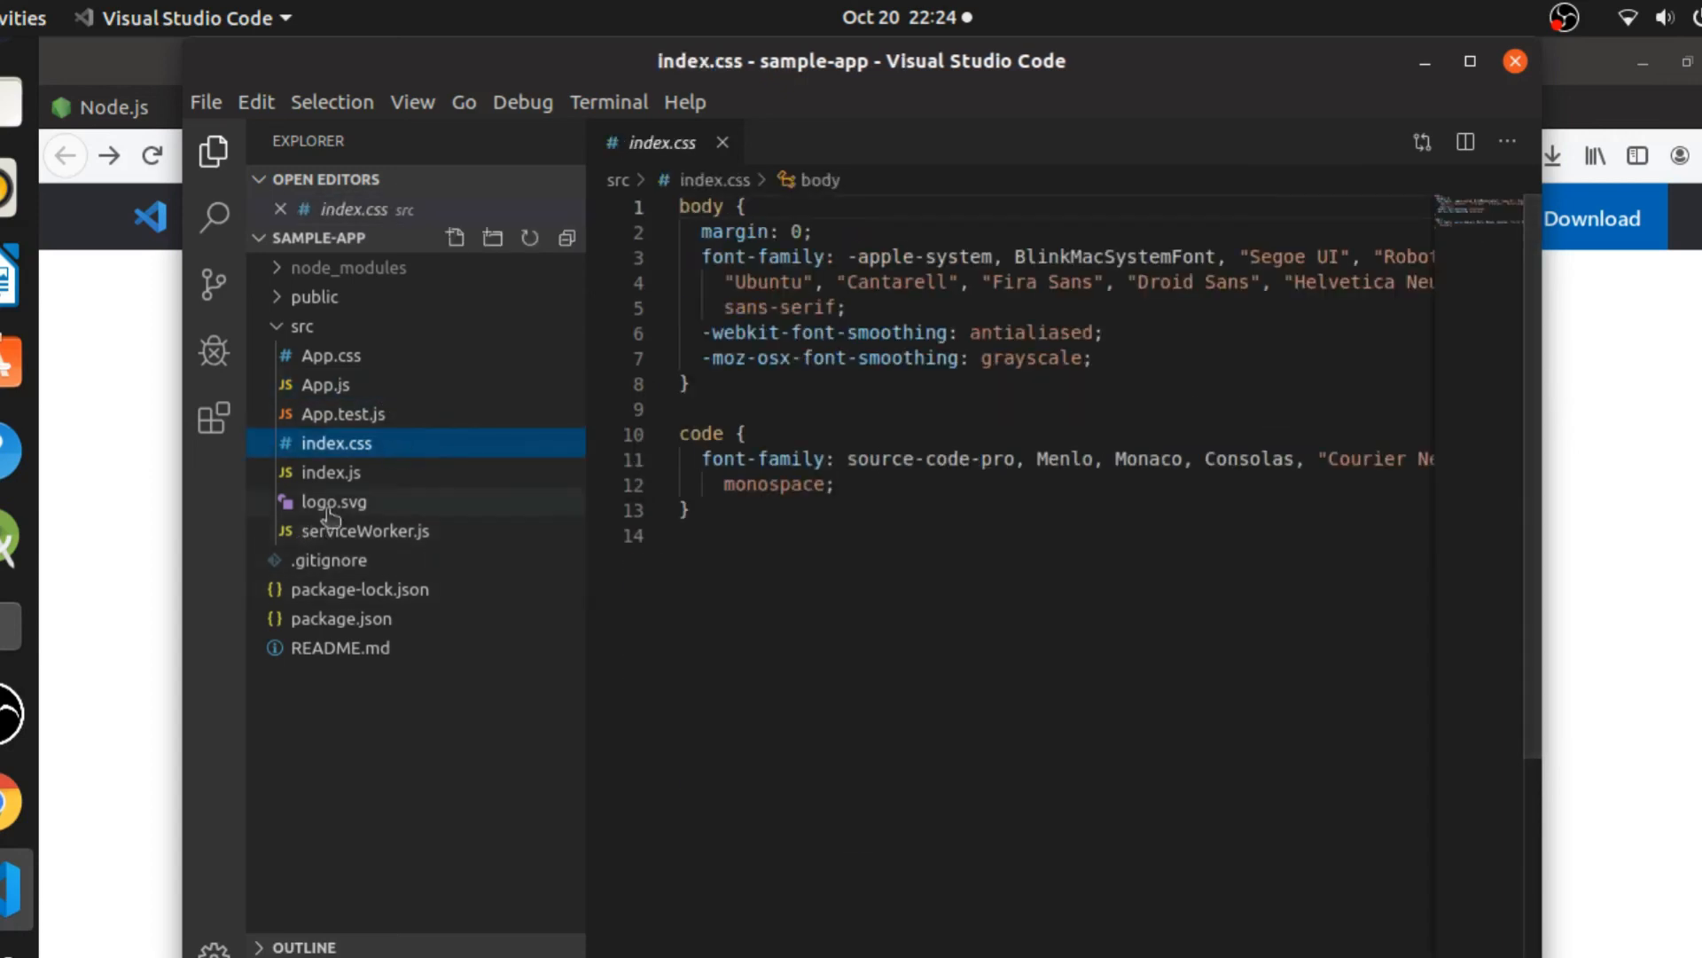
{"action": "left_click", "coordinate": [325, 384]}
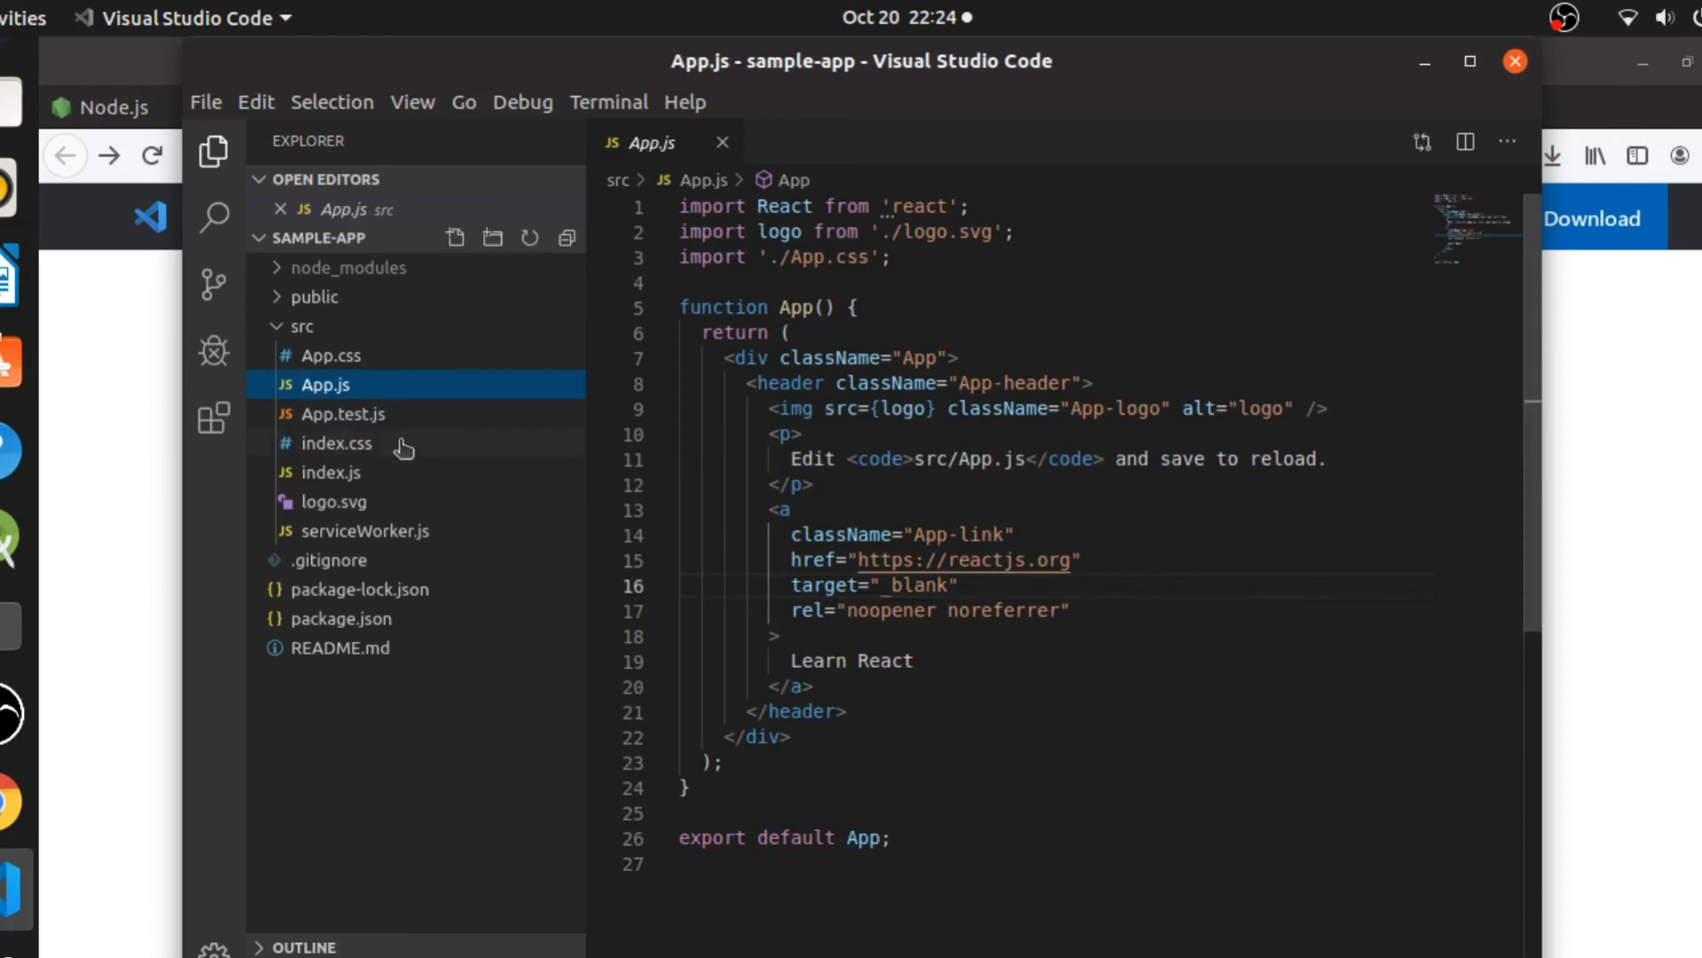
{"action": "mouse_move", "coordinate": [915, 446]}
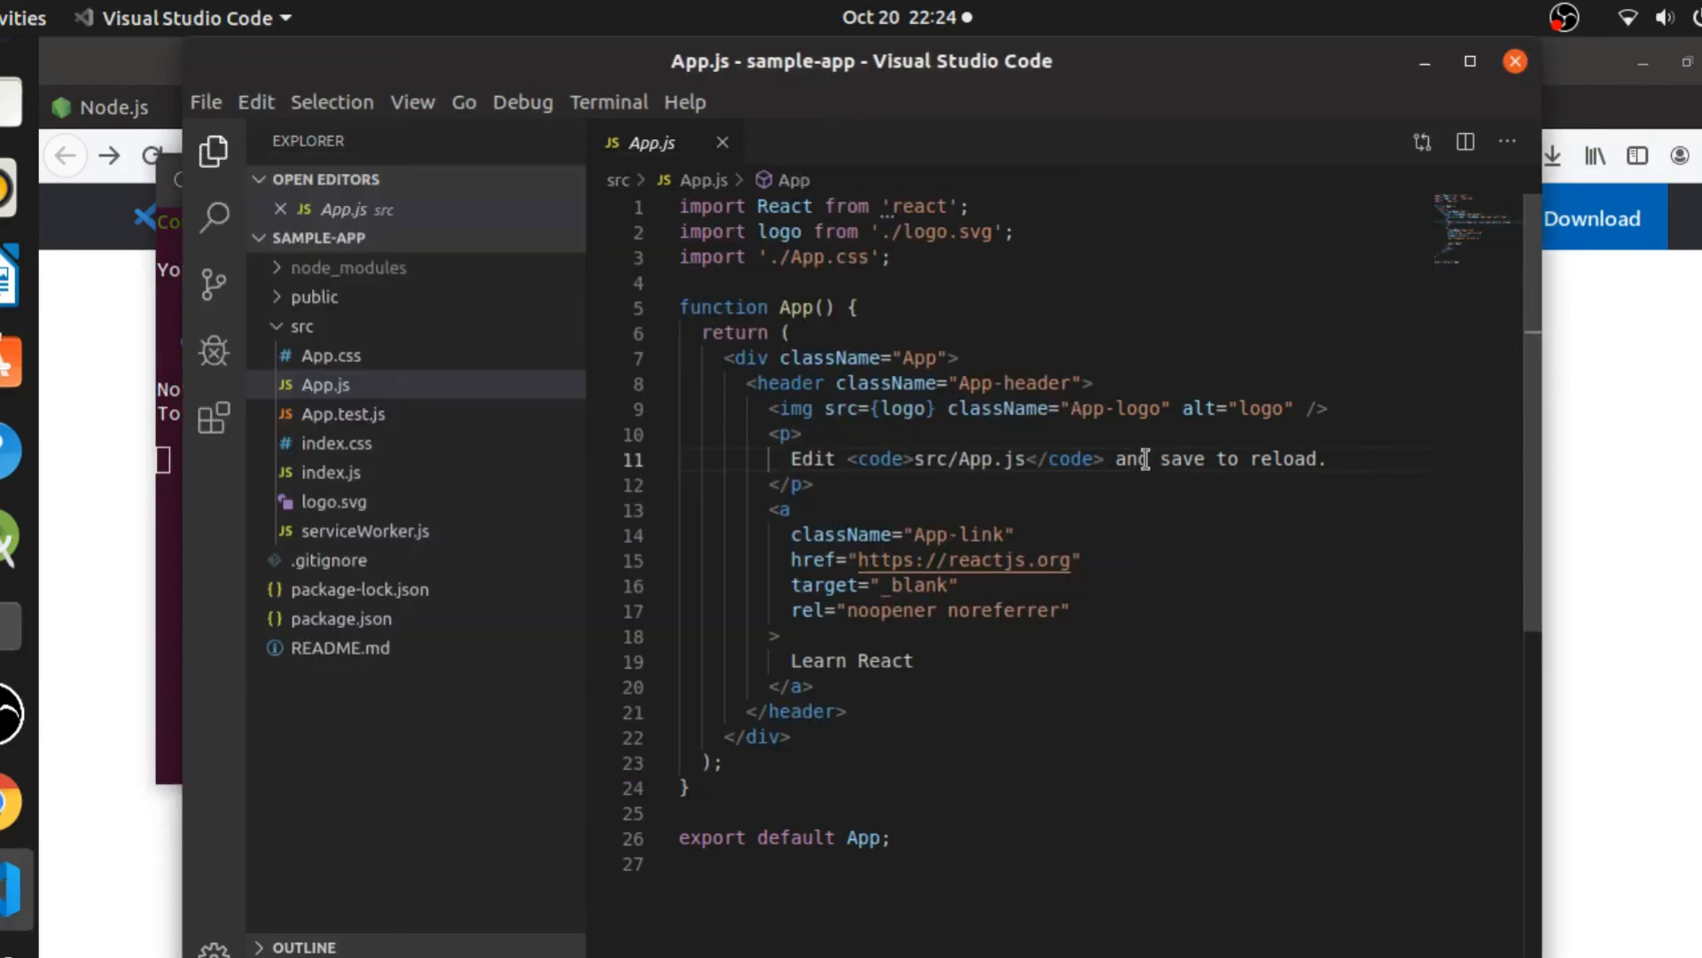
Replace 'and save to reload' on App.js line 11 with 'do nothing'.
{"action": "left_click_drag", "start_coordinate": [1113, 459], "coordinate": [1317, 459]}
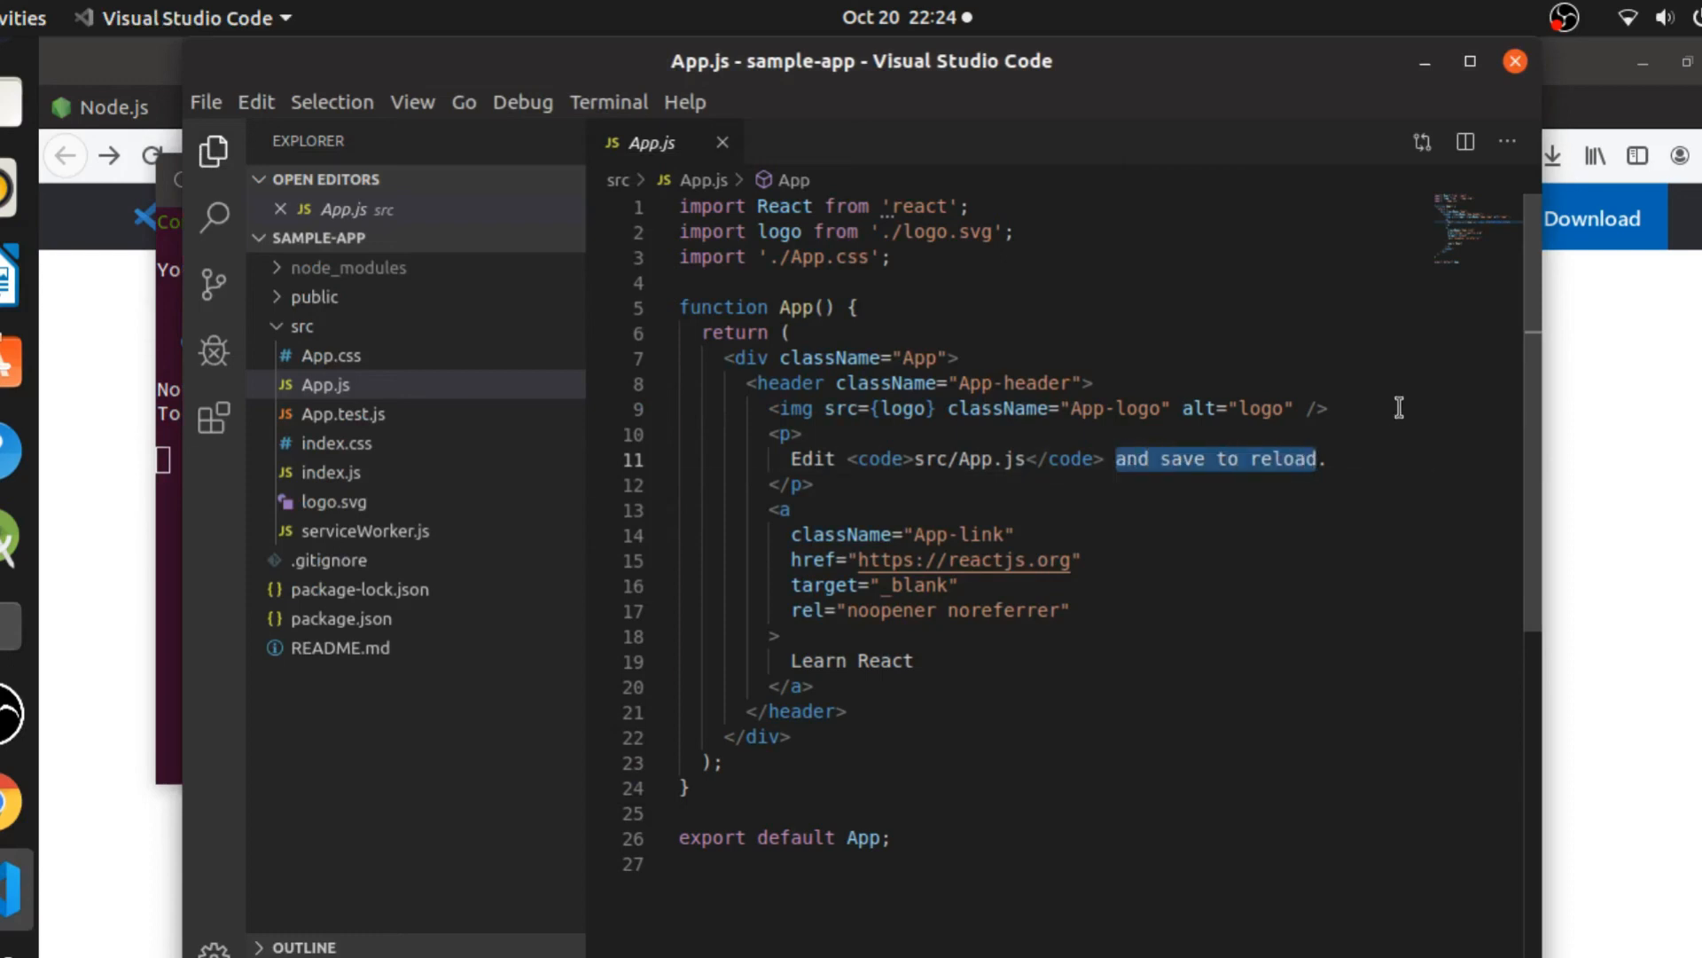
{"action": "type", "text": "do no"}
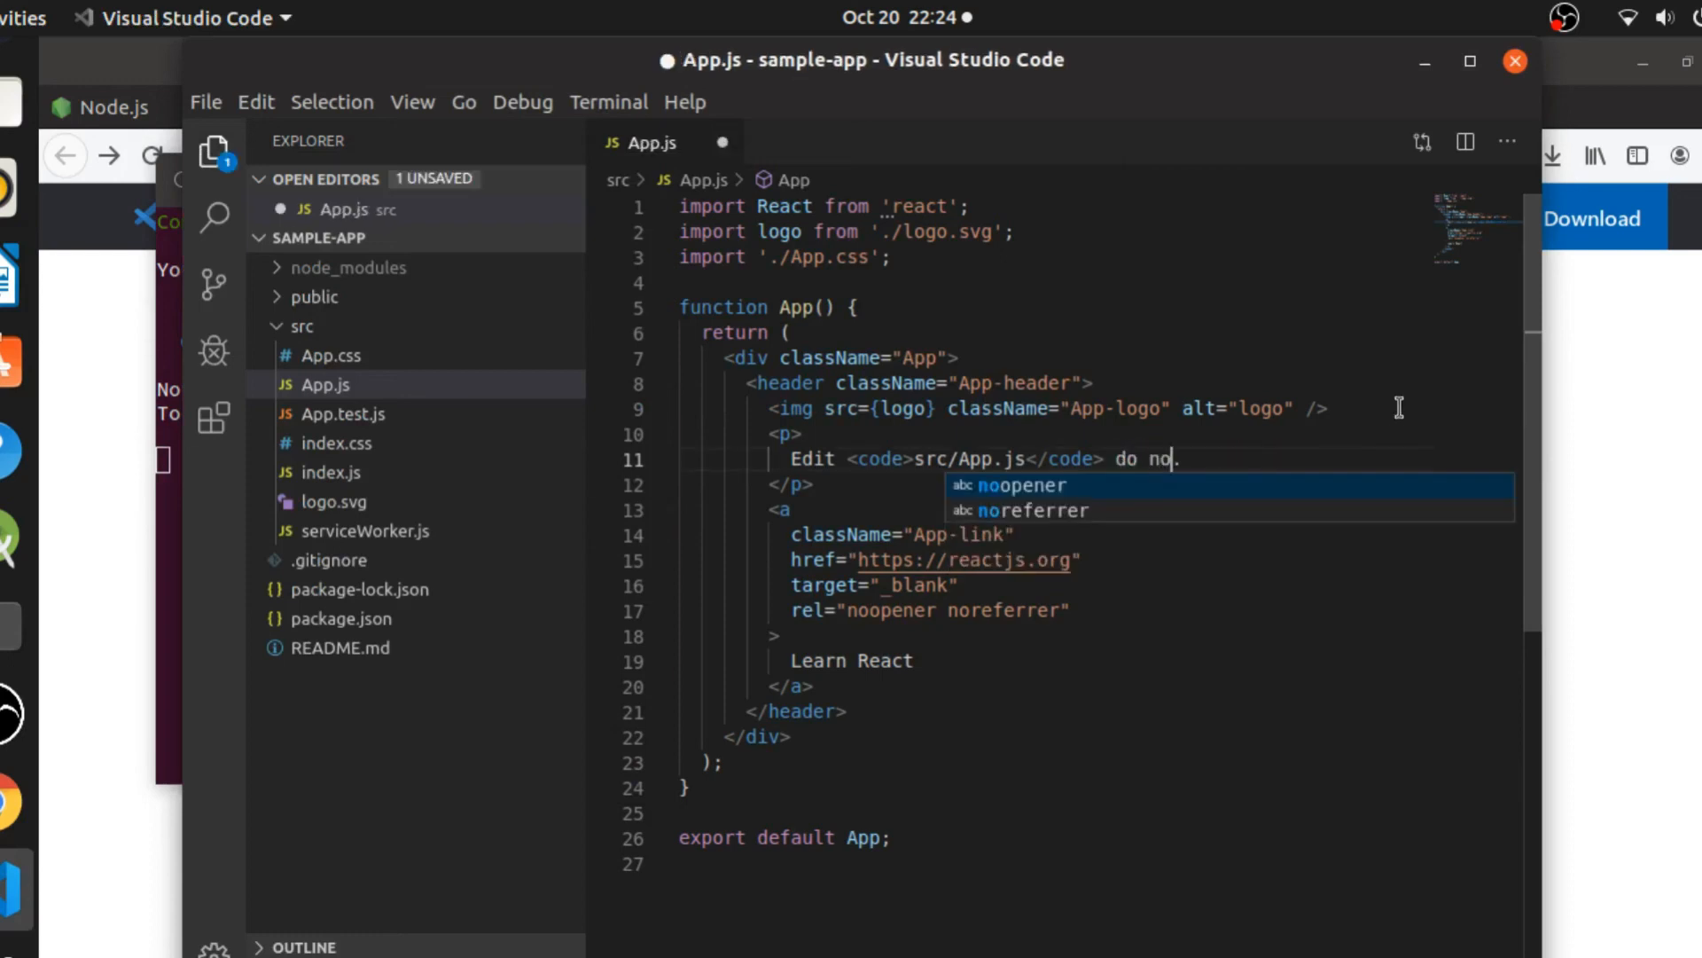
{"action": "type", "text": "thing"}
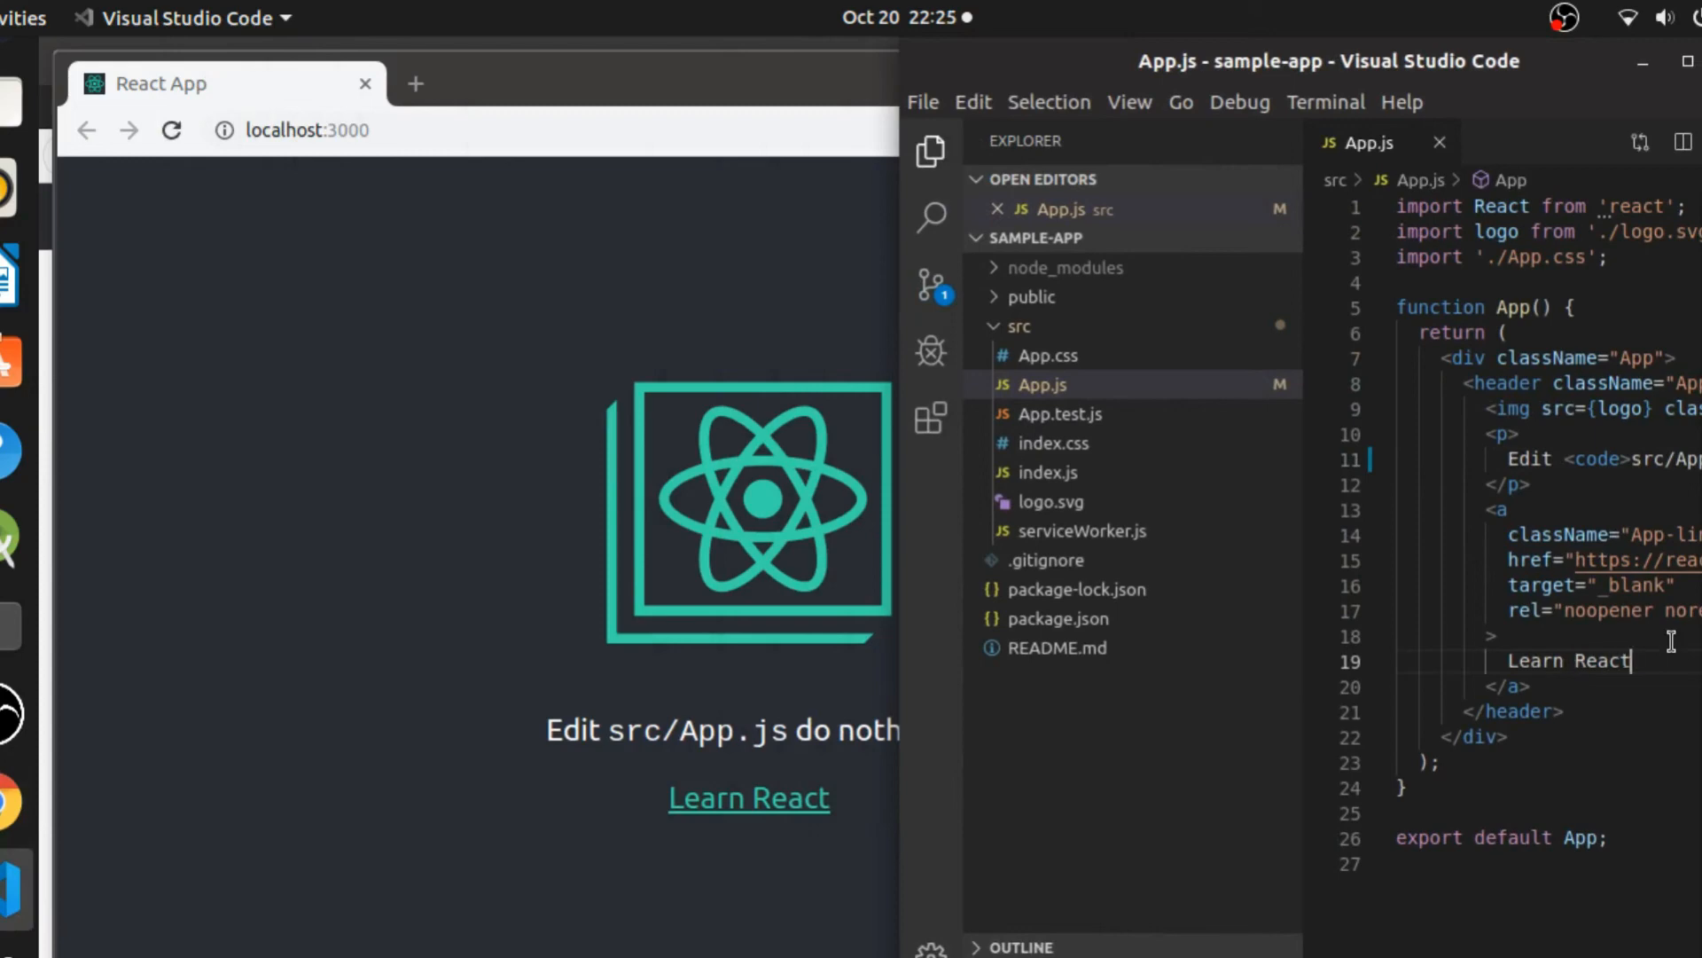
Append 'now' after 'Learn React' on line 19 of App.js.
{"action": "type", "text": "now"}
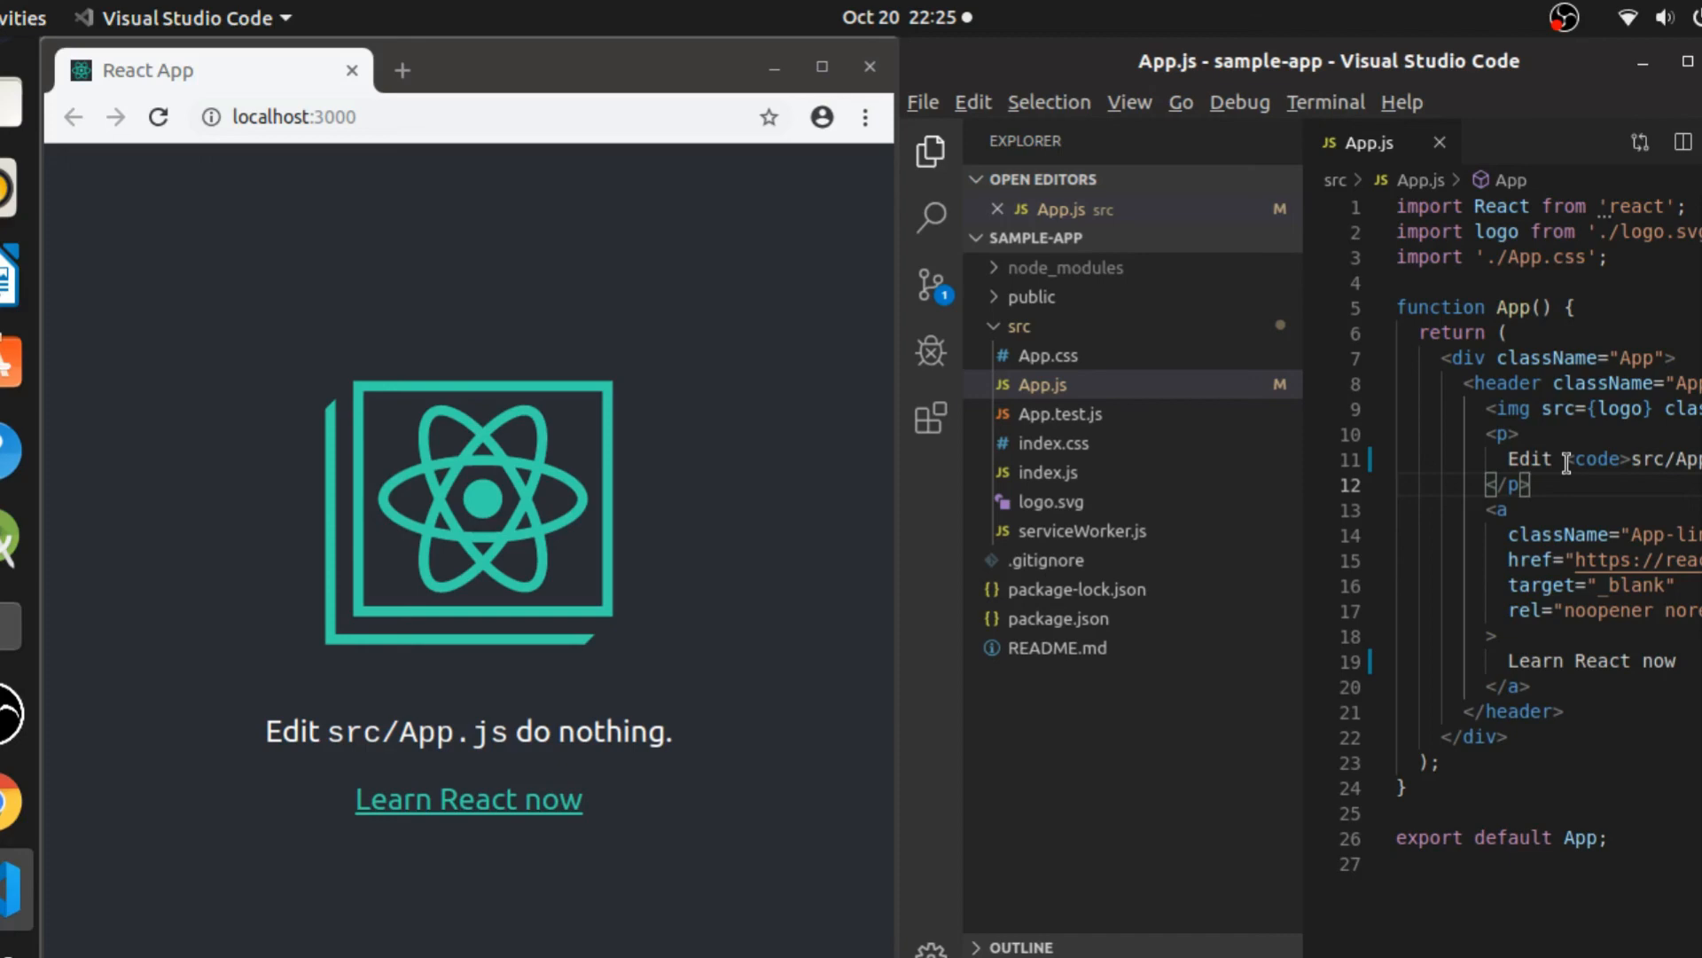
{"action": "mouse_move", "coordinate": [1617, 439]}
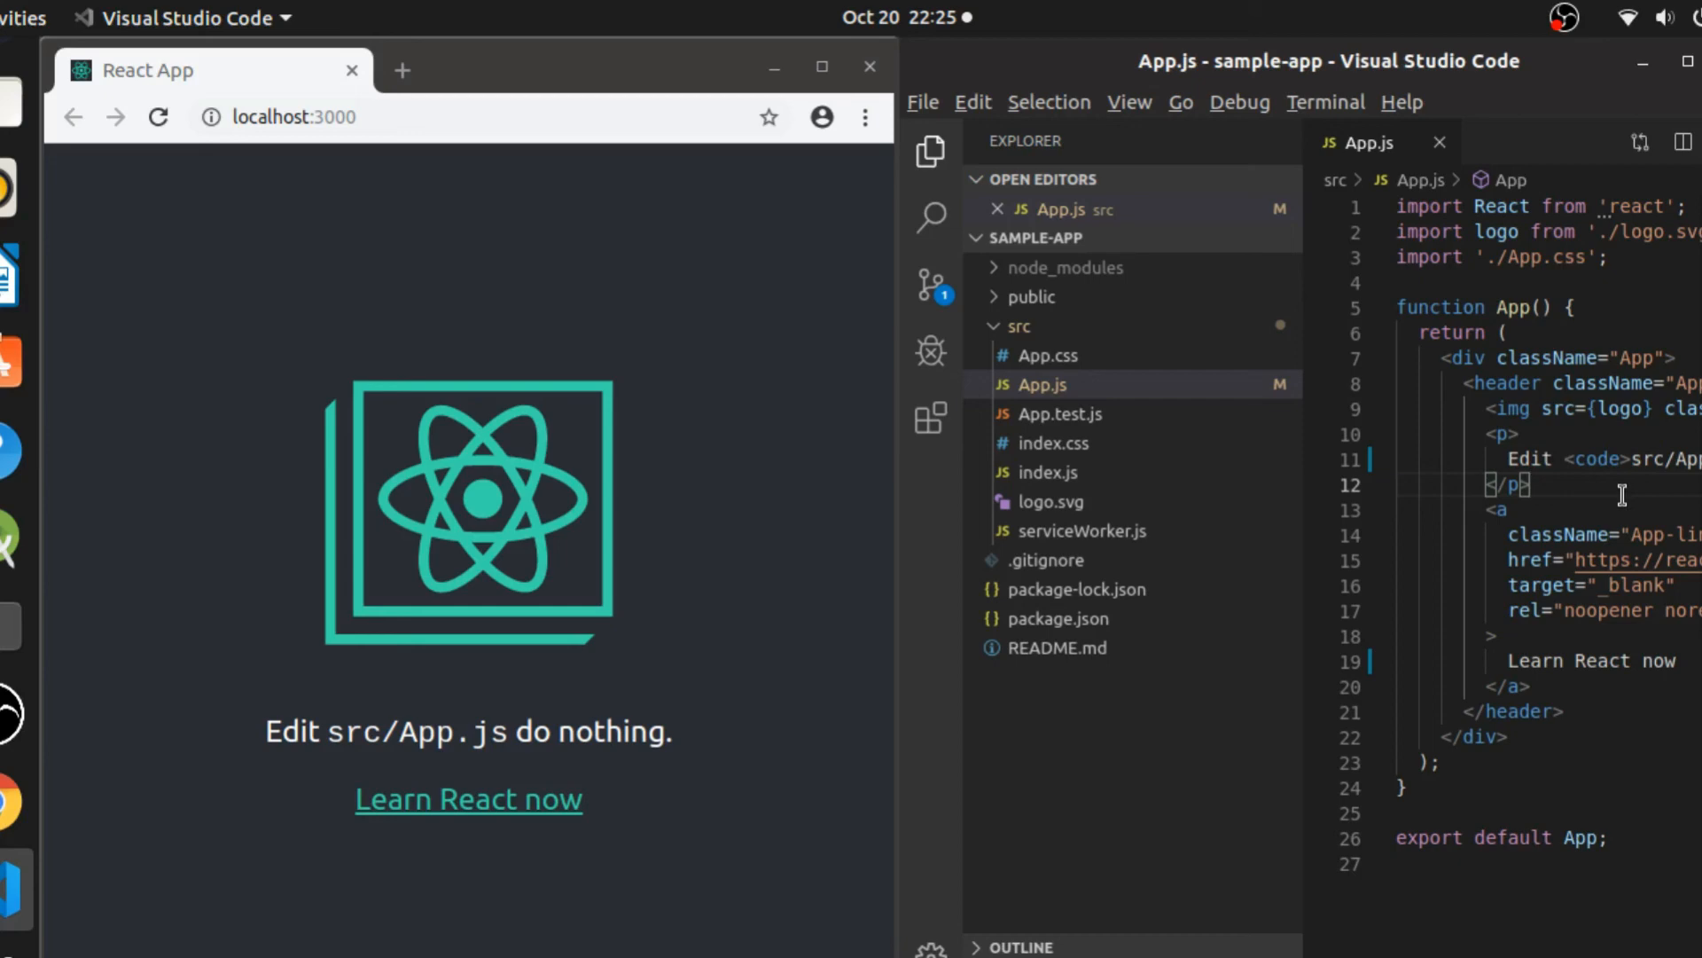
{"action": "mouse_move", "coordinate": [1586, 529]}
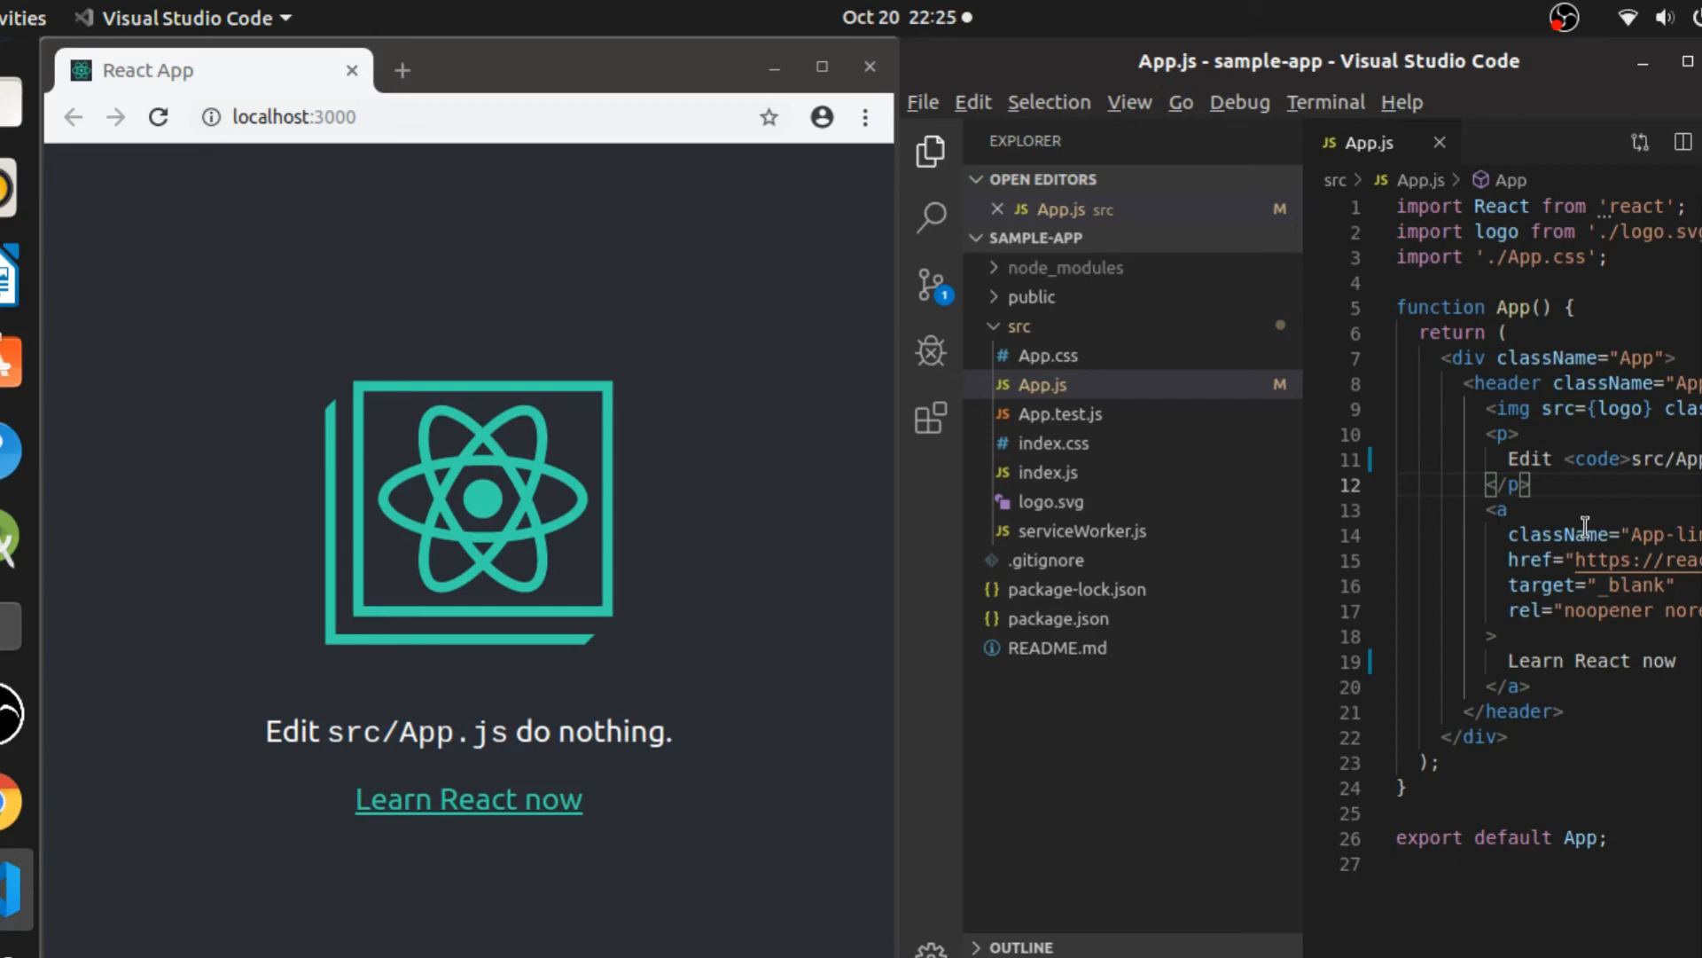
{"action": "mouse_move", "coordinate": [1574, 533]}
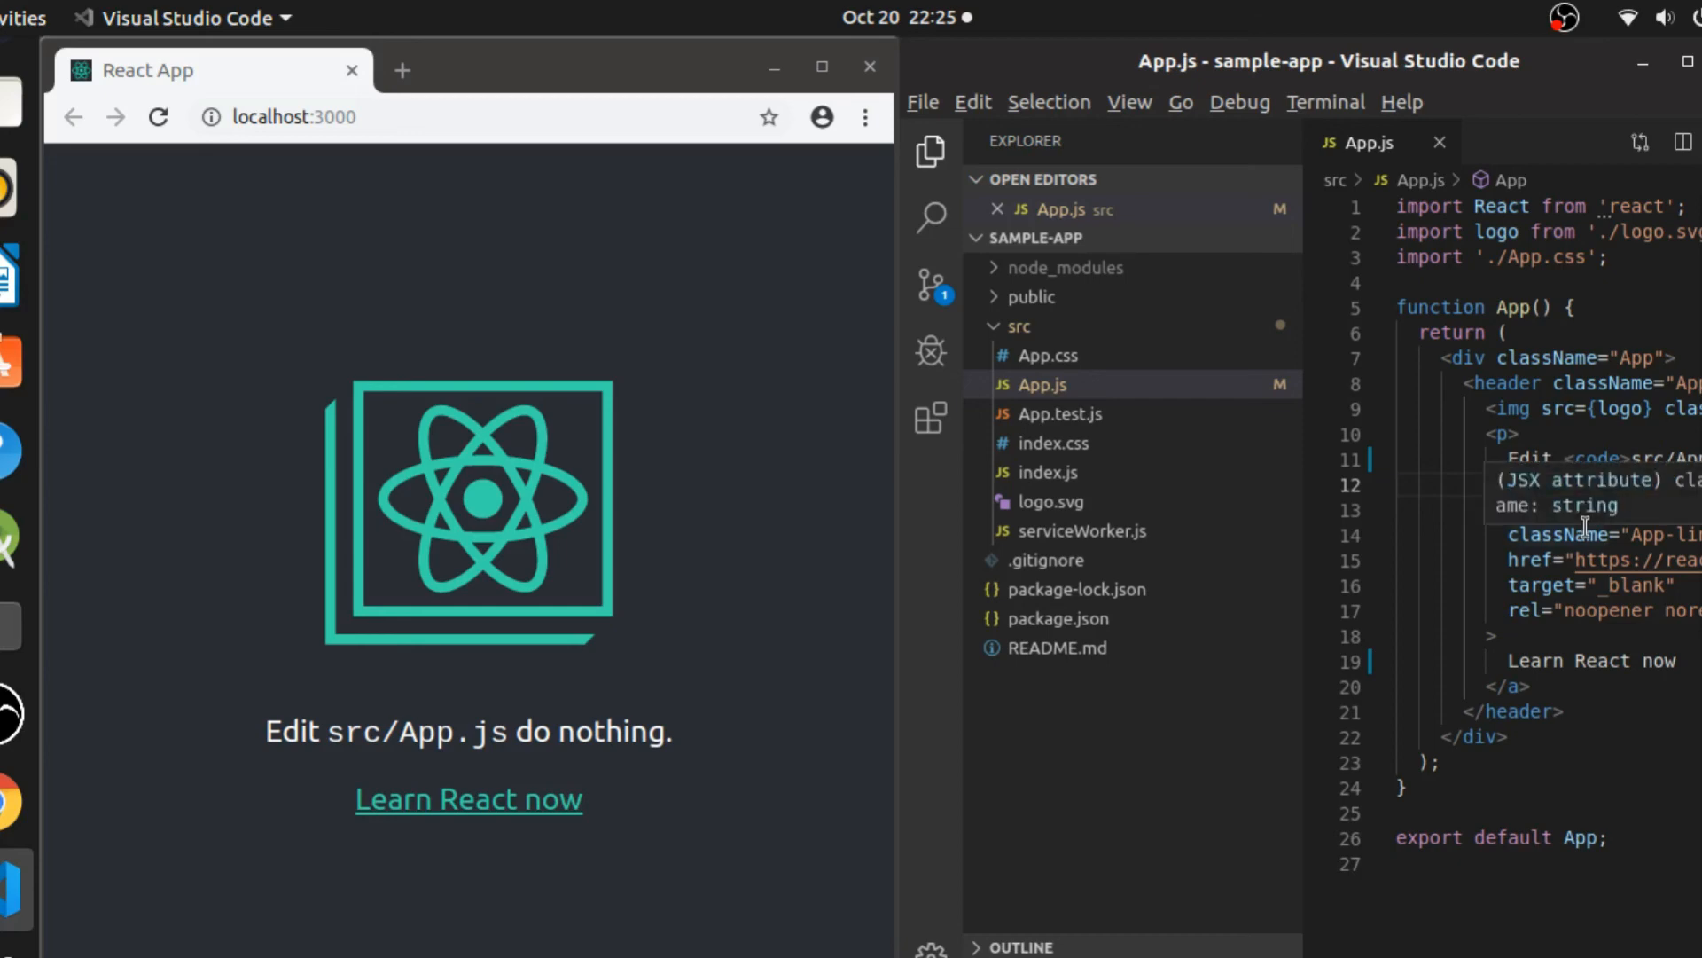